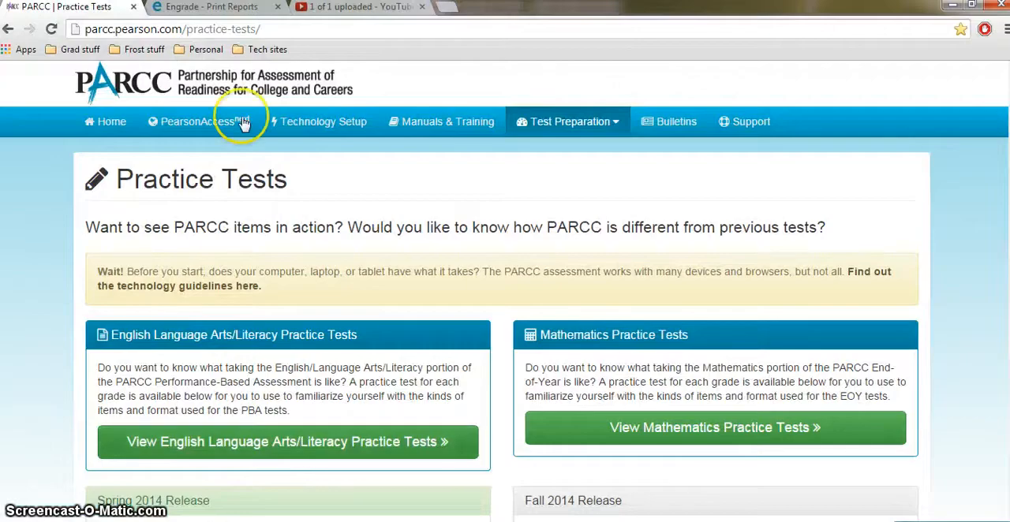
# Step: Show the Mathematics practice tests list and scroll down to the Grade 7 entry
pyautogui.click(281, 6)
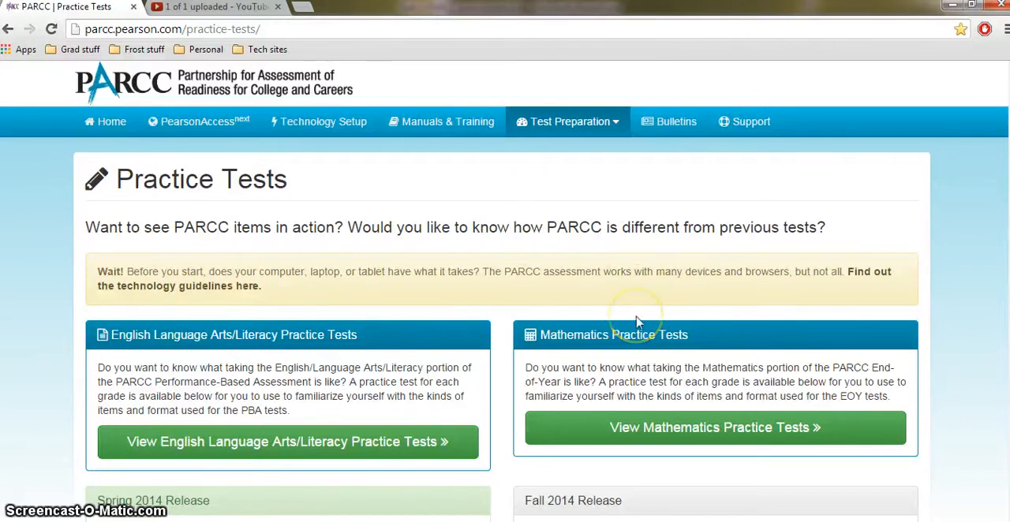
pyautogui.moveTo(634, 322)
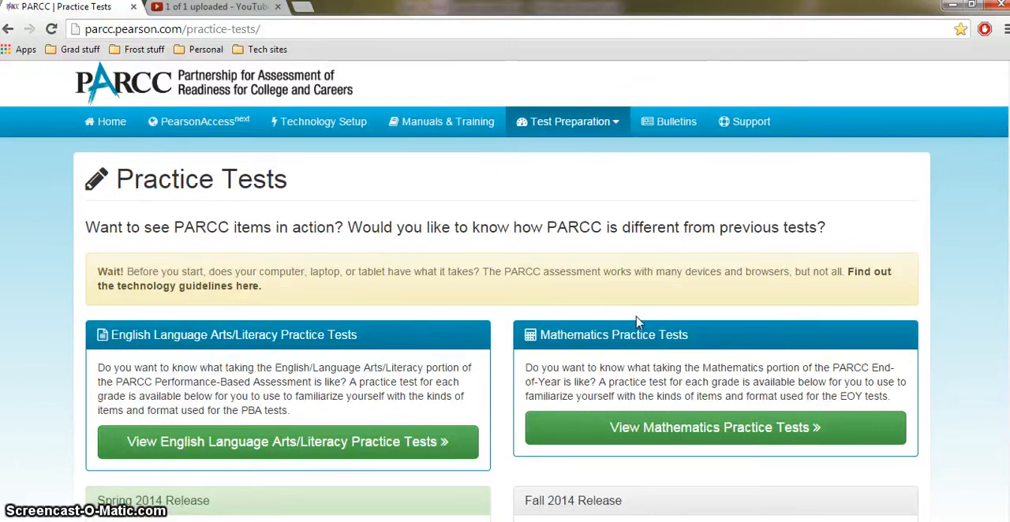
pyautogui.moveTo(382, 307)
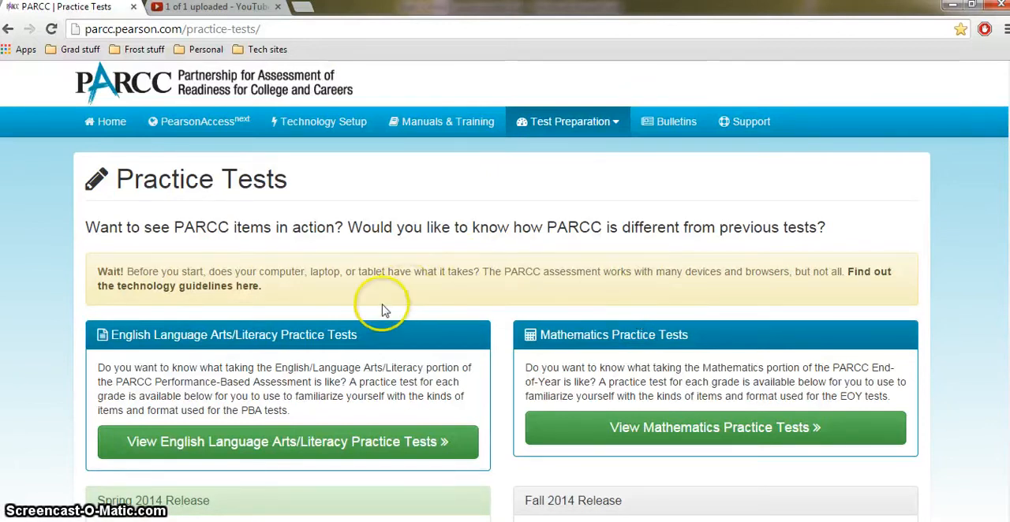
pyautogui.moveTo(330, 347)
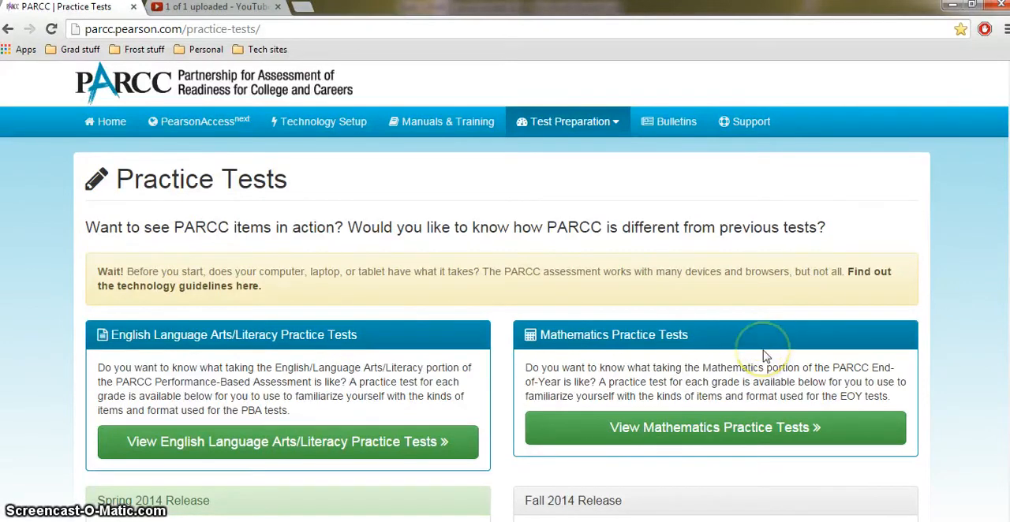
pyautogui.moveTo(765, 356)
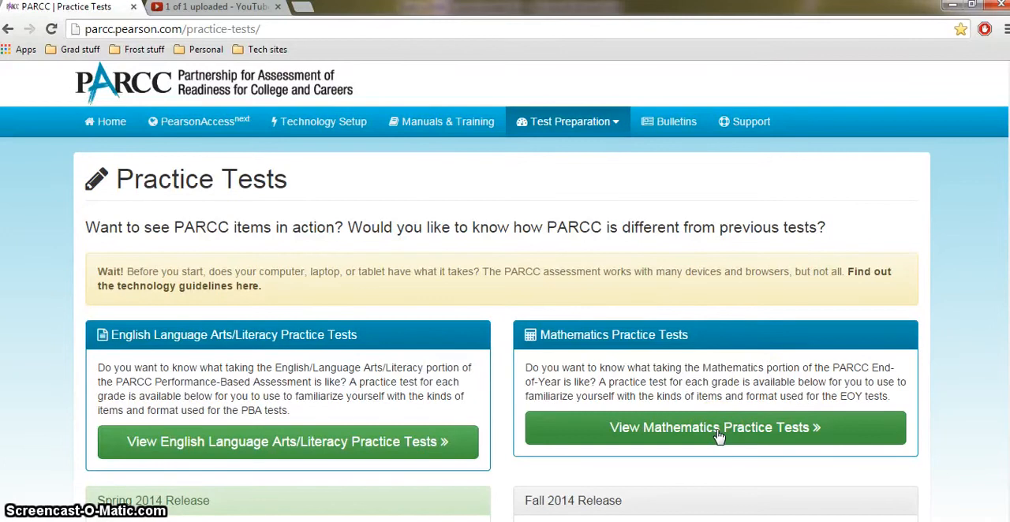
pyautogui.click(713, 426)
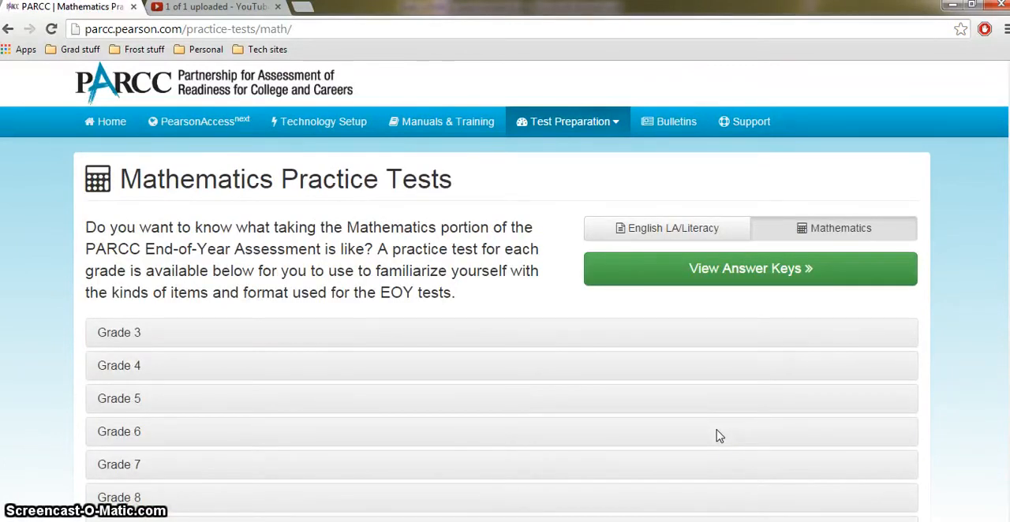
pyautogui.moveTo(732, 272)
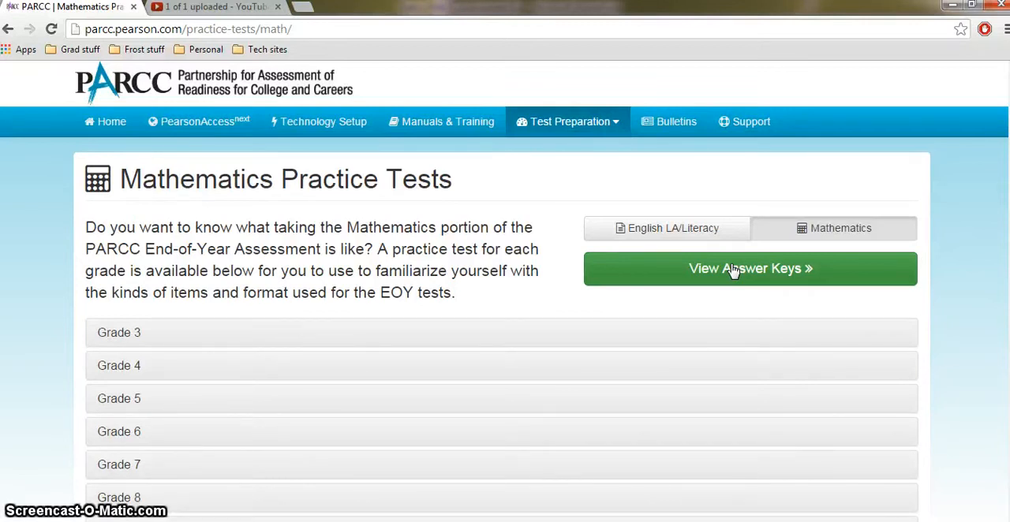
pyautogui.moveTo(707, 268)
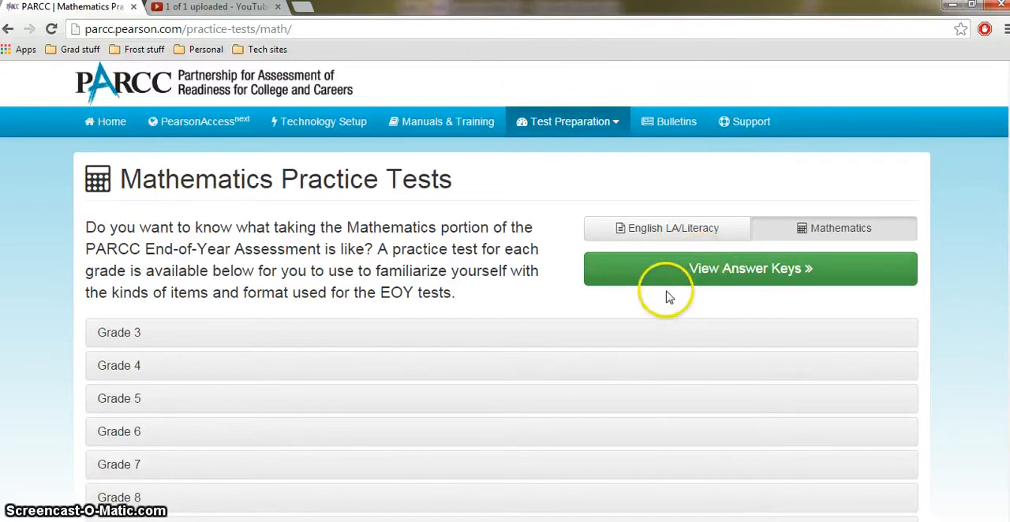
pyautogui.scroll(-3)
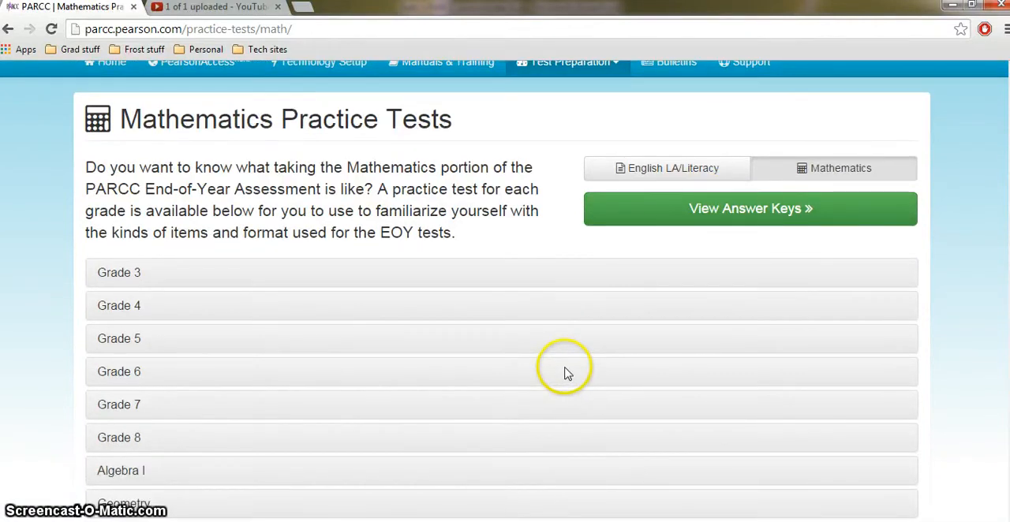
pyautogui.scroll(-3)
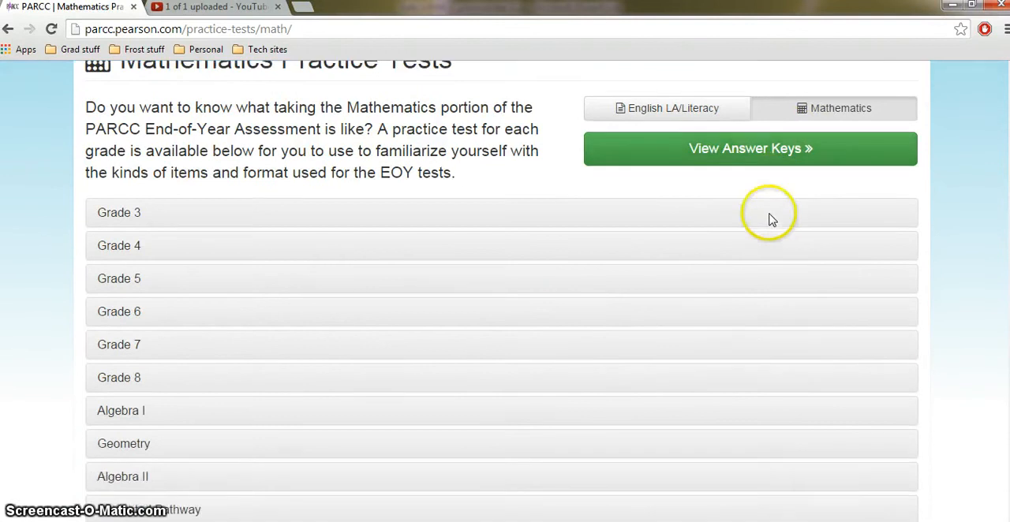
pyautogui.scroll(-3)
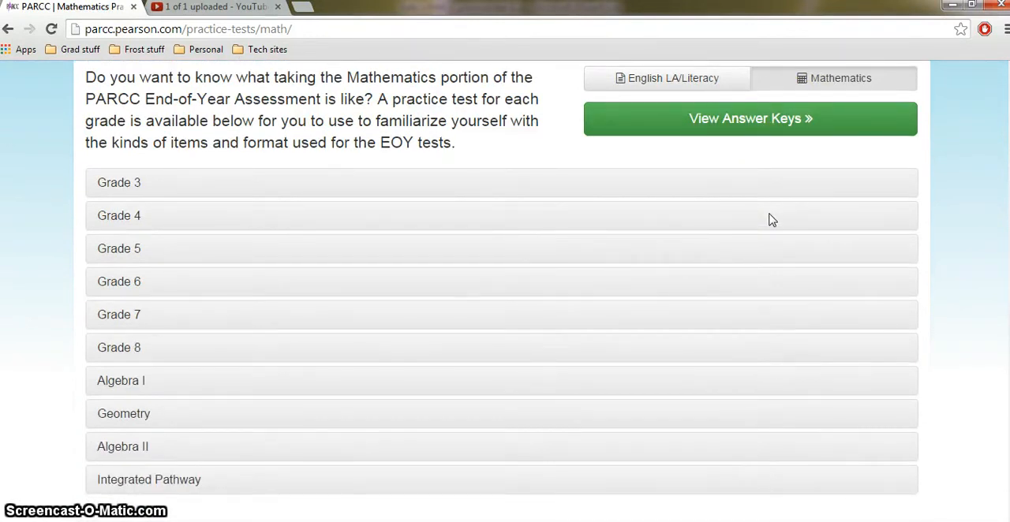
pyautogui.moveTo(173, 197)
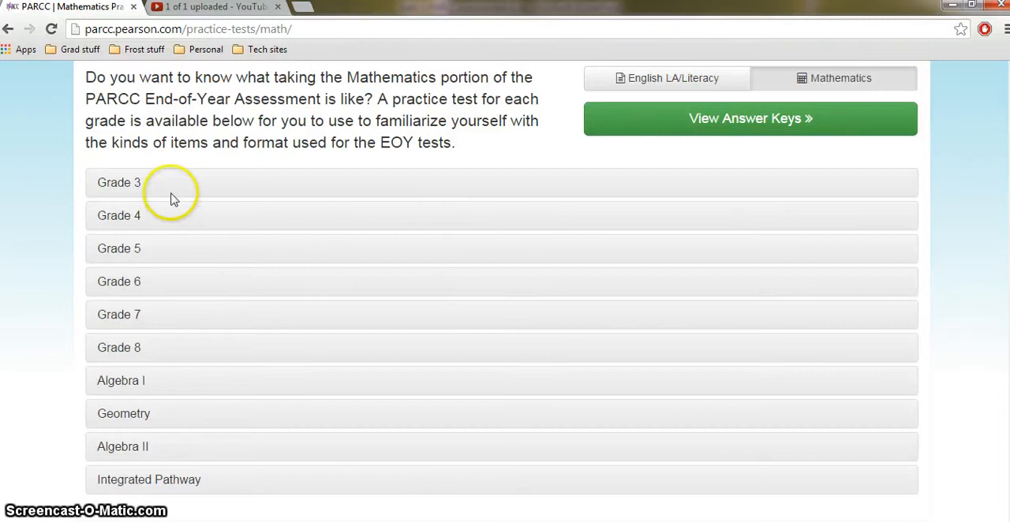
pyautogui.moveTo(158, 347)
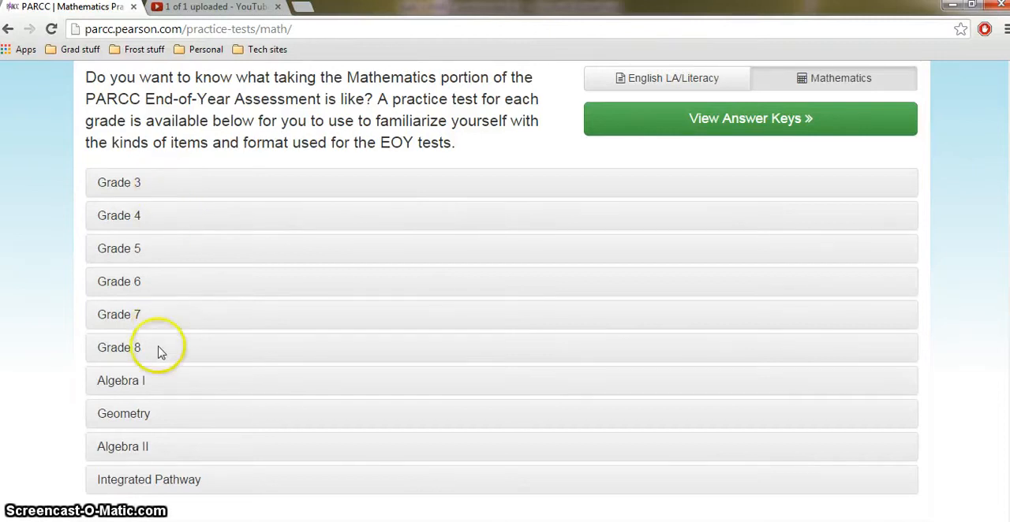
pyautogui.moveTo(161, 380)
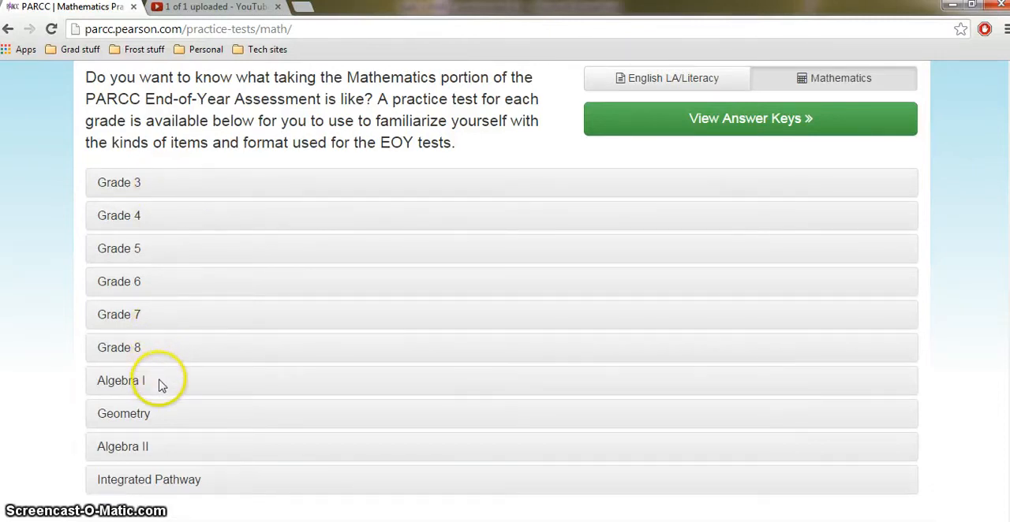
pyautogui.moveTo(161, 387)
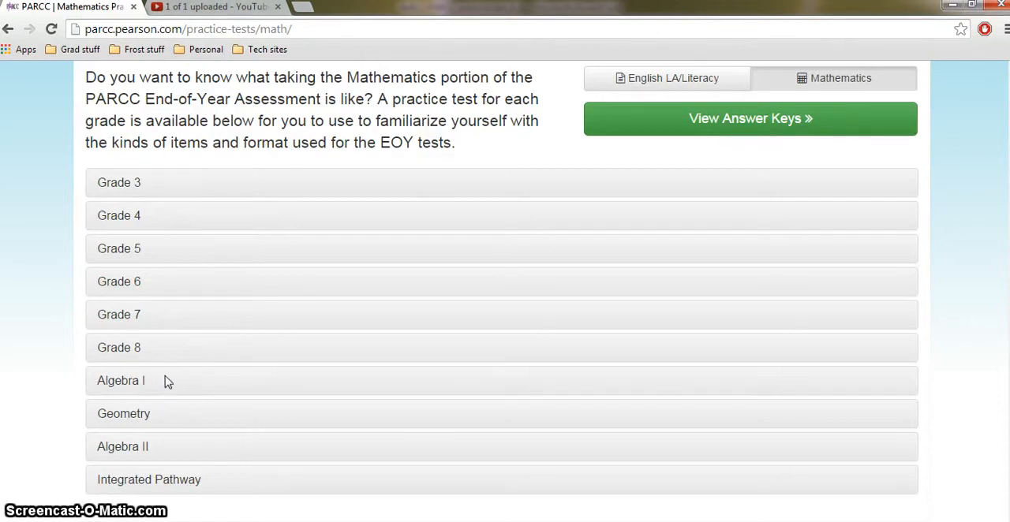
pyautogui.moveTo(174, 383)
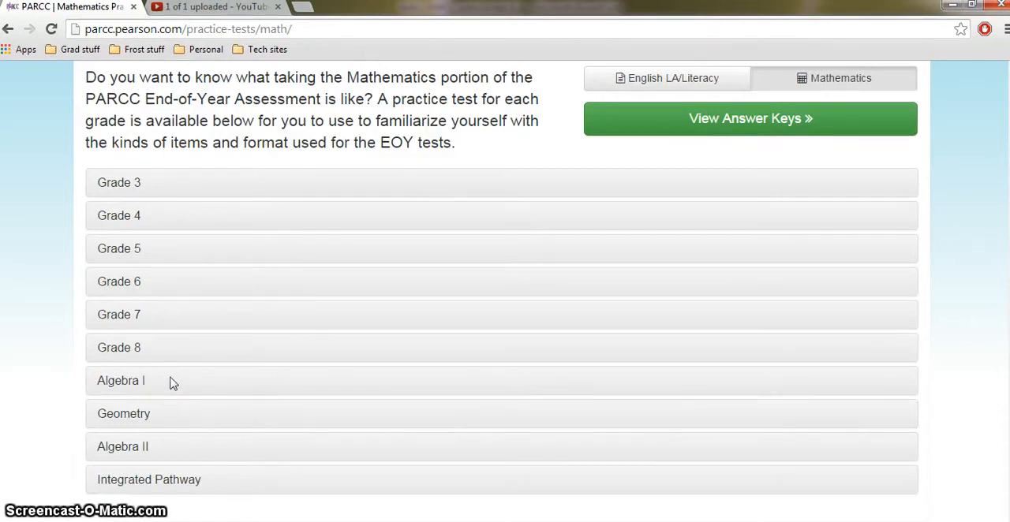
pyautogui.moveTo(155, 392)
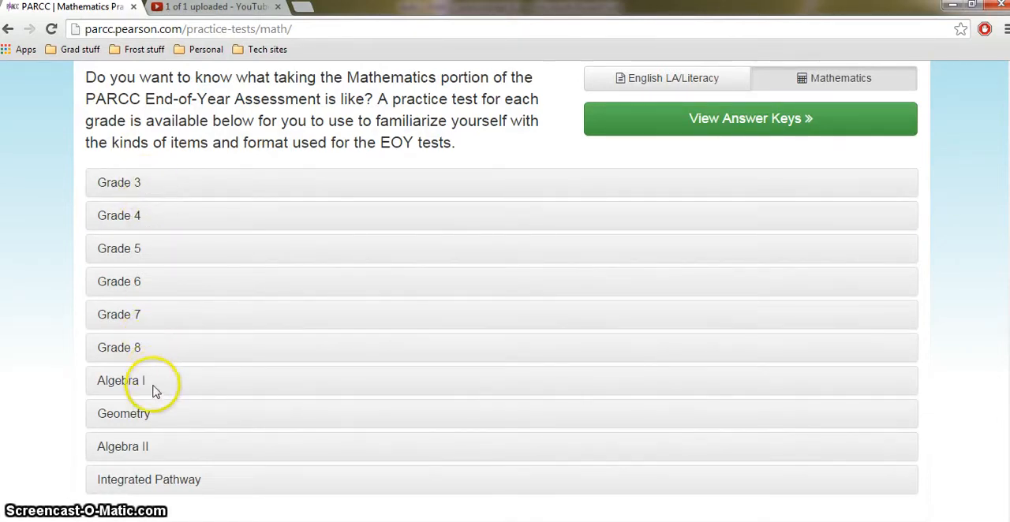
pyautogui.moveTo(161, 419)
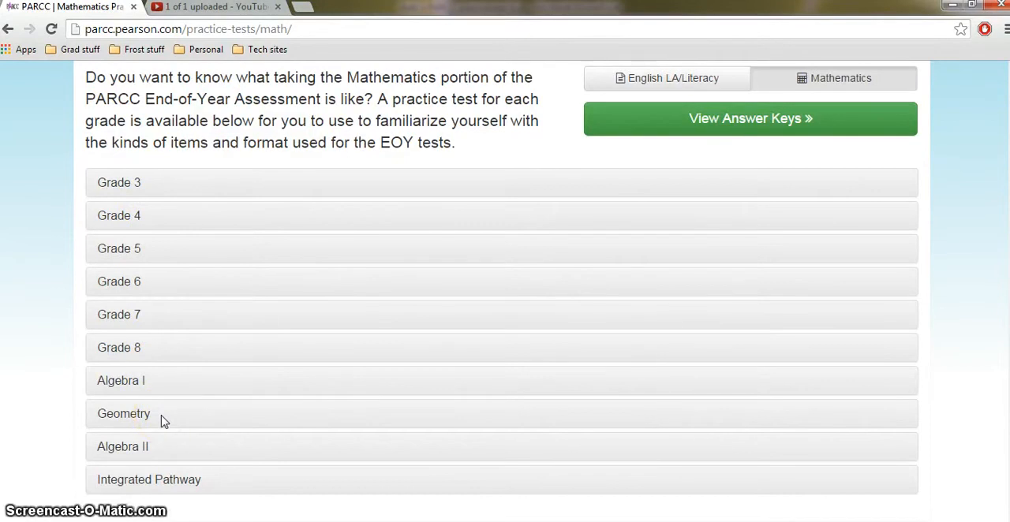
pyautogui.moveTo(172, 450)
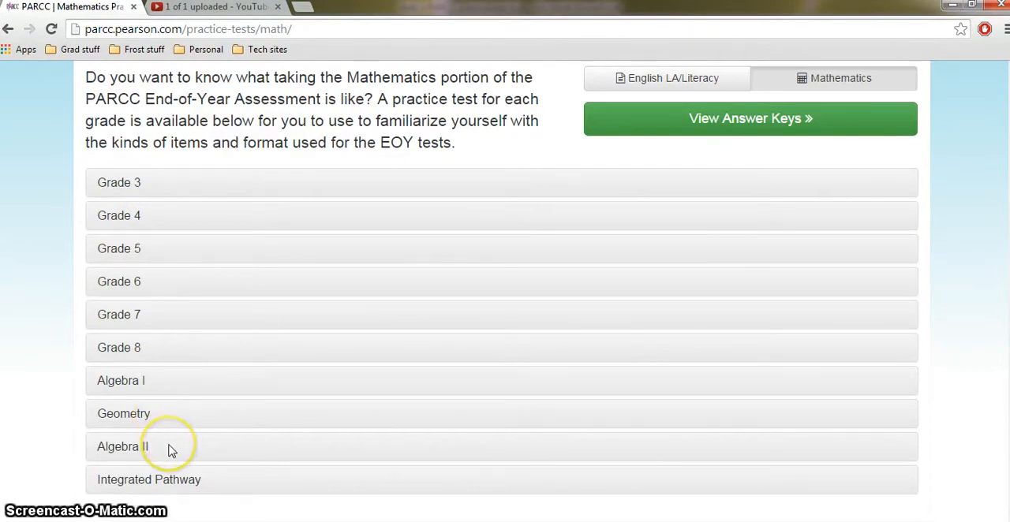
pyautogui.moveTo(186, 458)
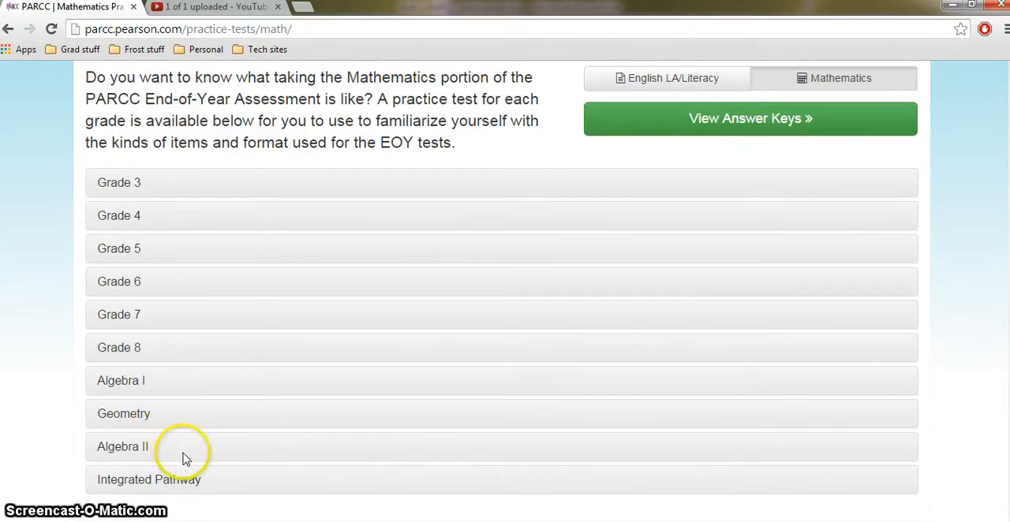
pyautogui.moveTo(215, 499)
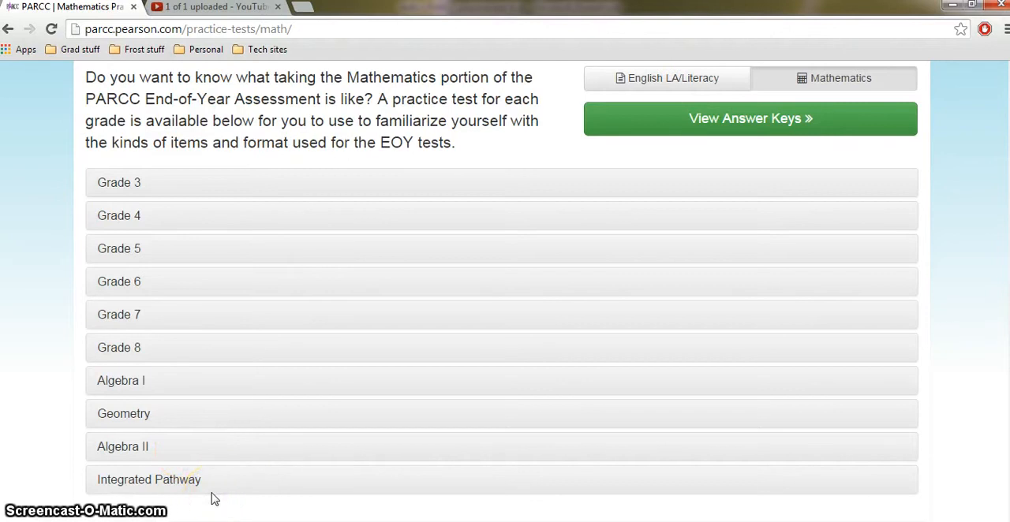
pyautogui.moveTo(199, 397)
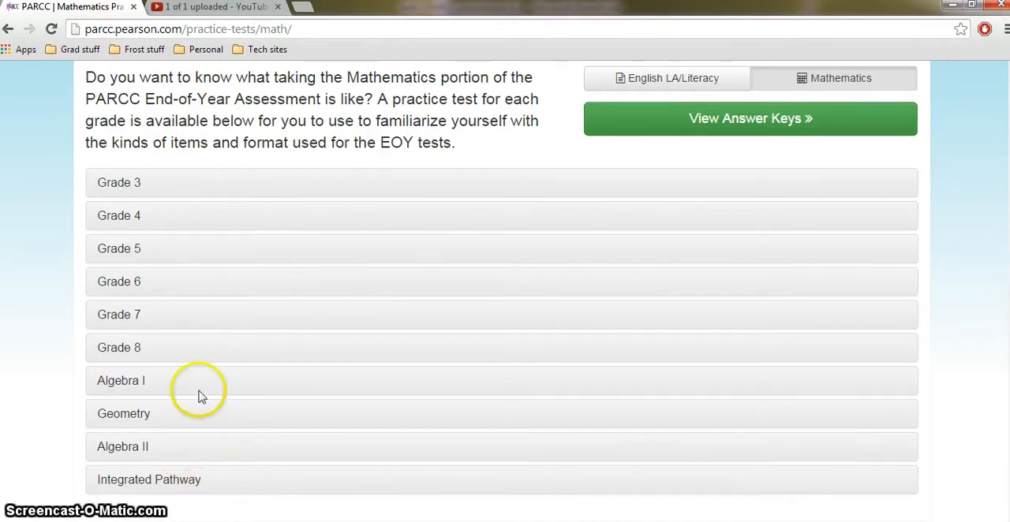
pyautogui.moveTo(134, 316)
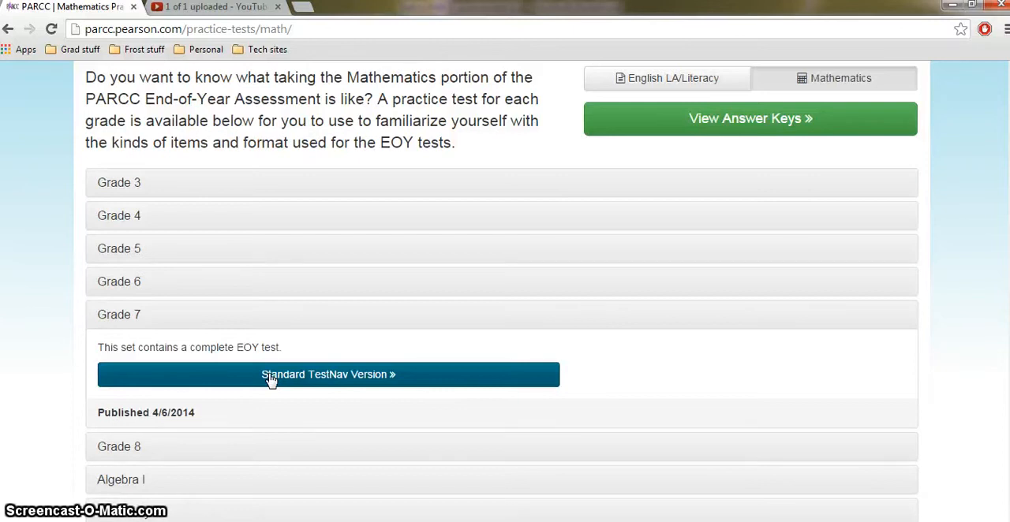
# Step: Launch the Grade 7 Mathematics Standard TestNav test and reach the Non-calculator Part instructions
pyautogui.click(328, 374)
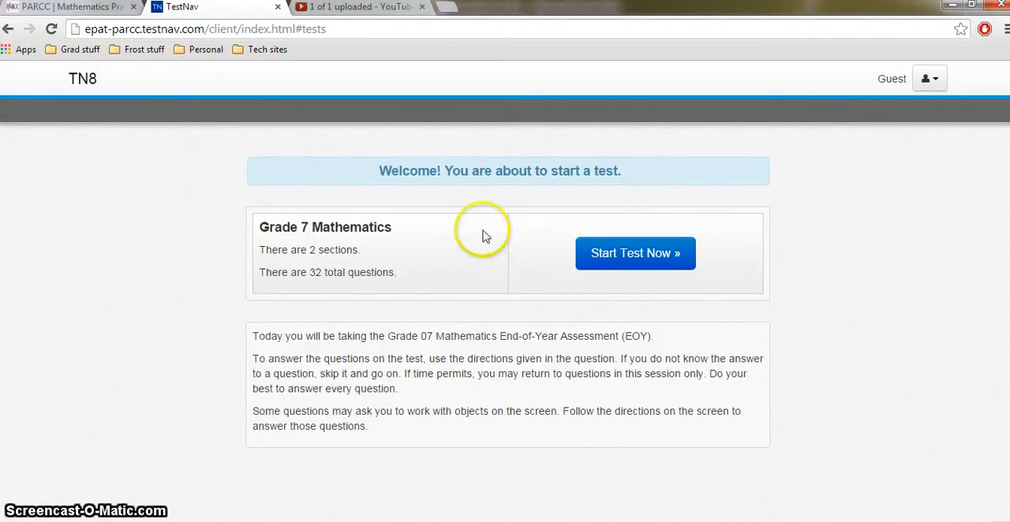
pyautogui.moveTo(350, 267)
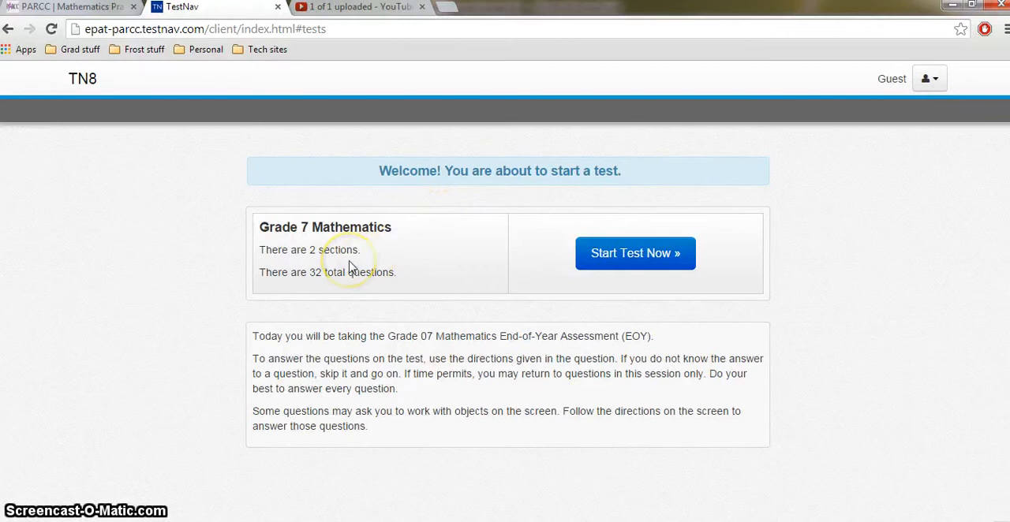
pyautogui.moveTo(488, 306)
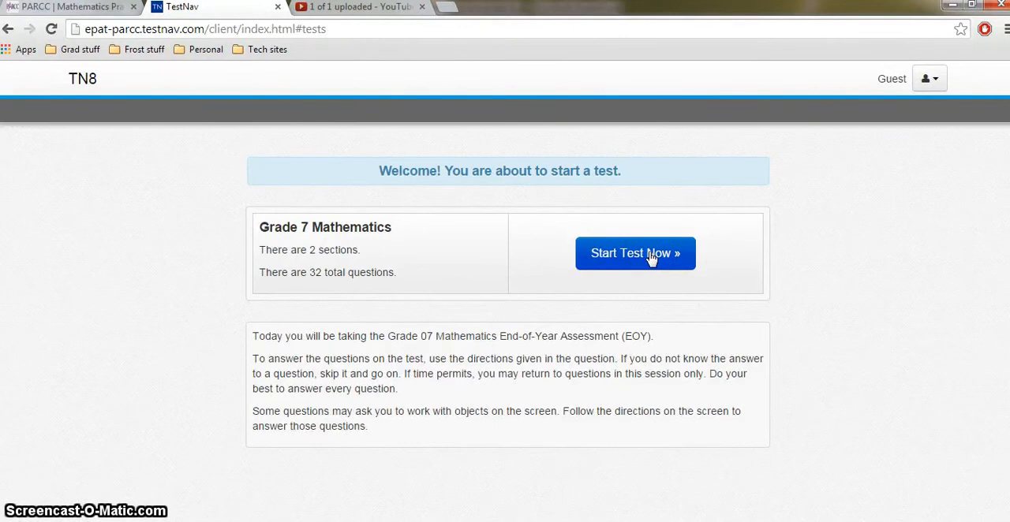
pyautogui.click(634, 253)
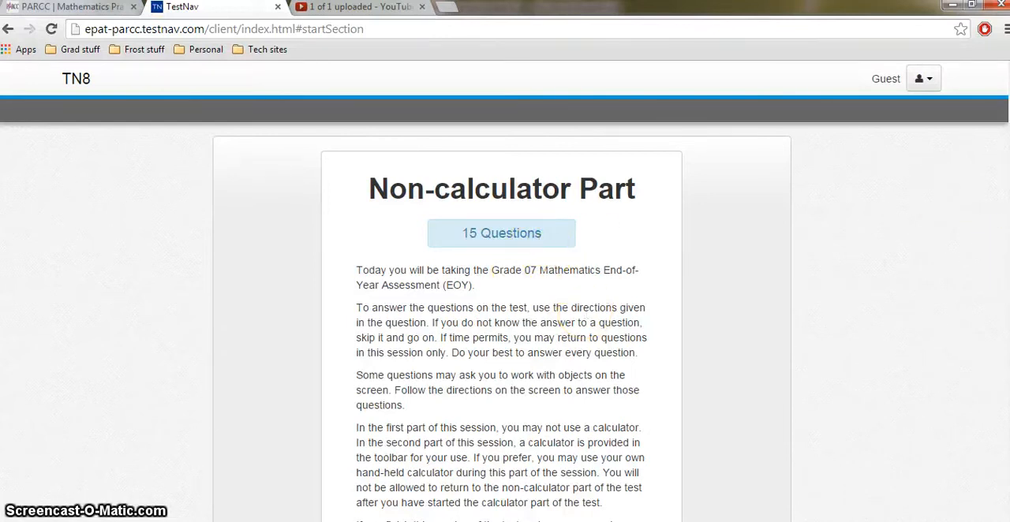
pyautogui.scroll(-3)
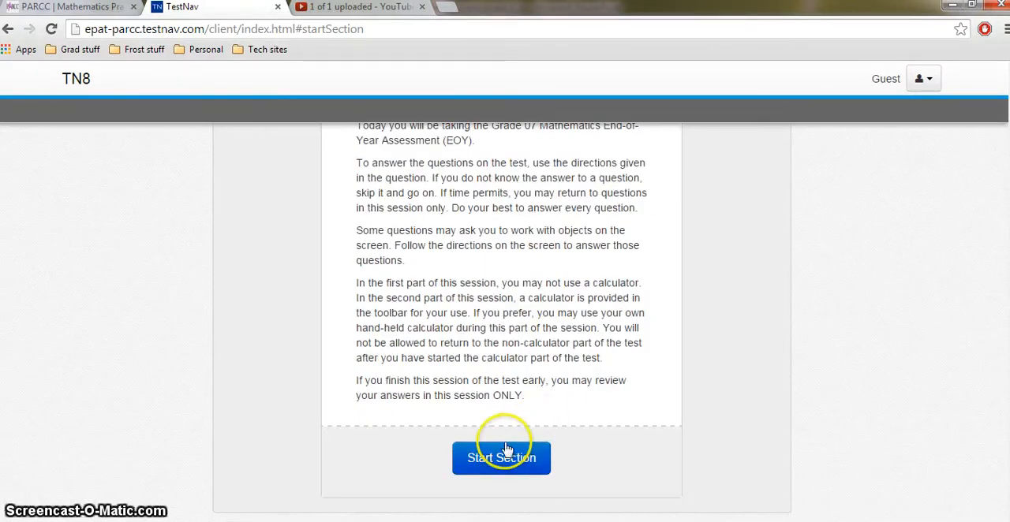
# Step: Begin the Non-calculator Part and mark statements B and C true on the cheese-cost graph question
pyautogui.click(502, 458)
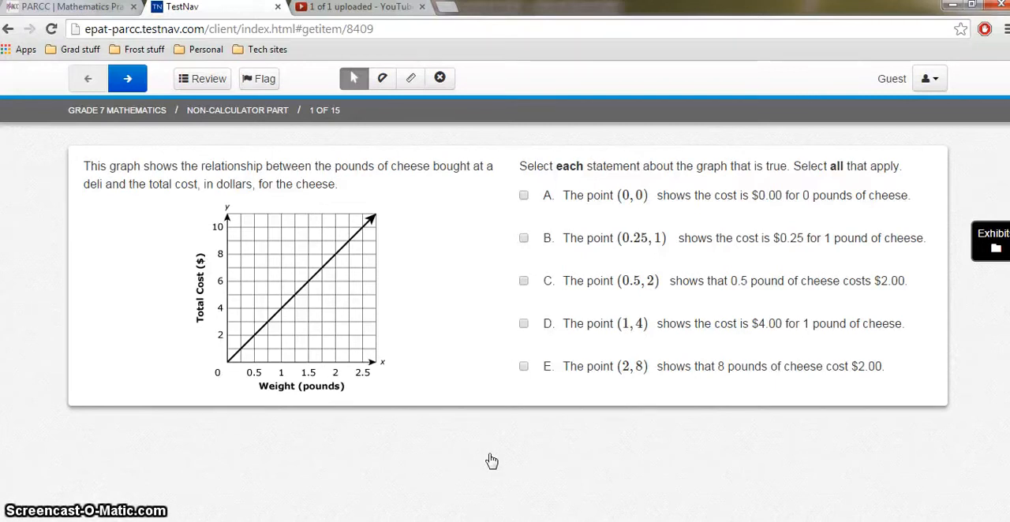
pyautogui.moveTo(890, 482)
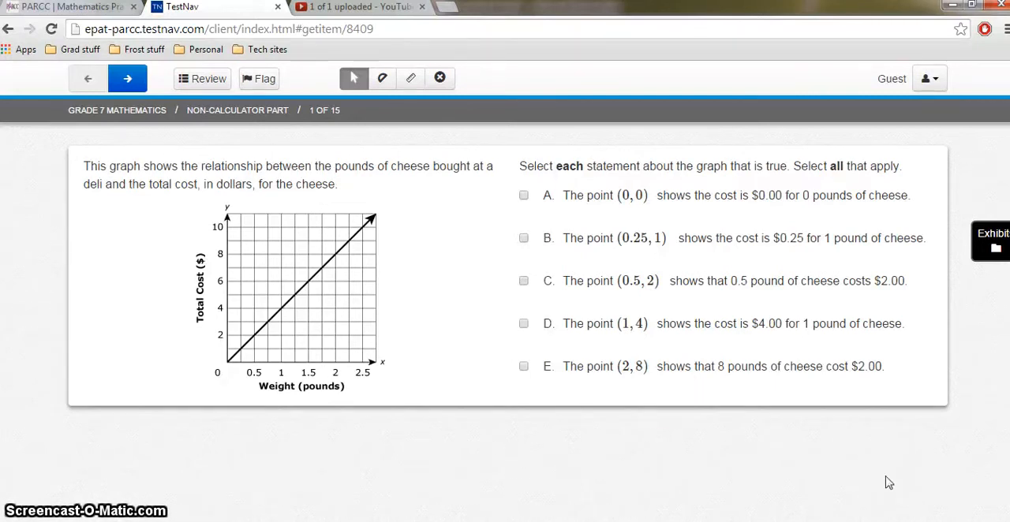
pyautogui.moveTo(577, 300)
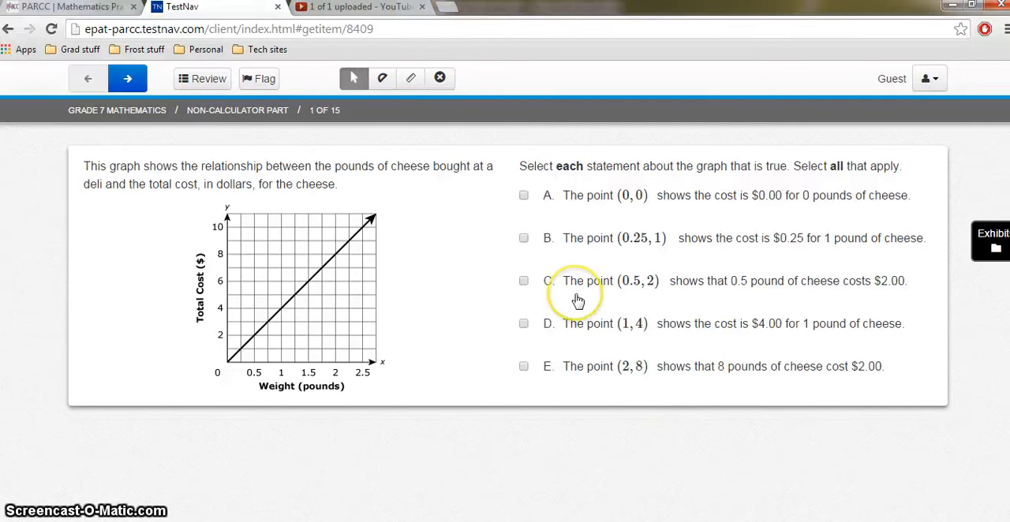
pyautogui.moveTo(527, 227)
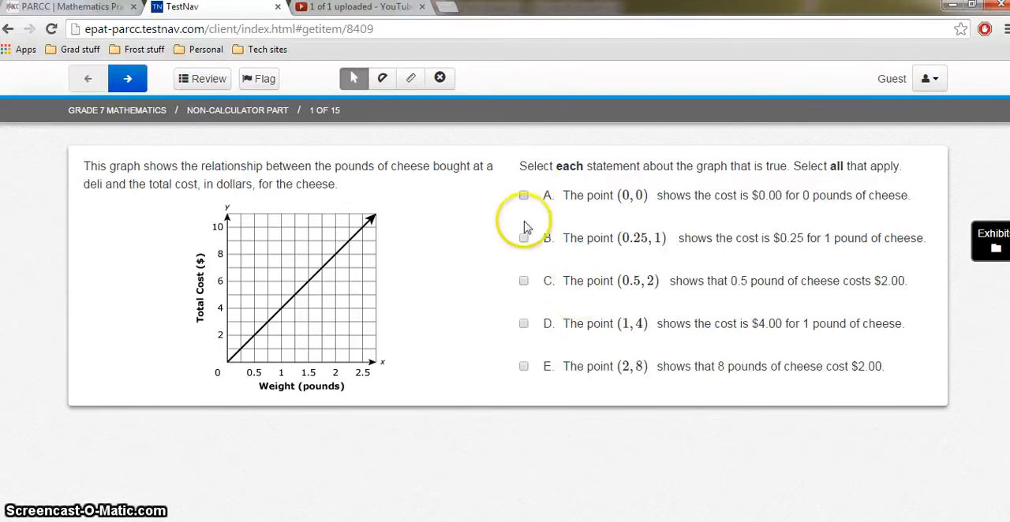
pyautogui.moveTo(562, 344)
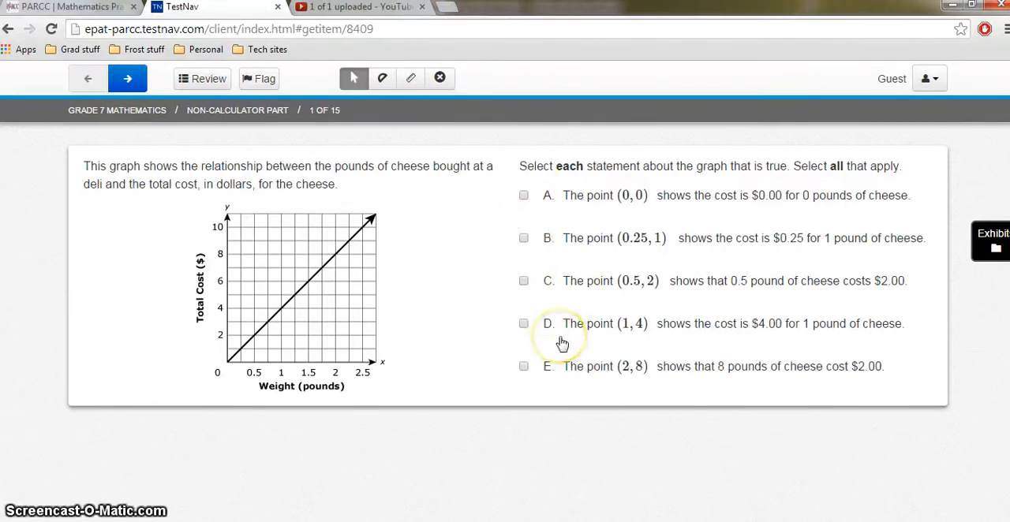
pyautogui.moveTo(508, 306)
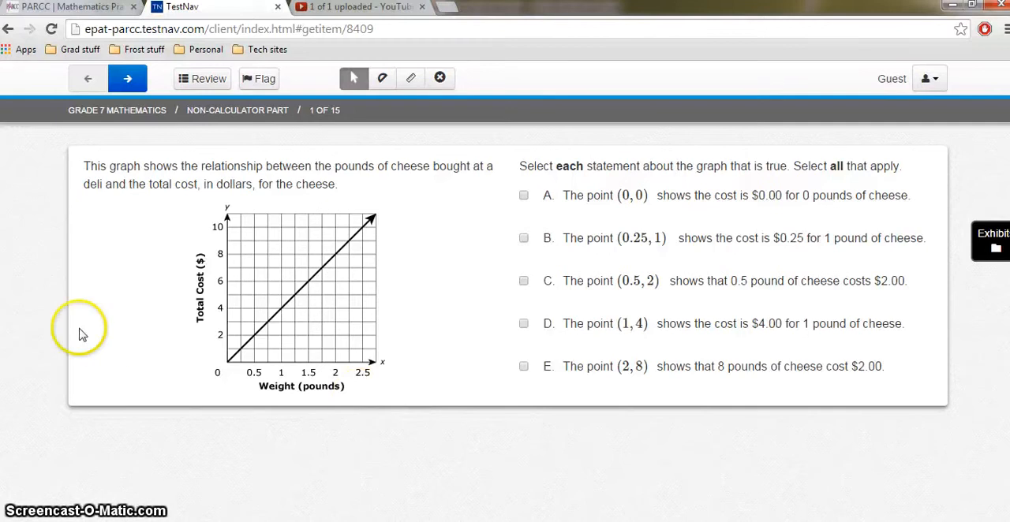
pyautogui.click(524, 239)
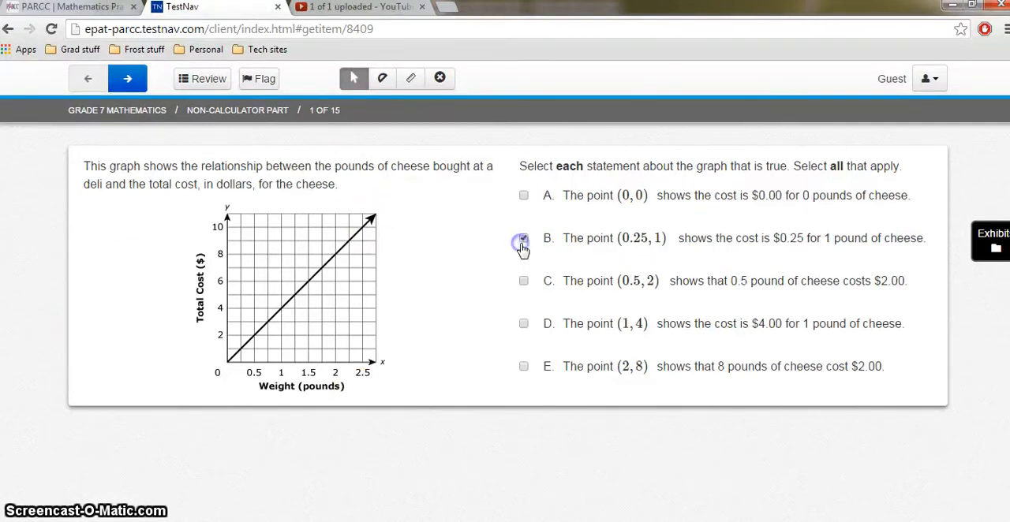
pyautogui.click(524, 281)
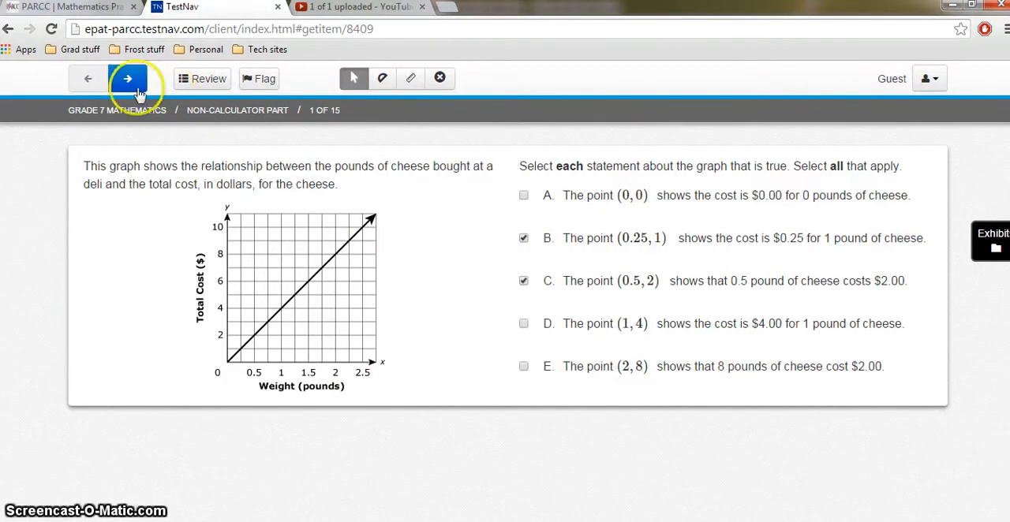
# Step: Move to question 2 and choose expression B as equivalent to −2.5(1 − 2n) − 1.5n
pyautogui.click(126, 79)
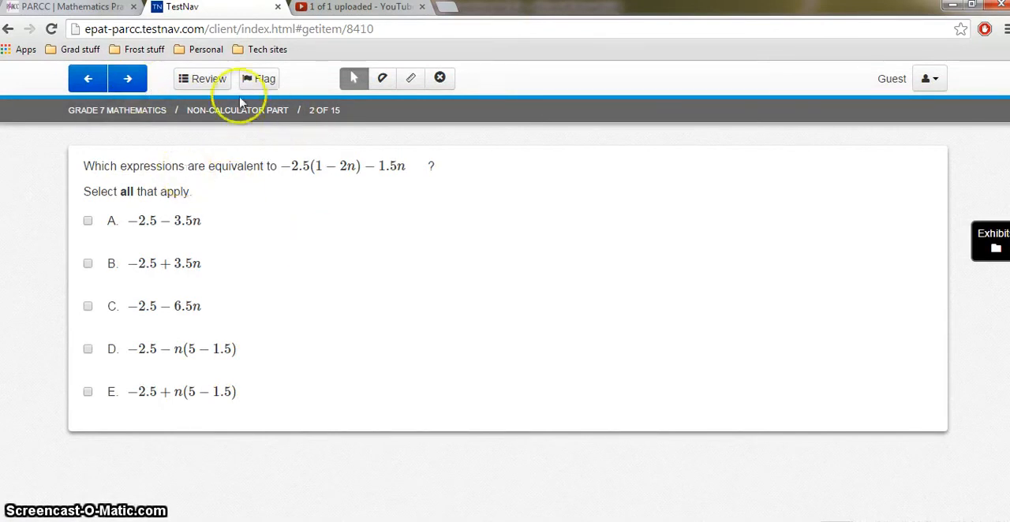
pyautogui.moveTo(335, 161)
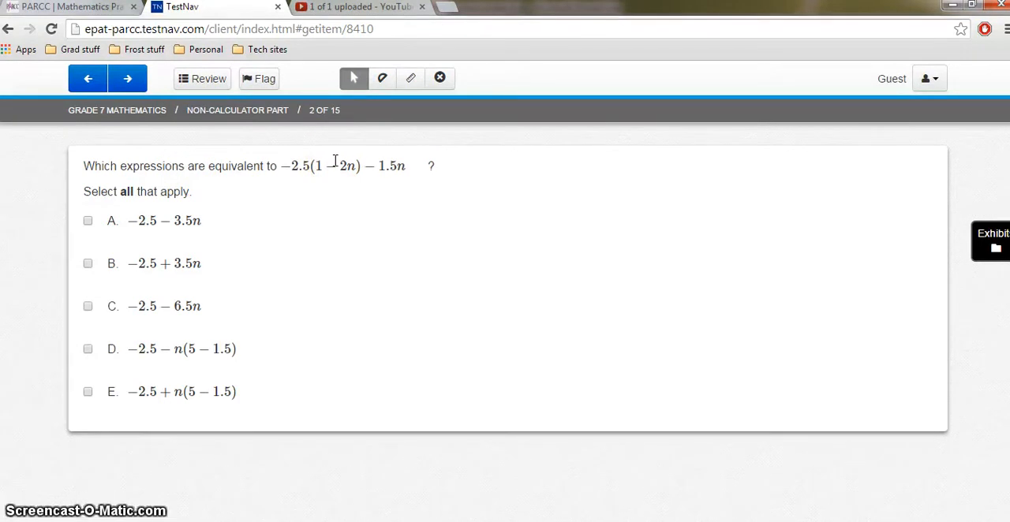
pyautogui.moveTo(195, 291)
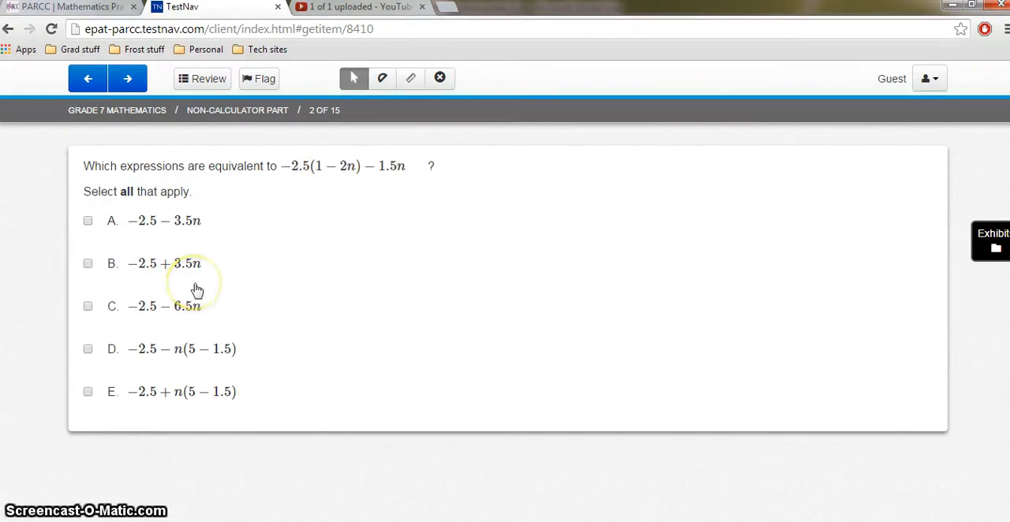
pyautogui.click(89, 262)
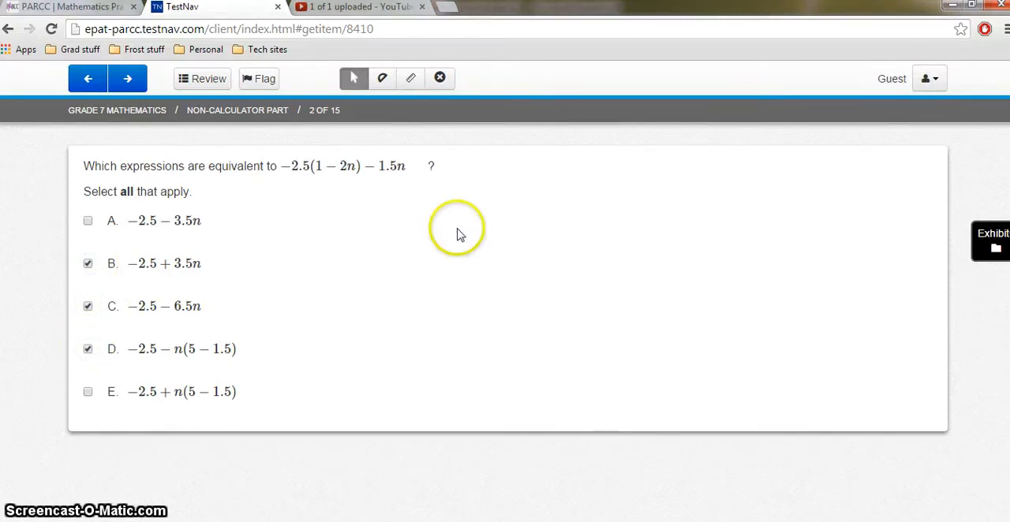
pyautogui.moveTo(930, 79)
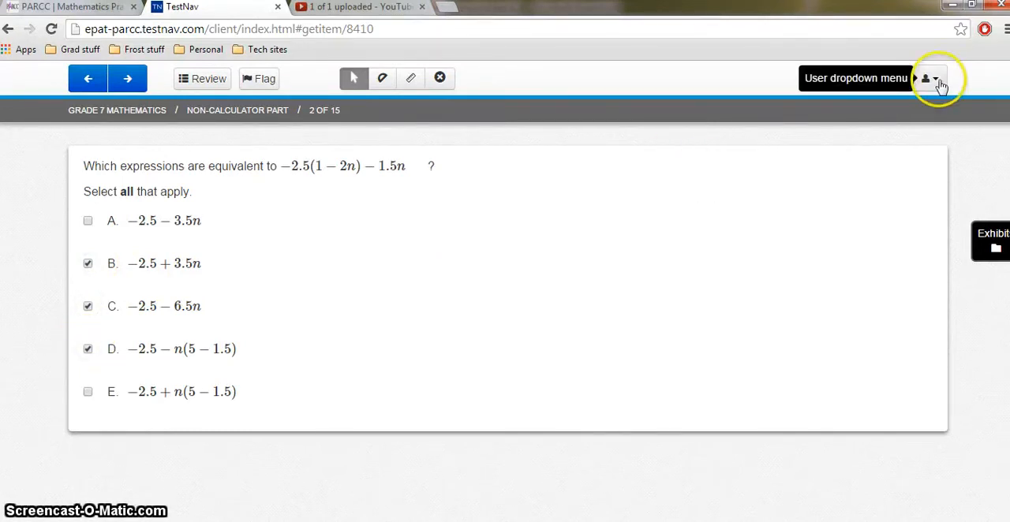
# Step: Enable the Magnifier from the user menu, position it over question 2 and enlarge it
pyautogui.click(930, 79)
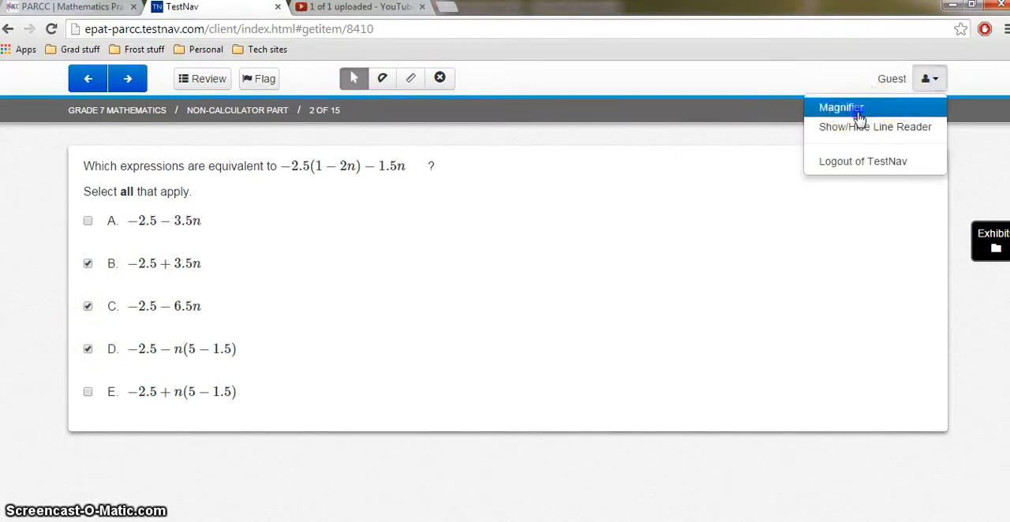
pyautogui.click(840, 107)
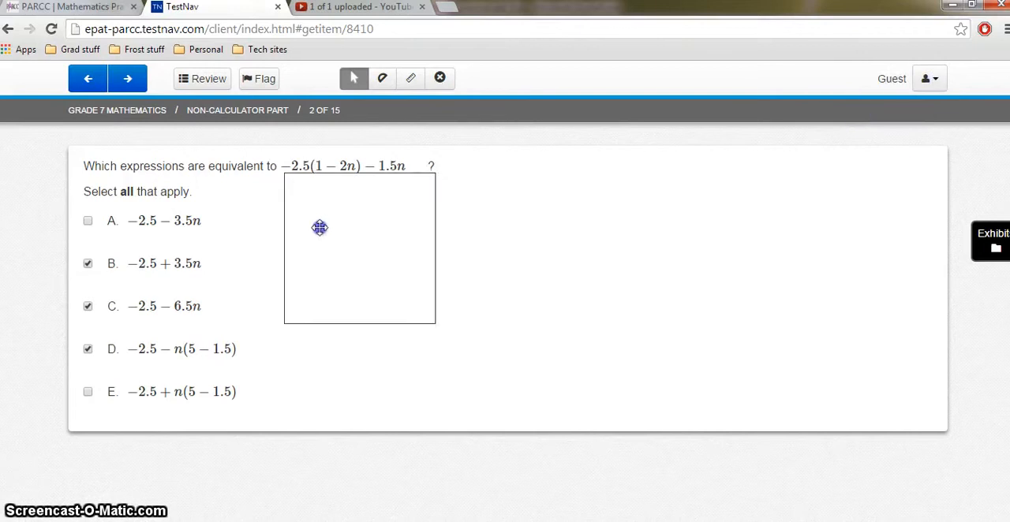
pyautogui.moveTo(319, 228); pyautogui.dragTo(114, 152)
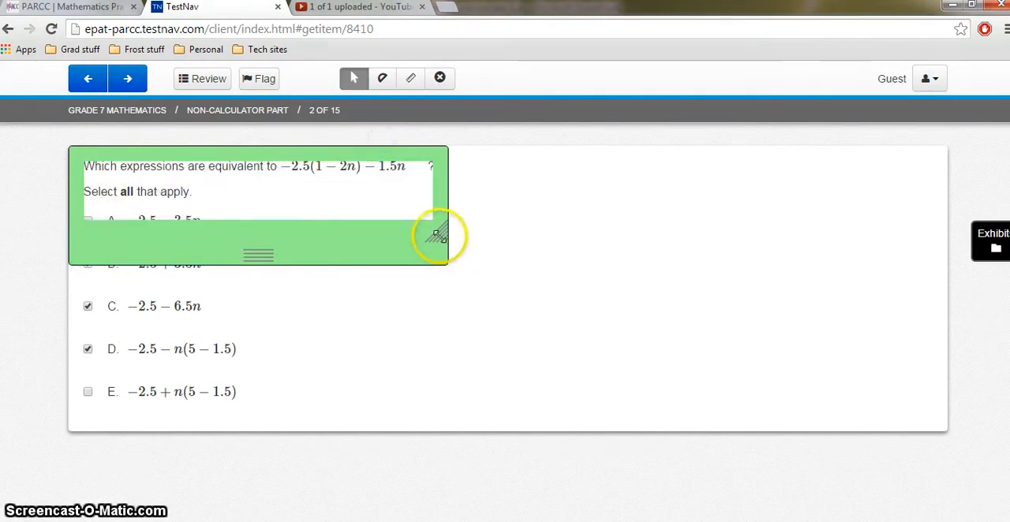
pyautogui.moveTo(438, 235); pyautogui.dragTo(388, 261)
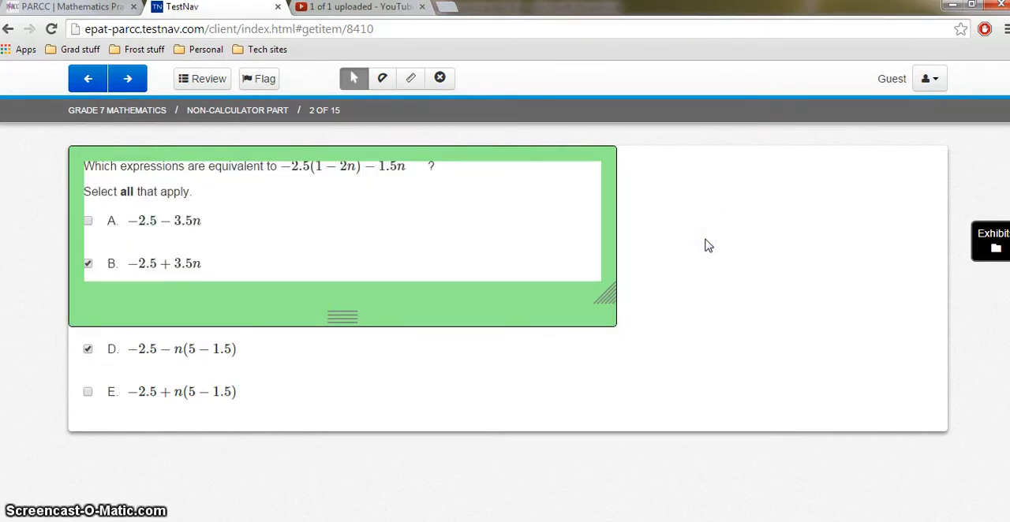
pyautogui.click(927, 79)
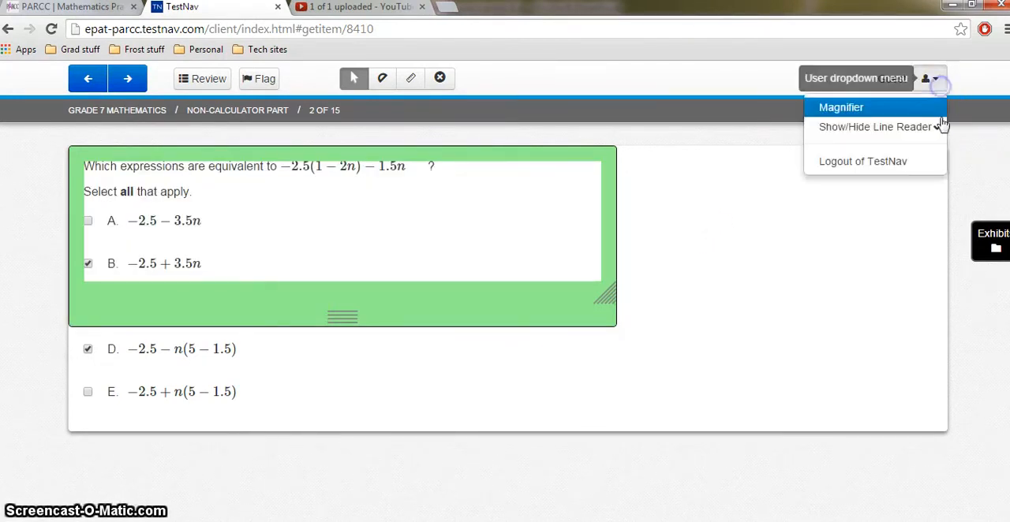
# Step: Close the magnifier, eliminate expression A, then show, rotate and hide the Centimeter Ruler
pyautogui.click(439, 79)
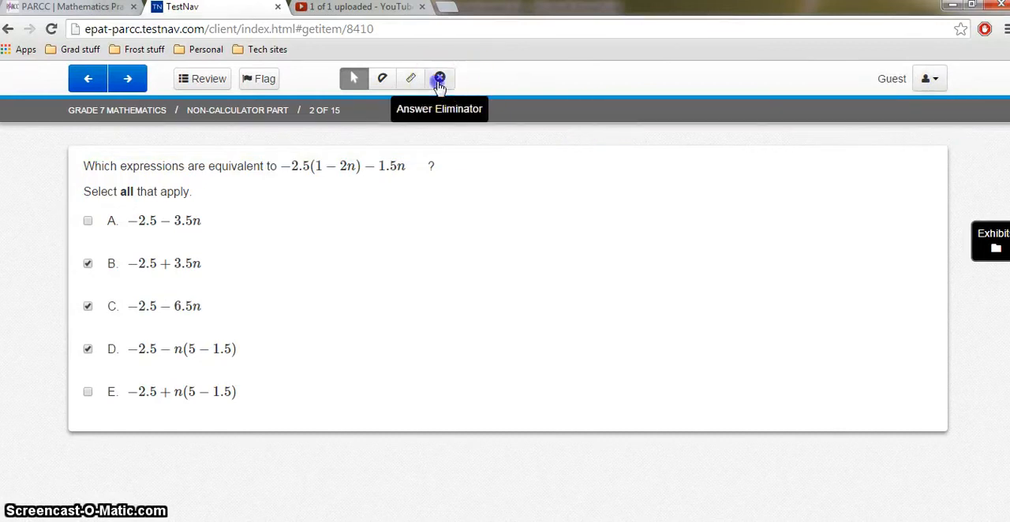
pyautogui.click(165, 221)
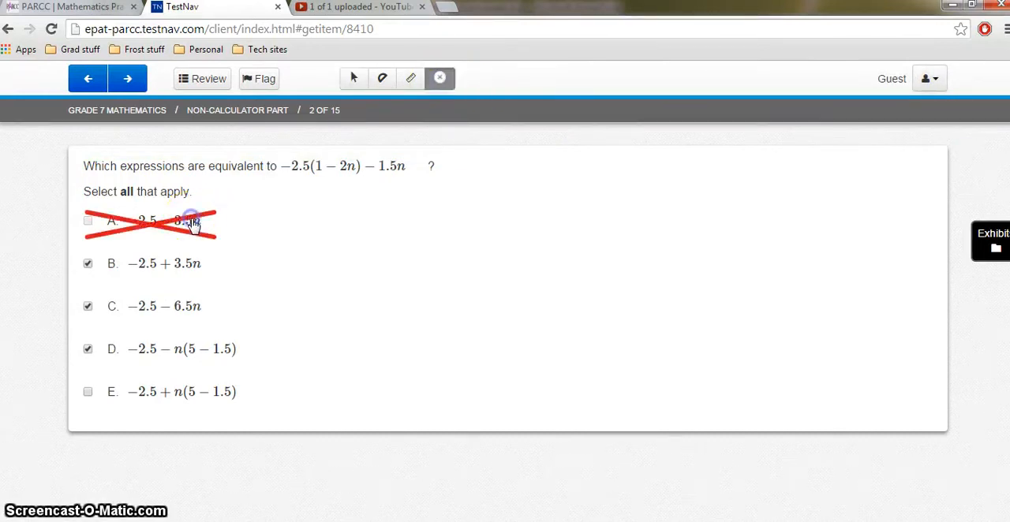
pyautogui.moveTo(435, 79)
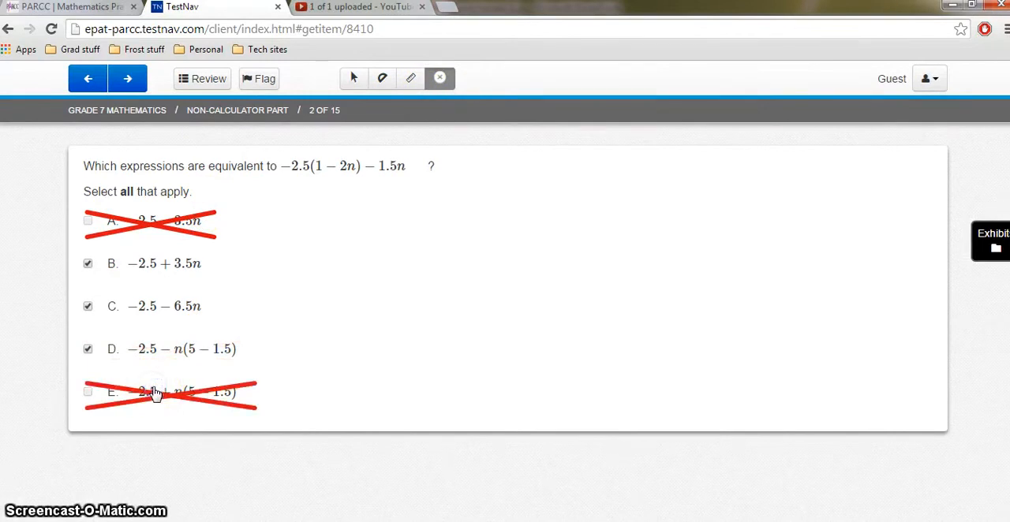
pyautogui.moveTo(451, 144)
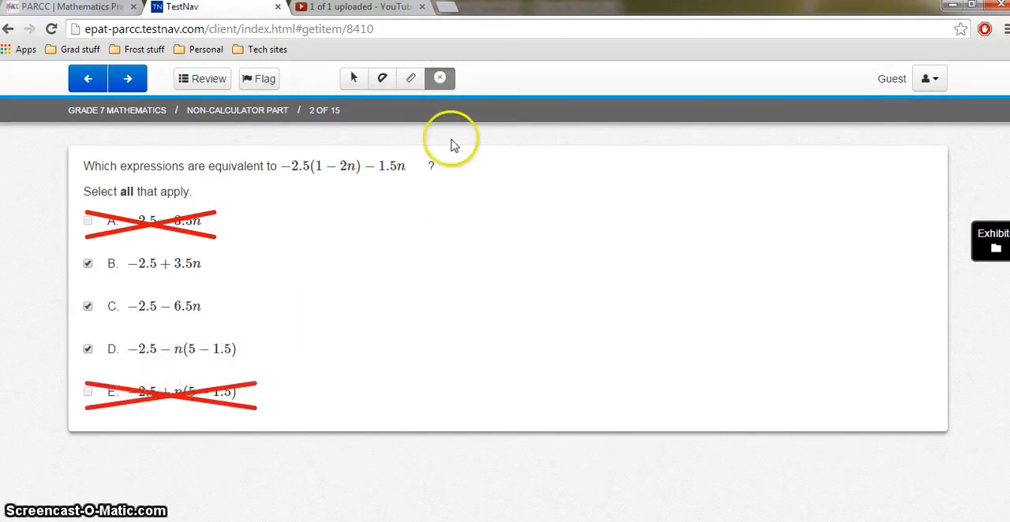
pyautogui.moveTo(410, 79)
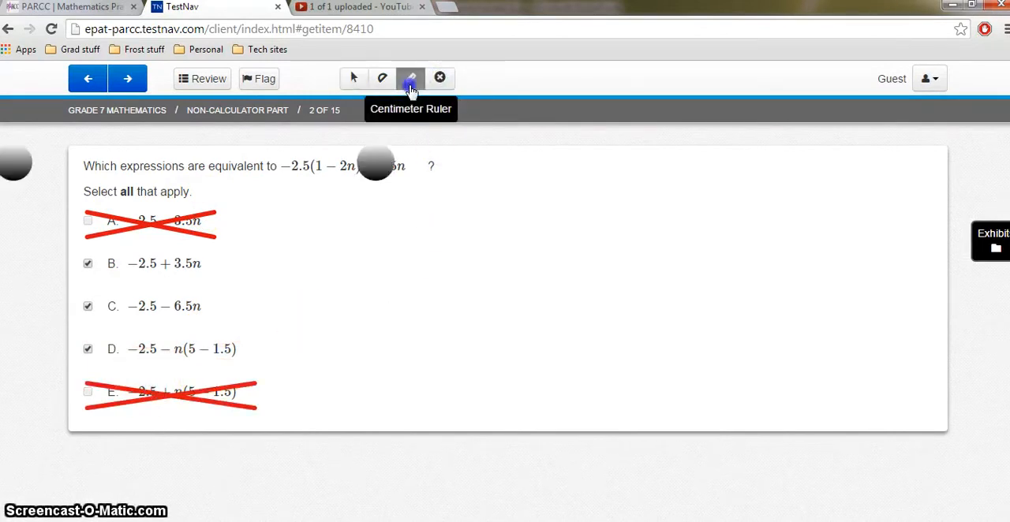
pyautogui.click(410, 79)
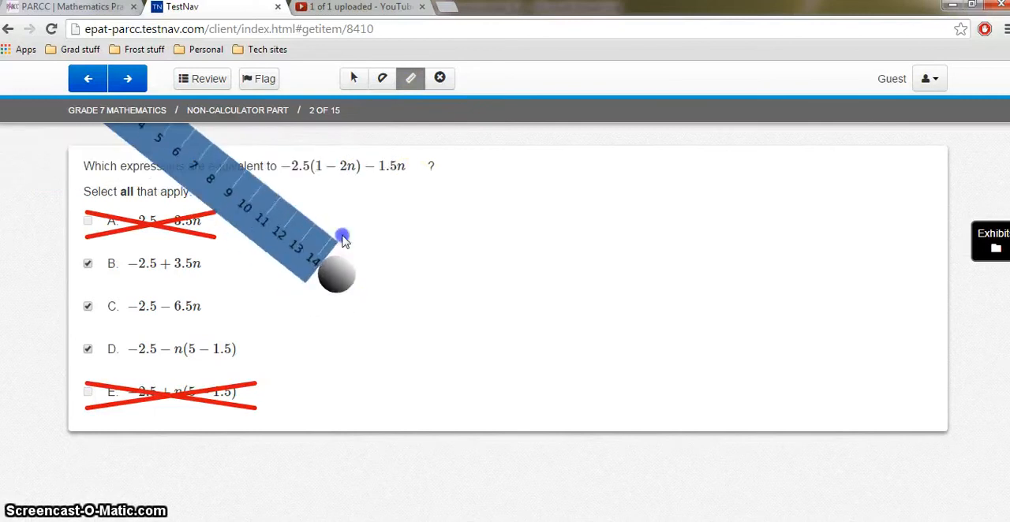
pyautogui.moveTo(341, 237); pyautogui.dragTo(492, 259)
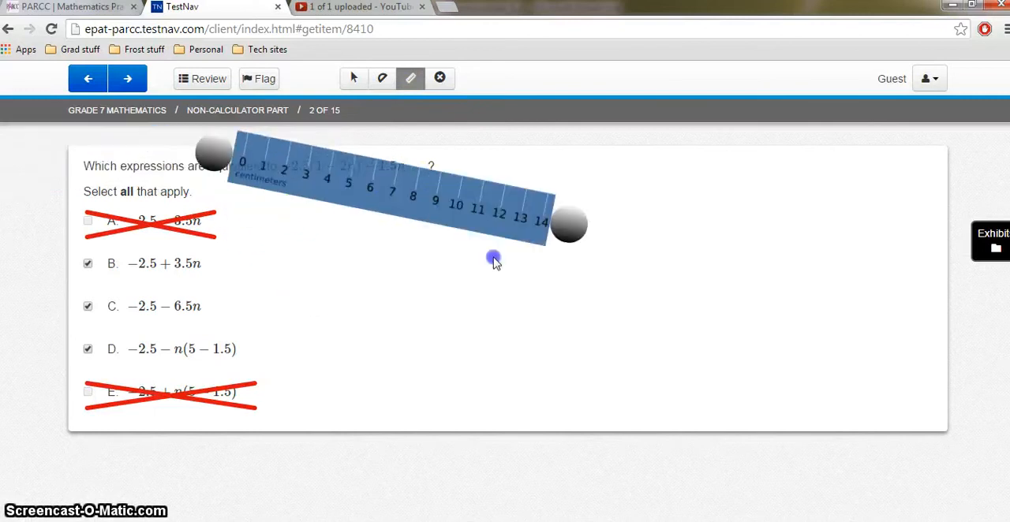
pyautogui.click(381, 79)
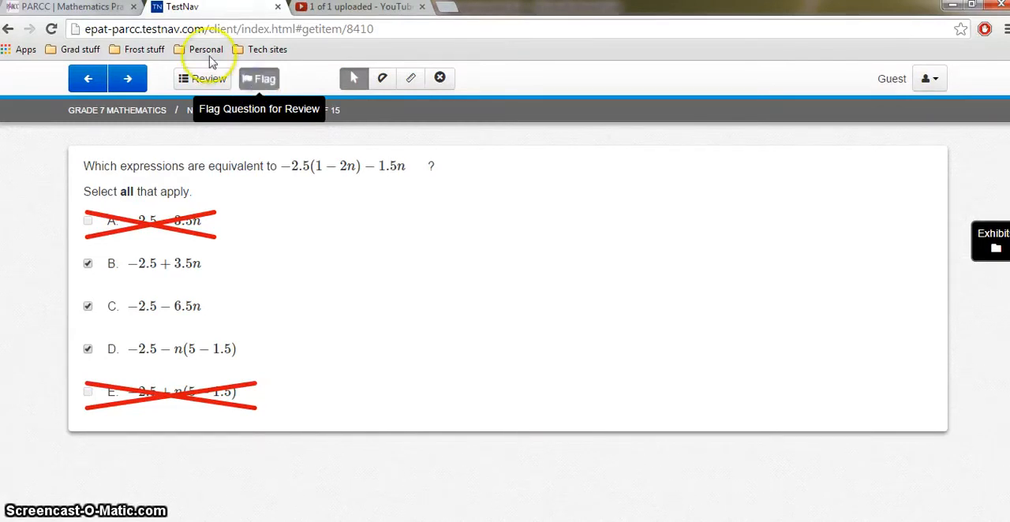
# Step: Go to question 3 and start entering 1.2 as the constant of proportionality
pyautogui.click(126, 79)
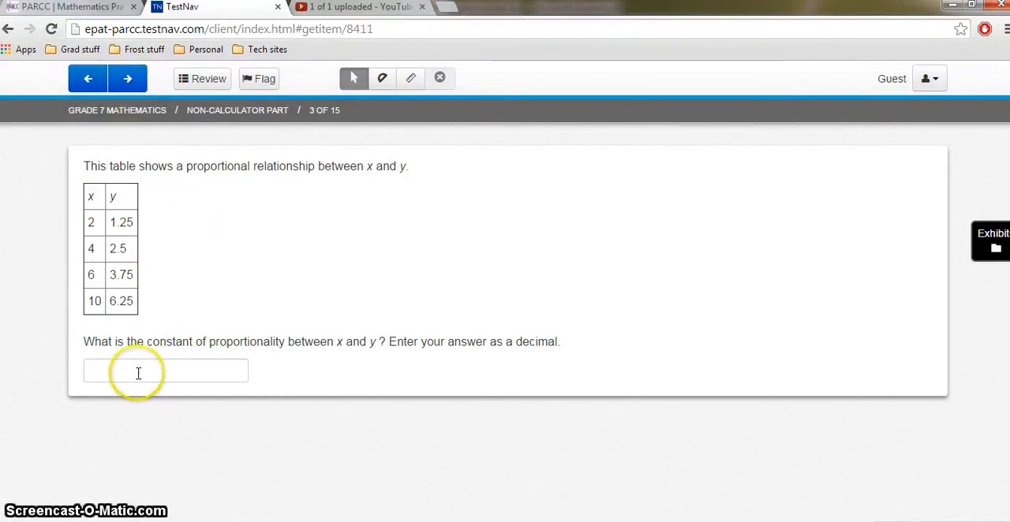
pyautogui.click(166, 371)
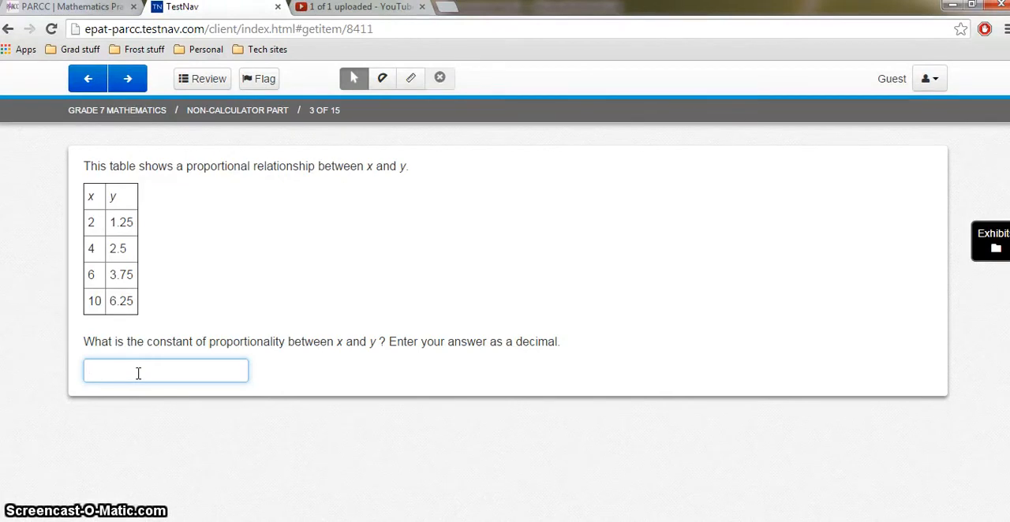
pyautogui.click(166, 371)
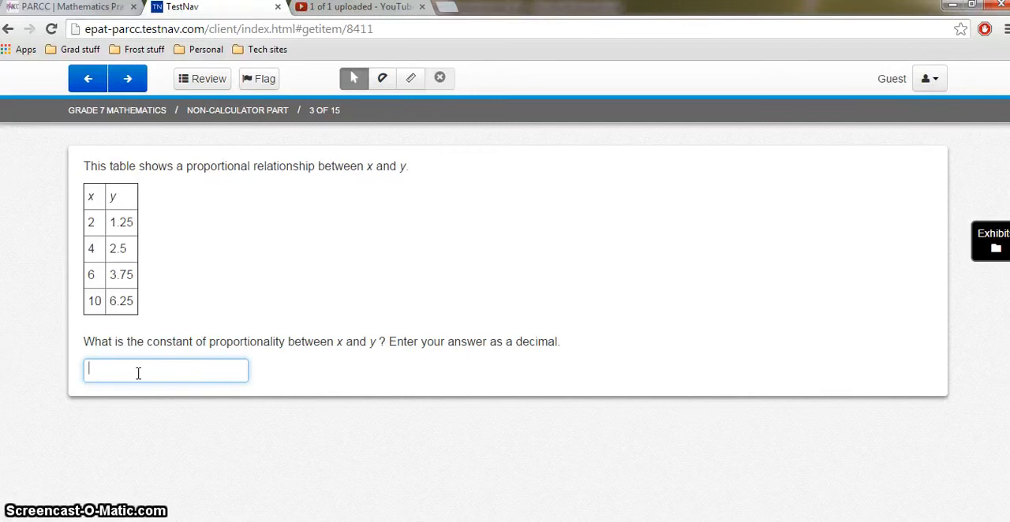
pyautogui.write('1')
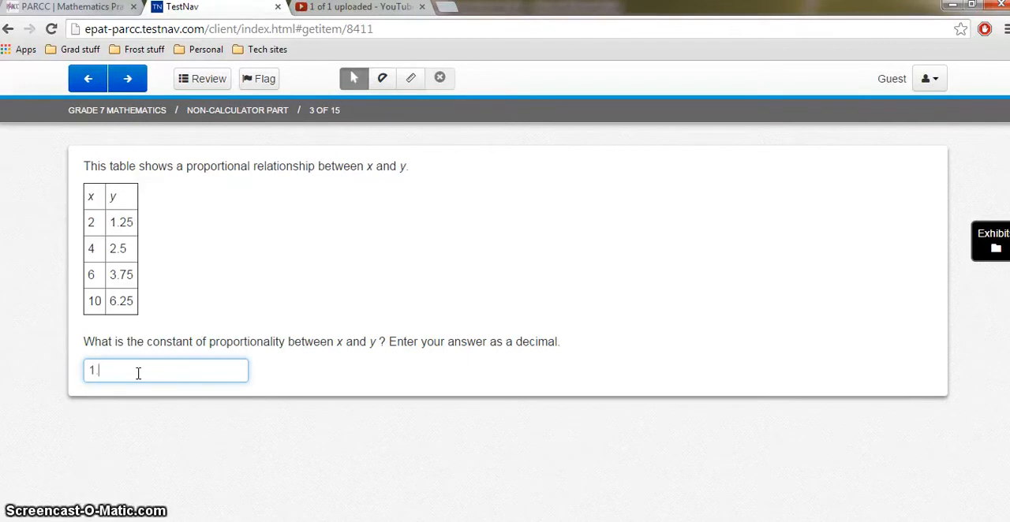
# Step: Finish the 1.2 answer, advance to question 4 and show the Exhibits formula chart
pyautogui.write('2')
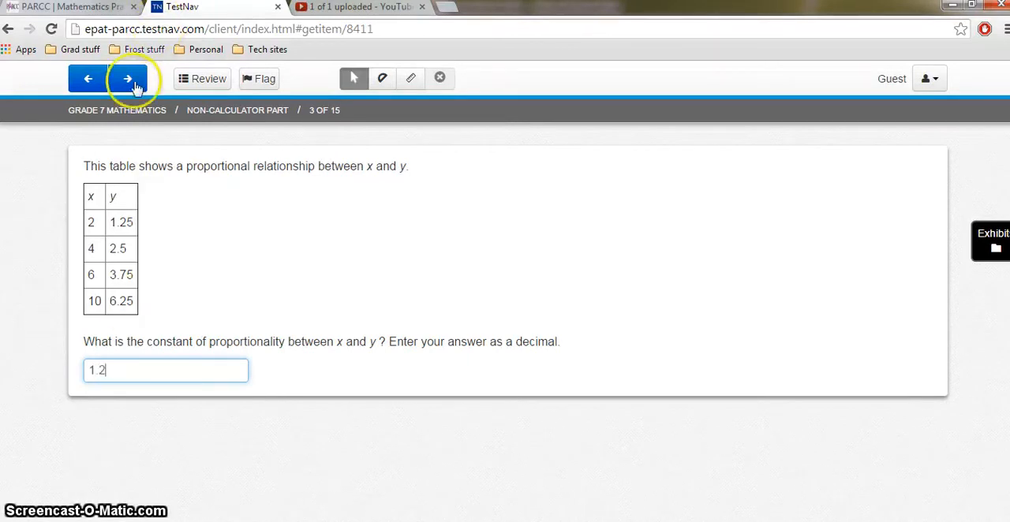
pyautogui.click(128, 79)
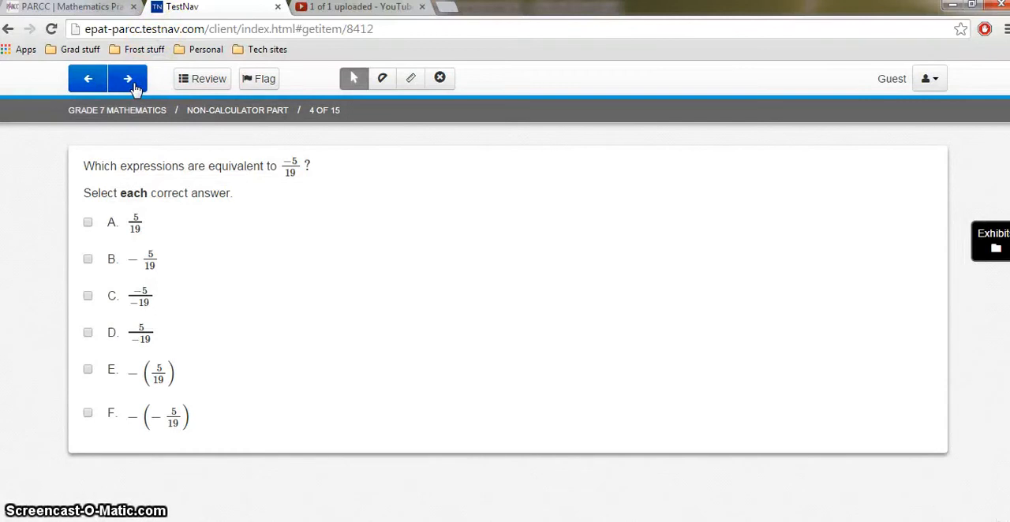
pyautogui.moveTo(938, 227)
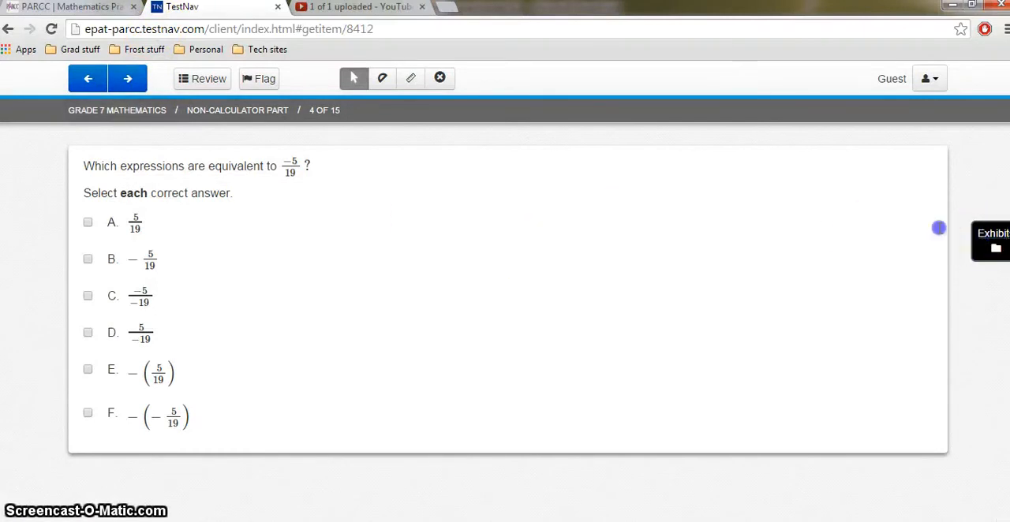
pyautogui.moveTo(992, 240)
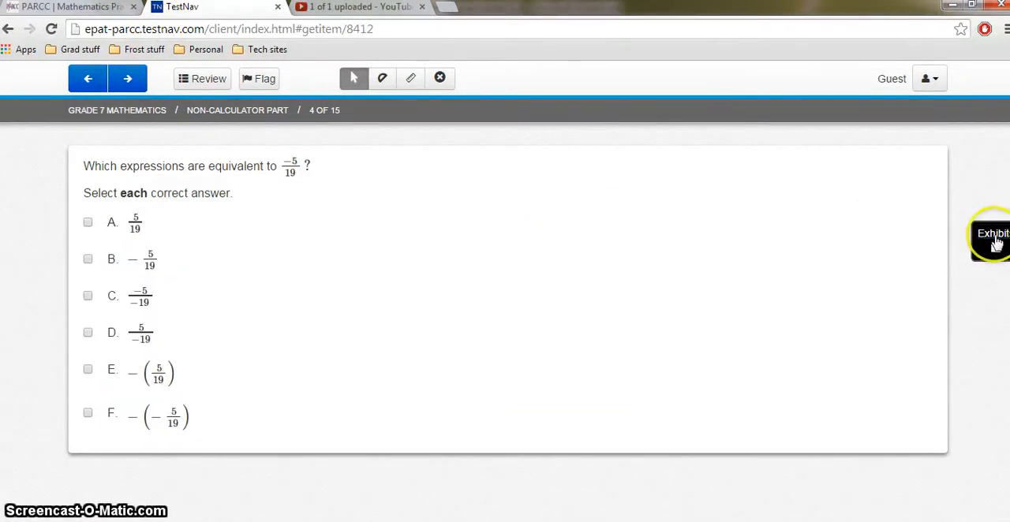
pyautogui.click(991, 233)
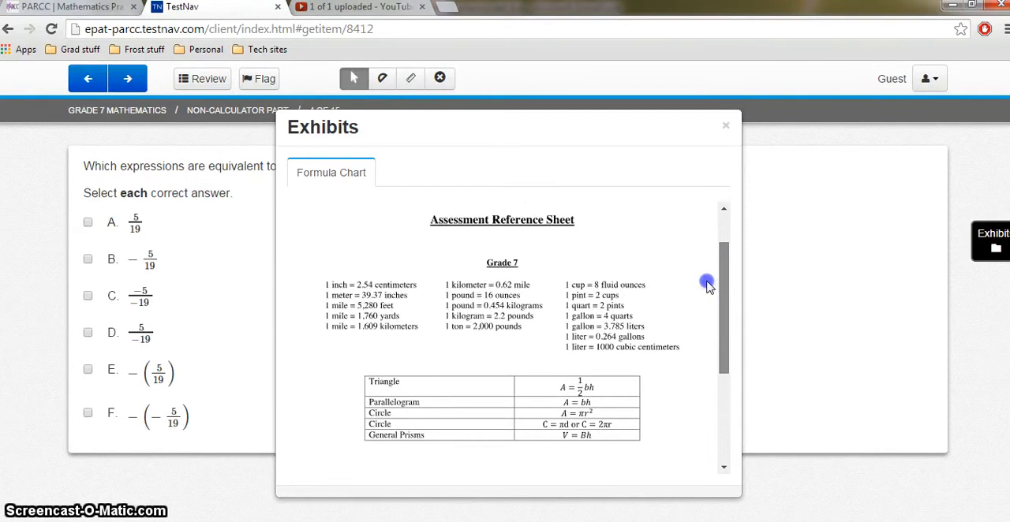
pyautogui.moveTo(452, 295)
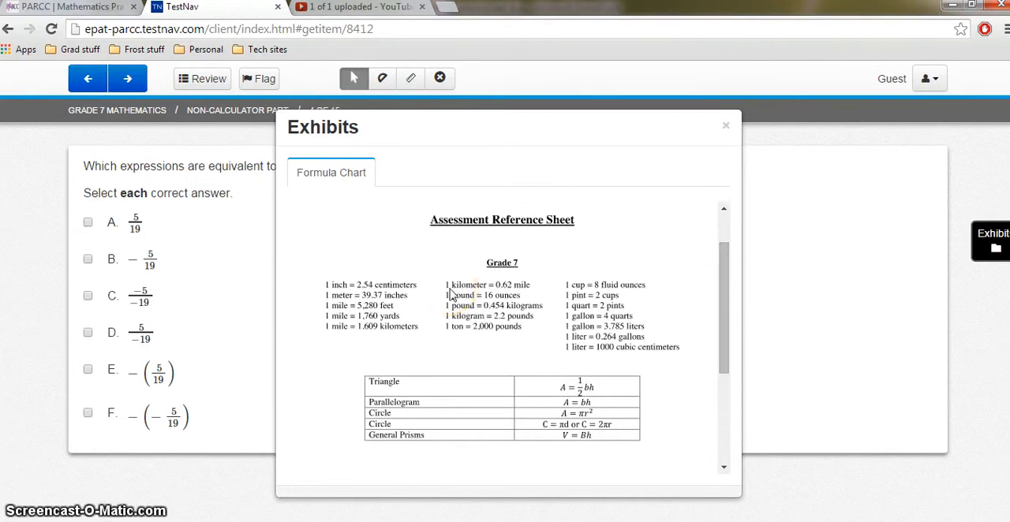
pyautogui.moveTo(484, 378)
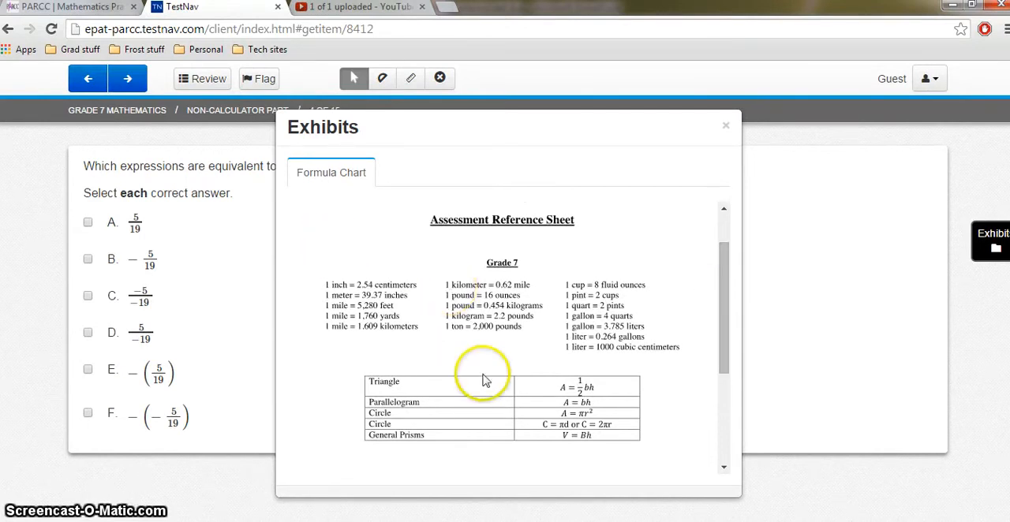
pyautogui.moveTo(724, 126)
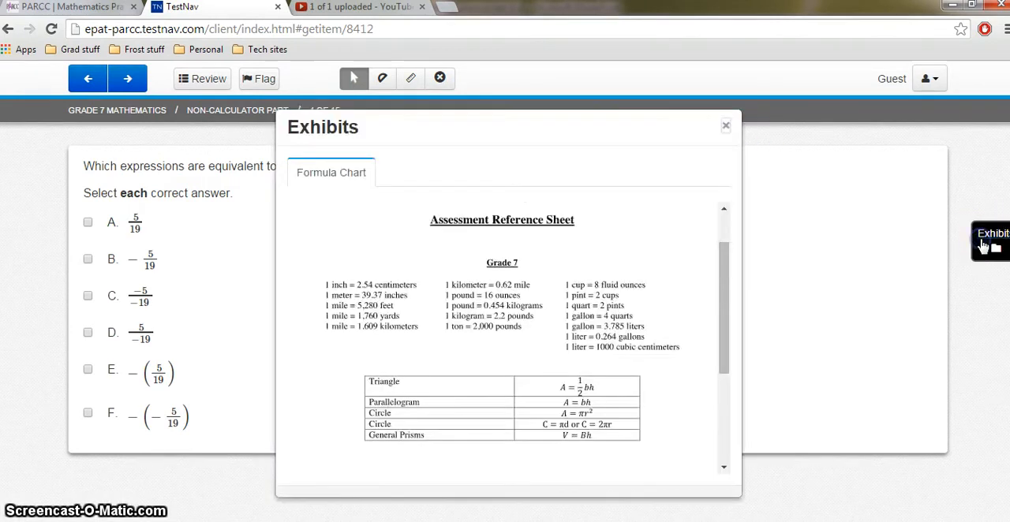
# Step: Close the formula chart, mark the equivalent expressions on question 4, then focus question 5's minutes box
pyautogui.click(725, 127)
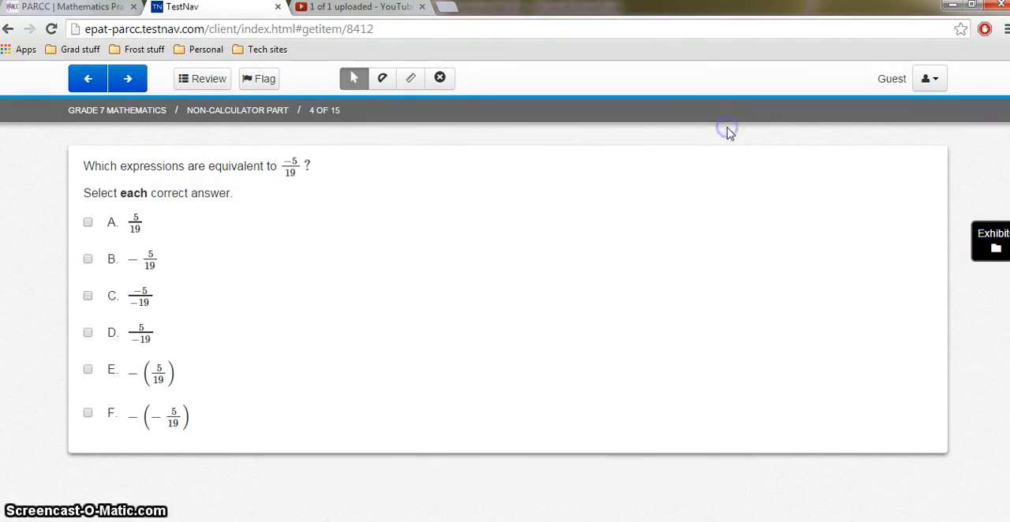
pyautogui.moveTo(208, 233)
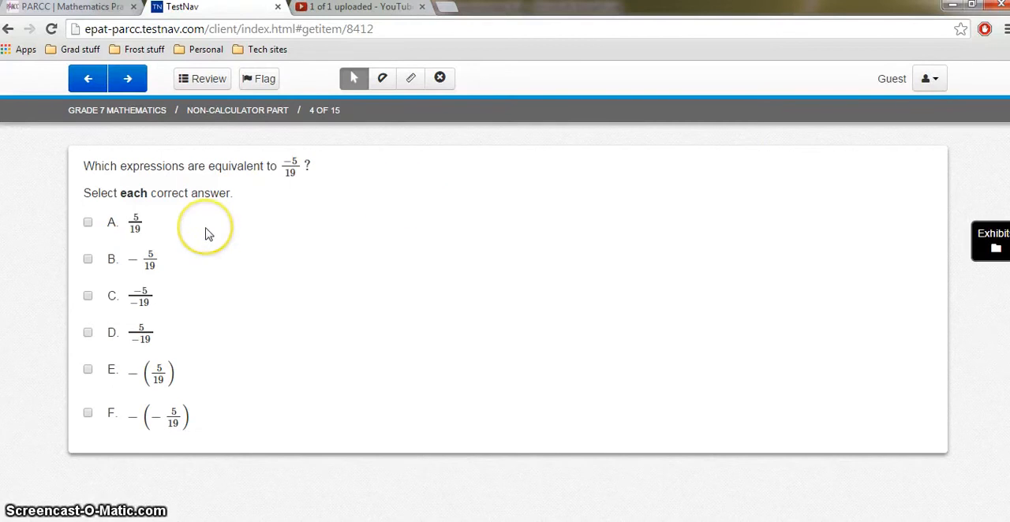
pyautogui.moveTo(208, 234)
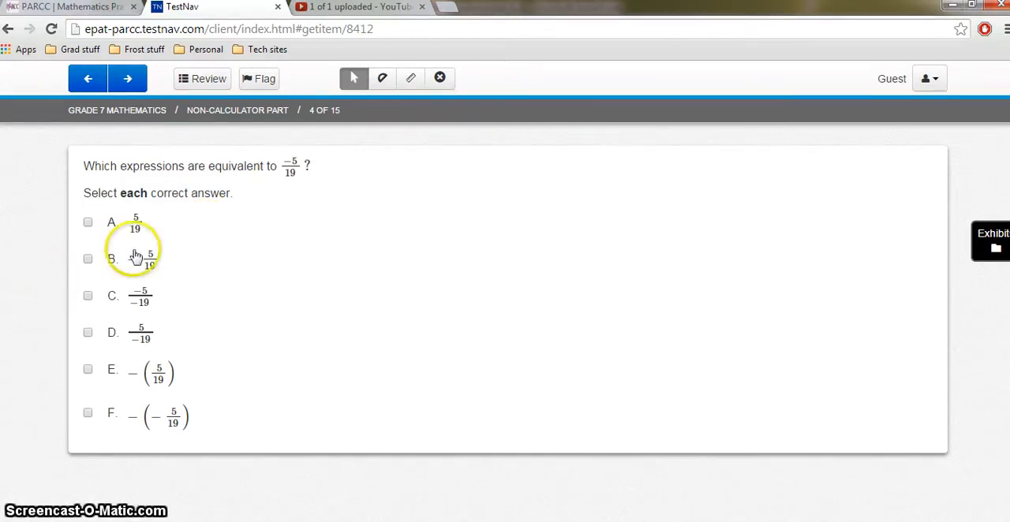
pyautogui.click(89, 259)
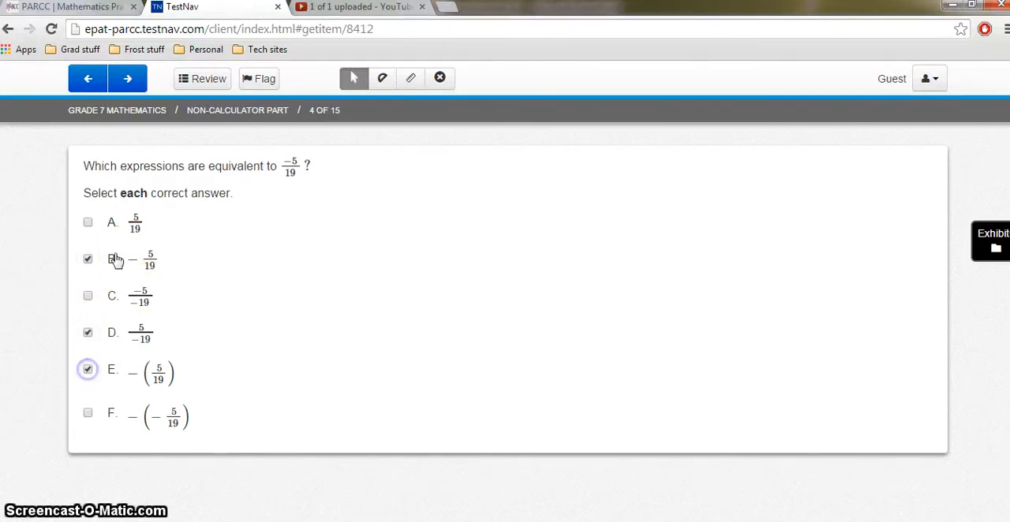
pyautogui.click(126, 79)
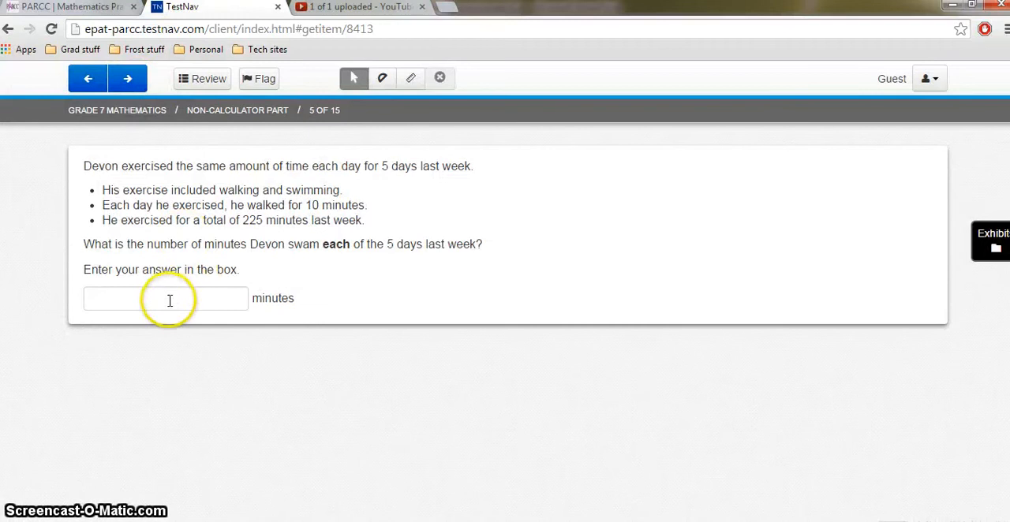
pyautogui.click(165, 298)
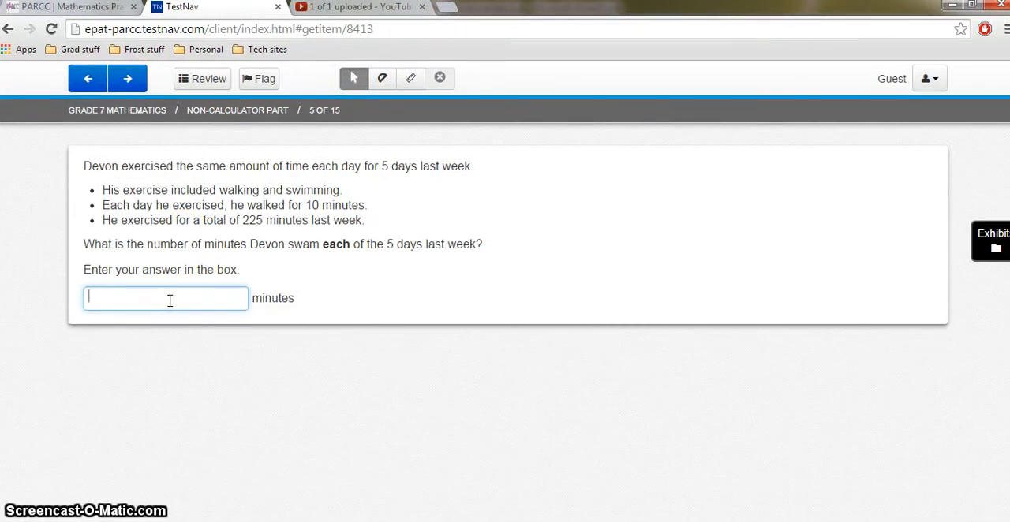
pyautogui.moveTo(272, 202)
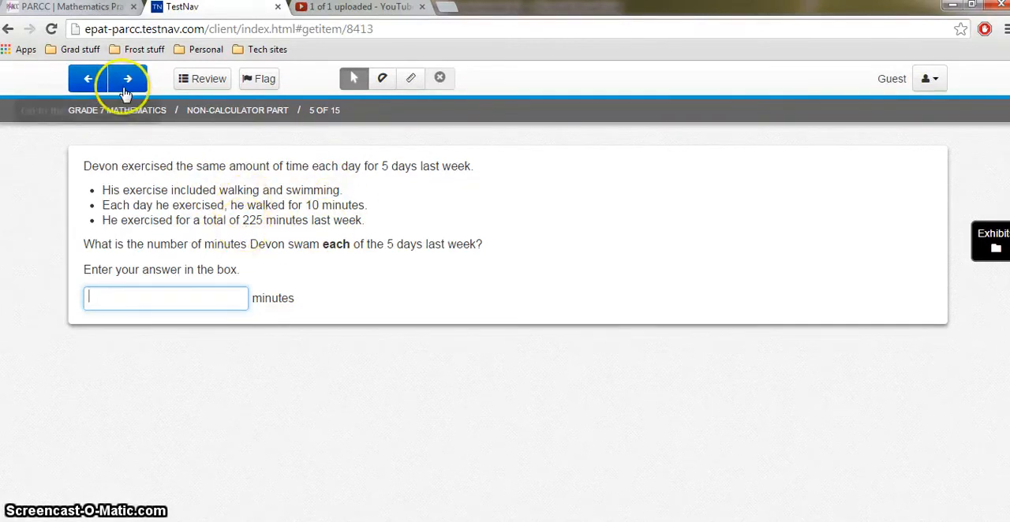
pyautogui.moveTo(128, 84)
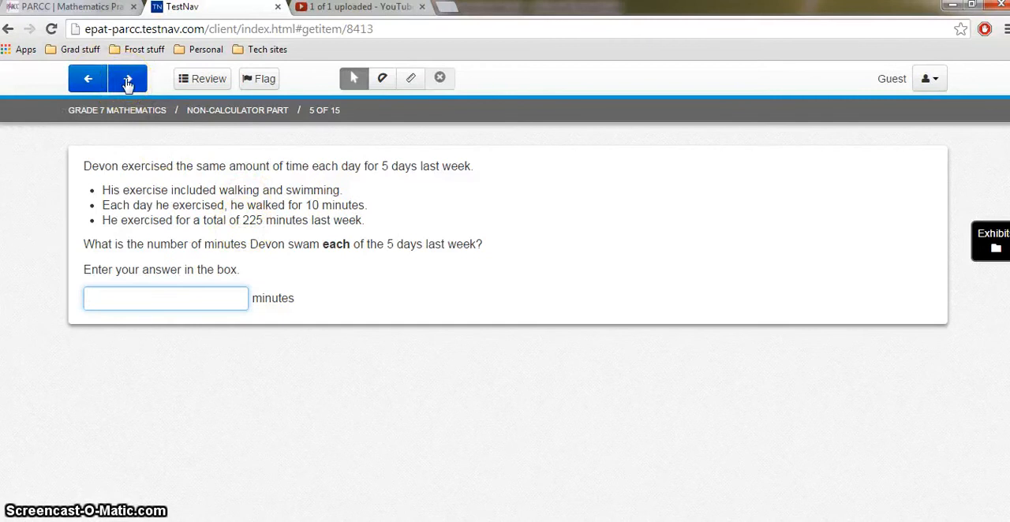
pyautogui.moveTo(128, 79)
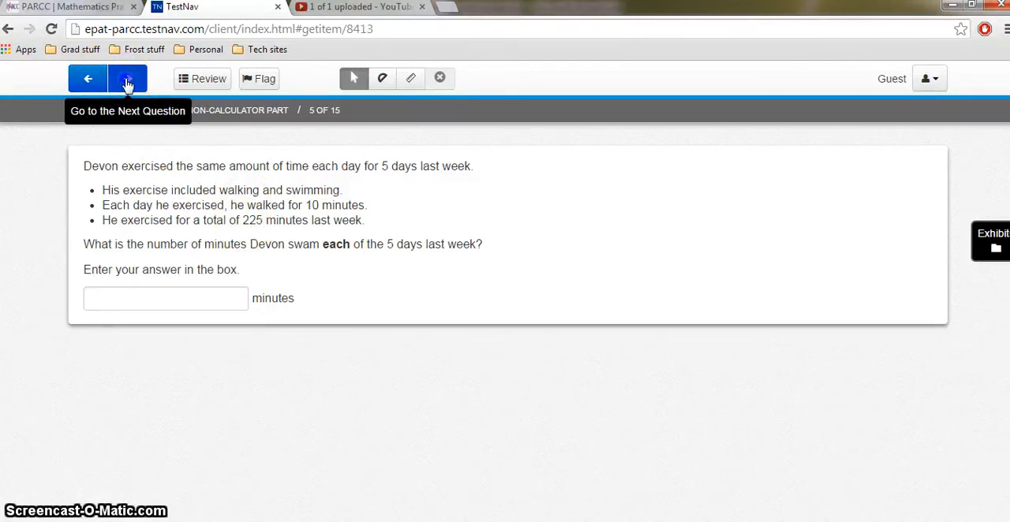
# Step: Set question 6's drop-downs to 3/4 and −2, then skip past questions 7 and 8 to question 9
pyautogui.click(128, 79)
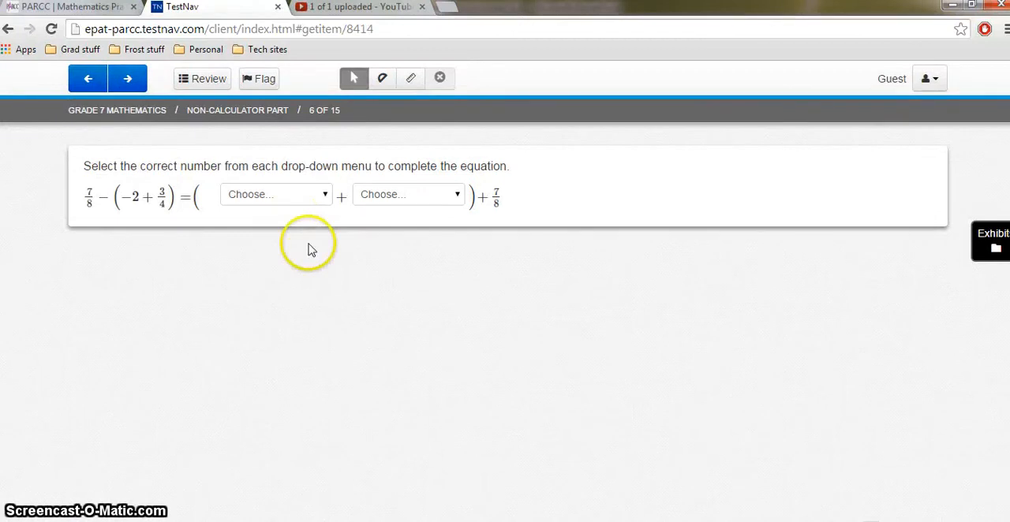
pyautogui.moveTo(322, 202)
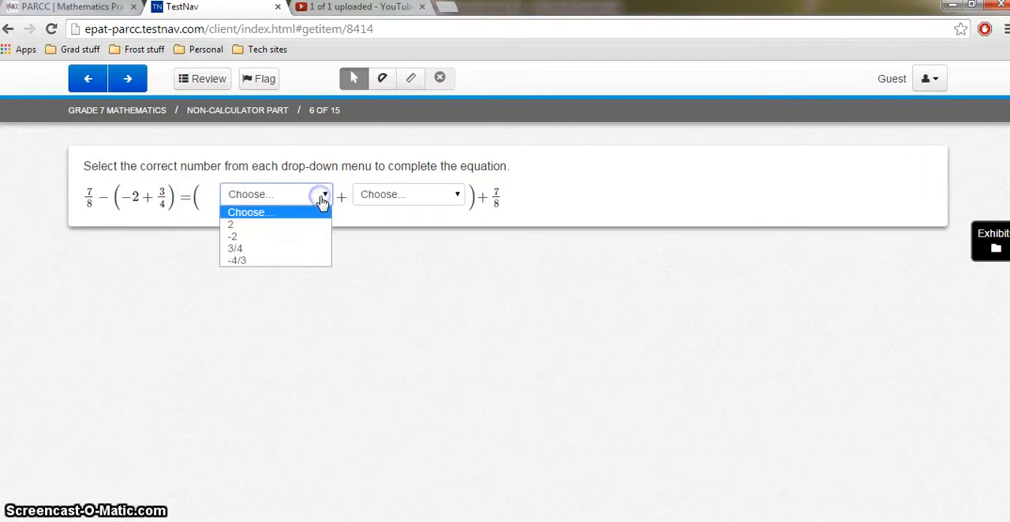
pyautogui.click(235, 250)
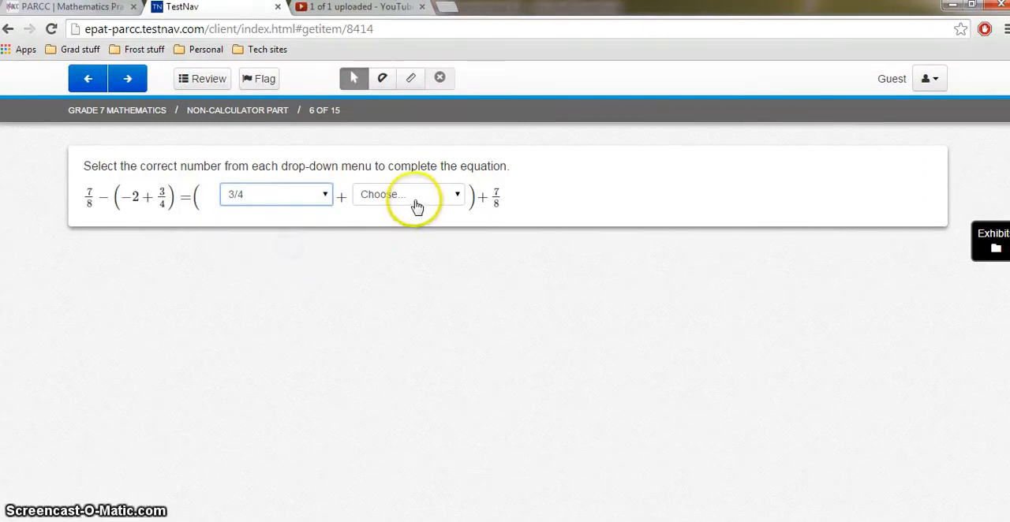
pyautogui.click(407, 194)
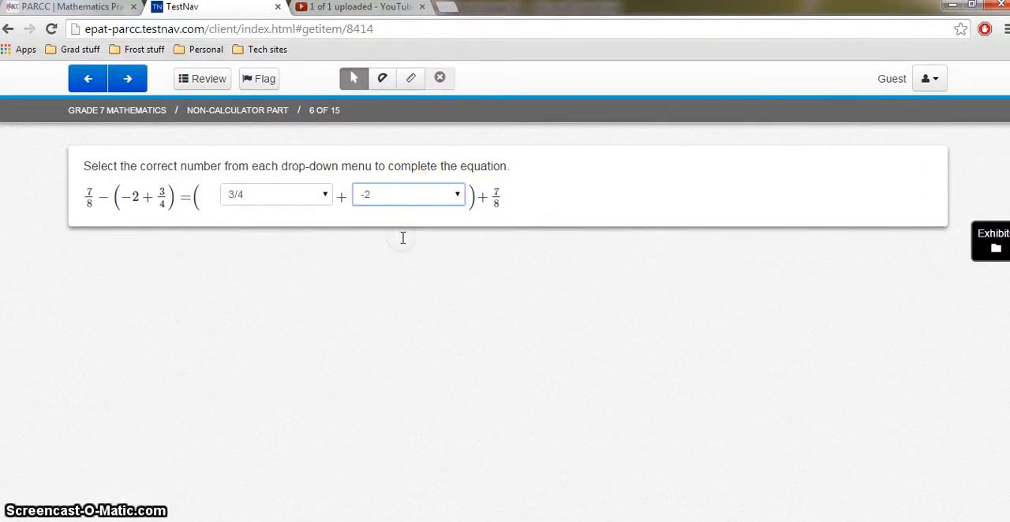
pyautogui.moveTo(338, 262)
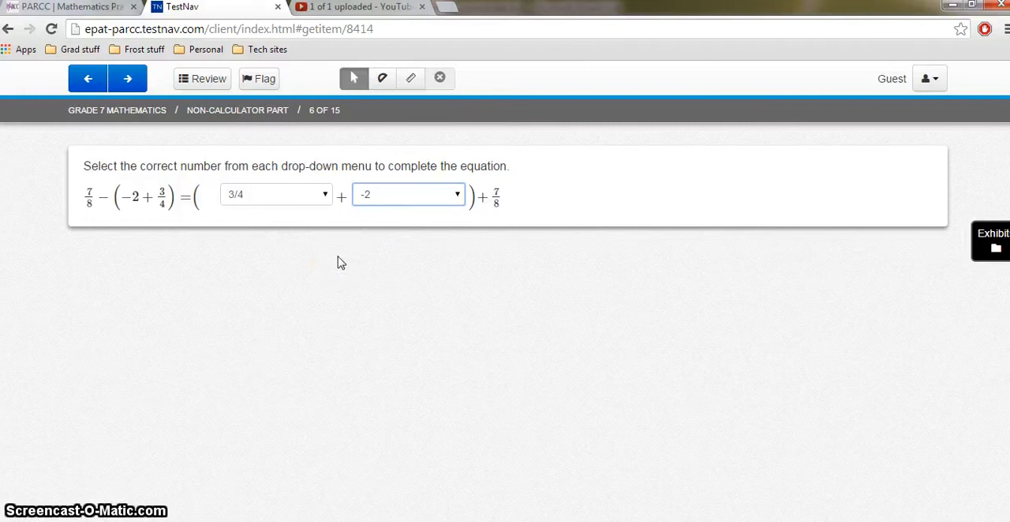
pyautogui.moveTo(143, 68)
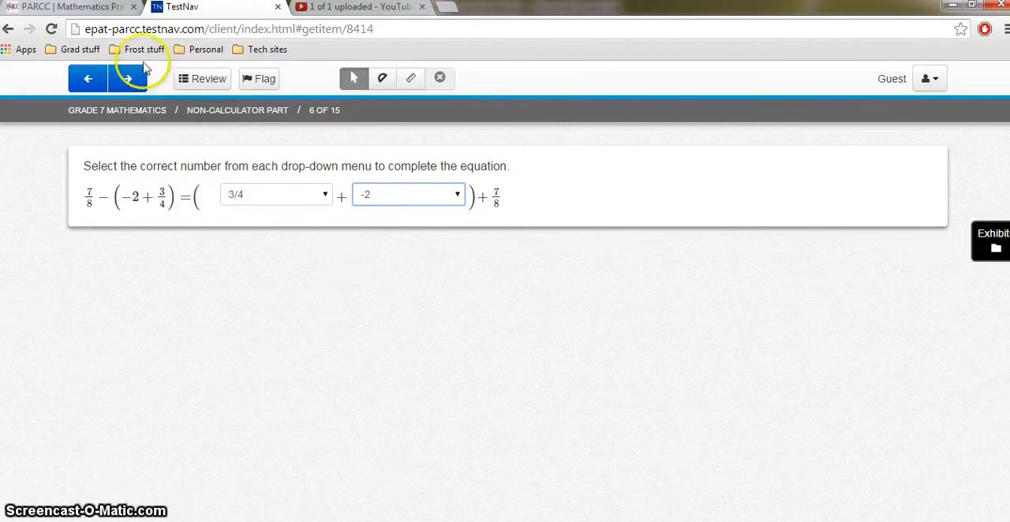
pyautogui.click(126, 79)
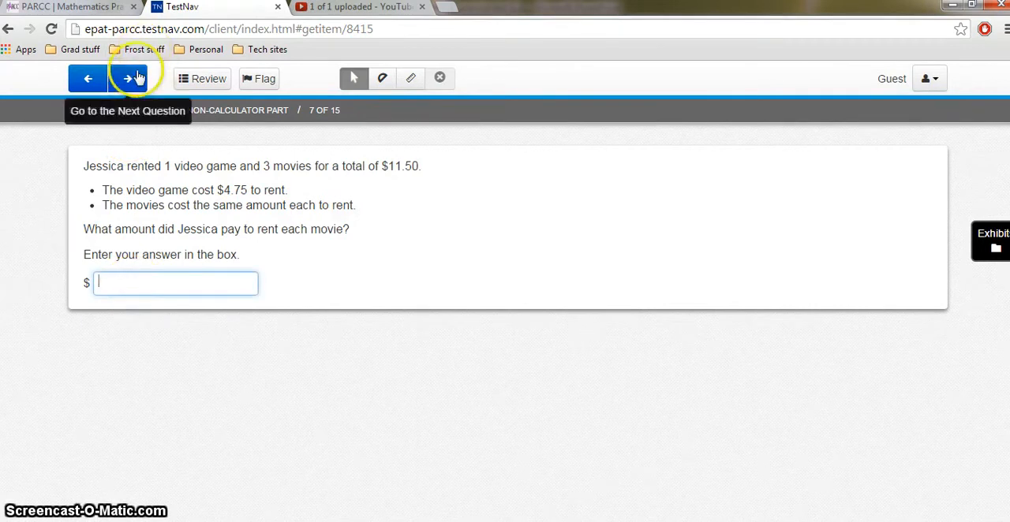
pyautogui.click(129, 79)
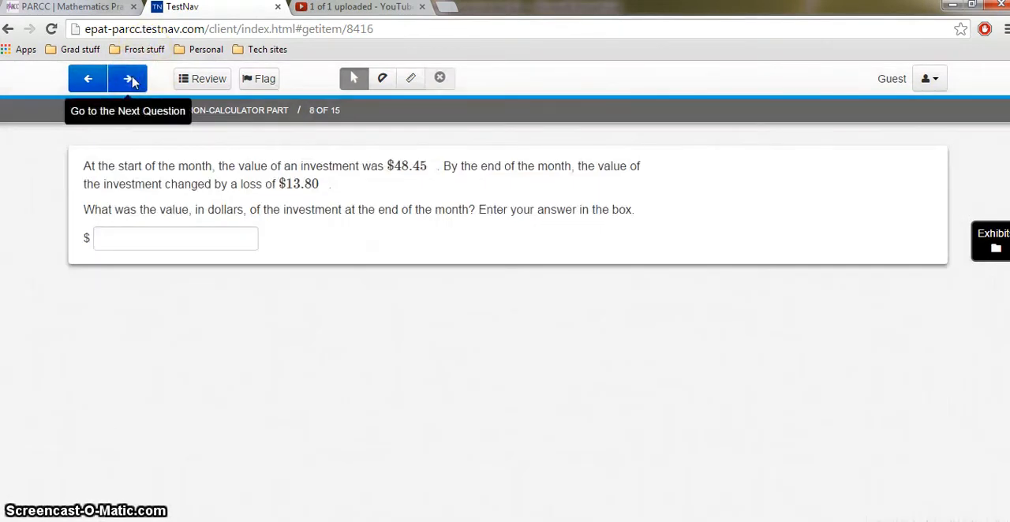
pyautogui.click(129, 79)
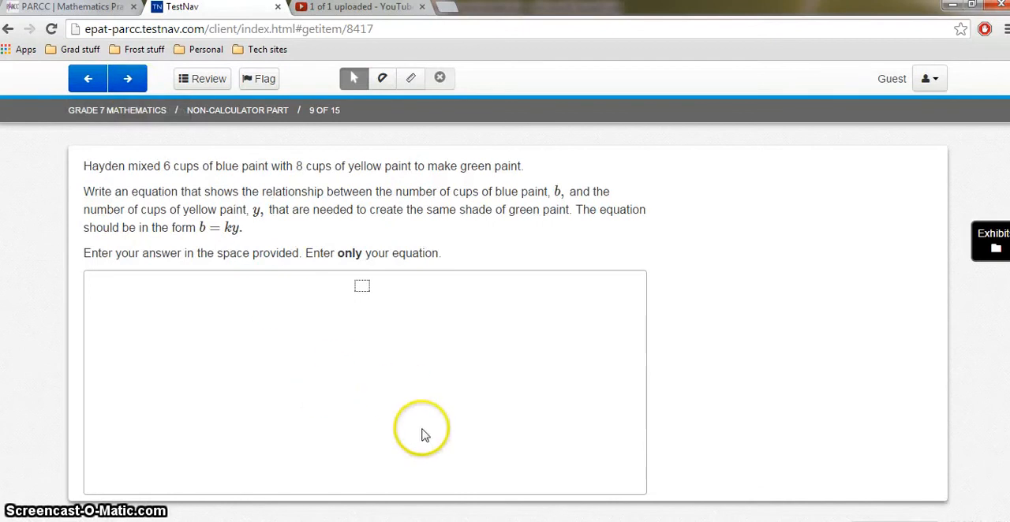
pyautogui.moveTo(425, 436)
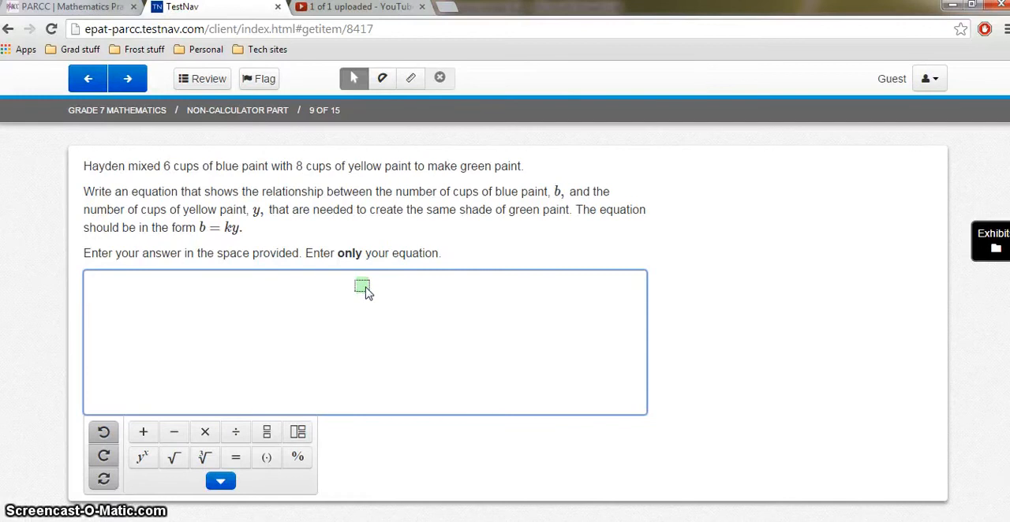
# Step: Try out the answer box with stray text, a 1 and a fraction template
pyautogui.write('kjhkjhk')
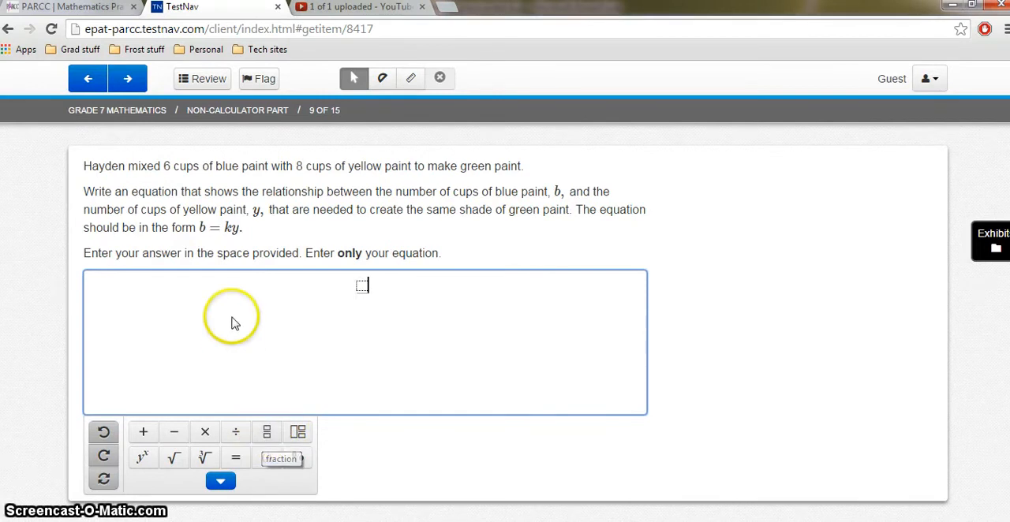
pyautogui.write('1')
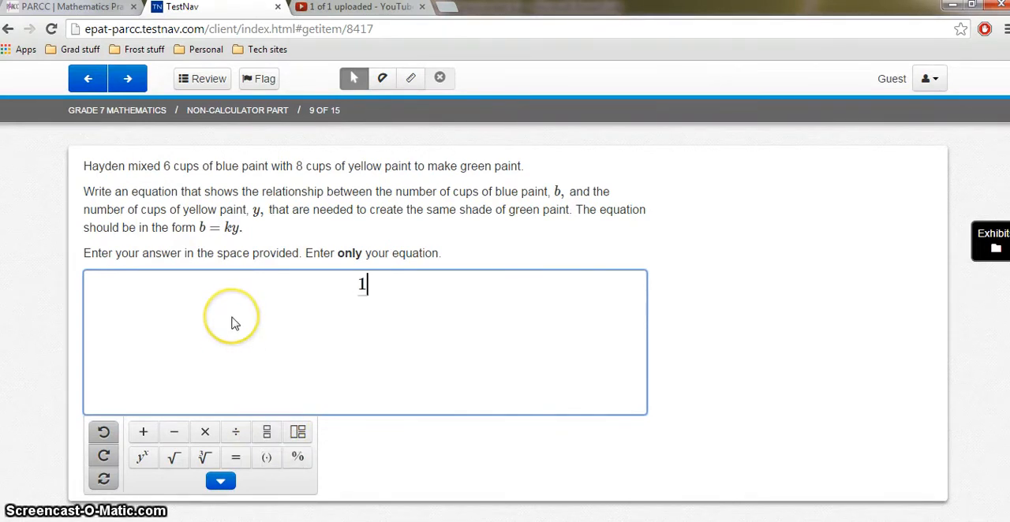
pyautogui.moveTo(267, 432)
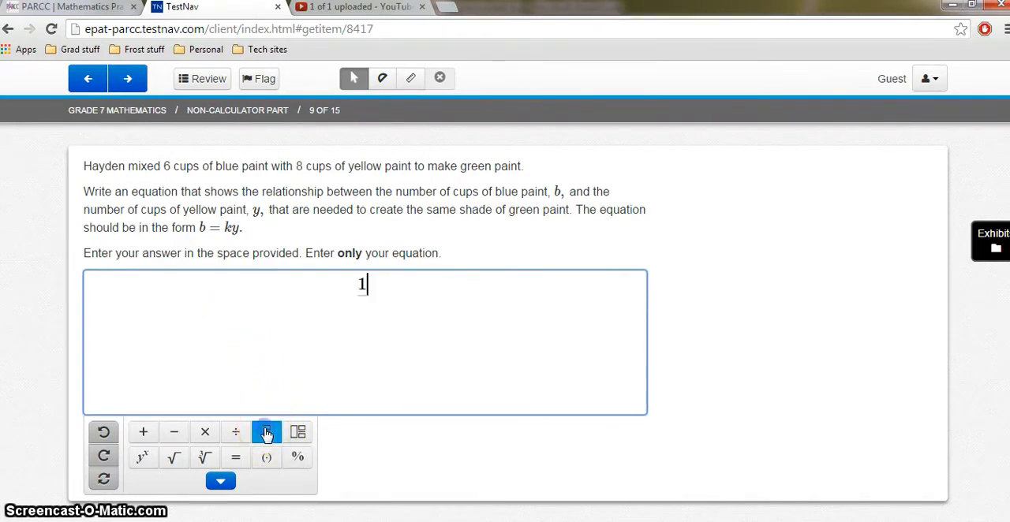
pyautogui.click(267, 432)
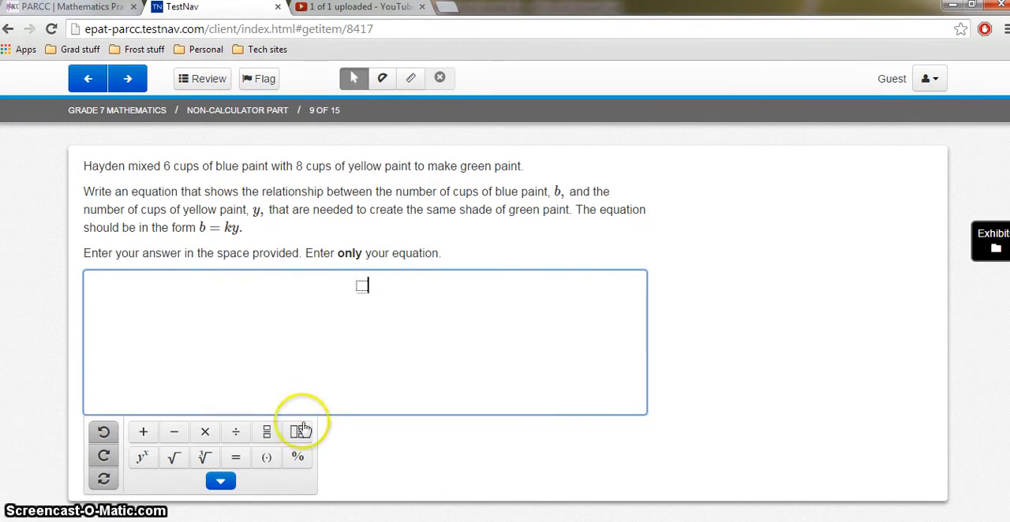
# Step: Enter the mixed number 2½, then add a cube root holding an empty fraction
pyautogui.click(298, 433)
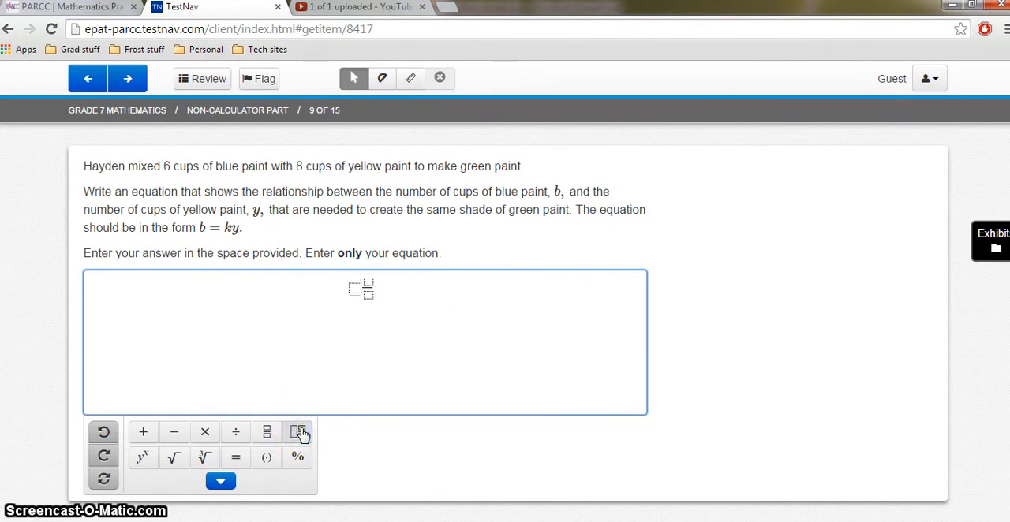
pyautogui.write('2')
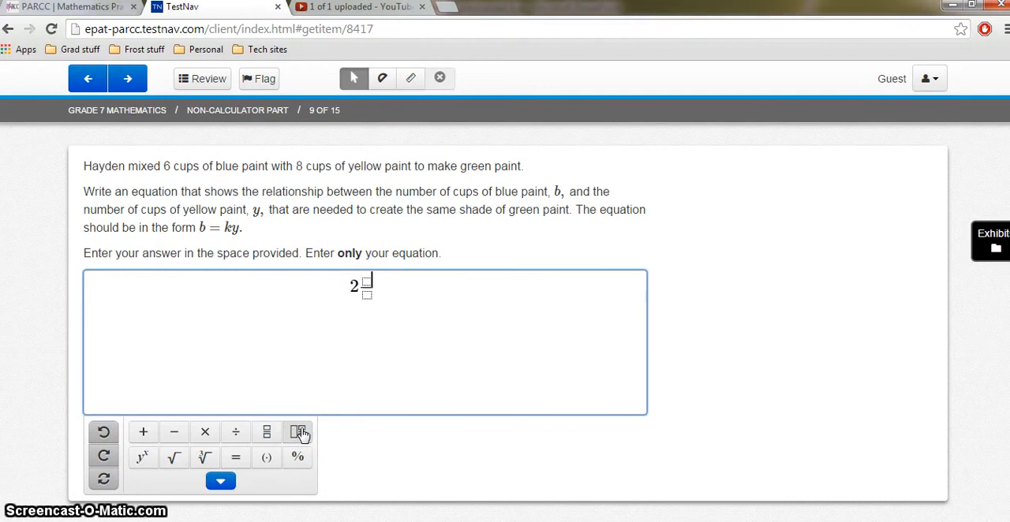
pyautogui.write('1')
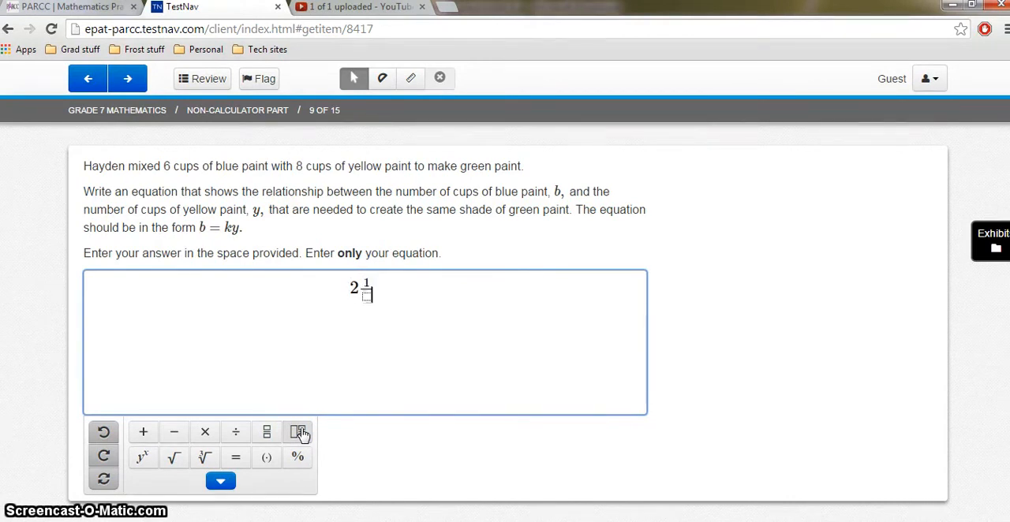
pyautogui.write('2')
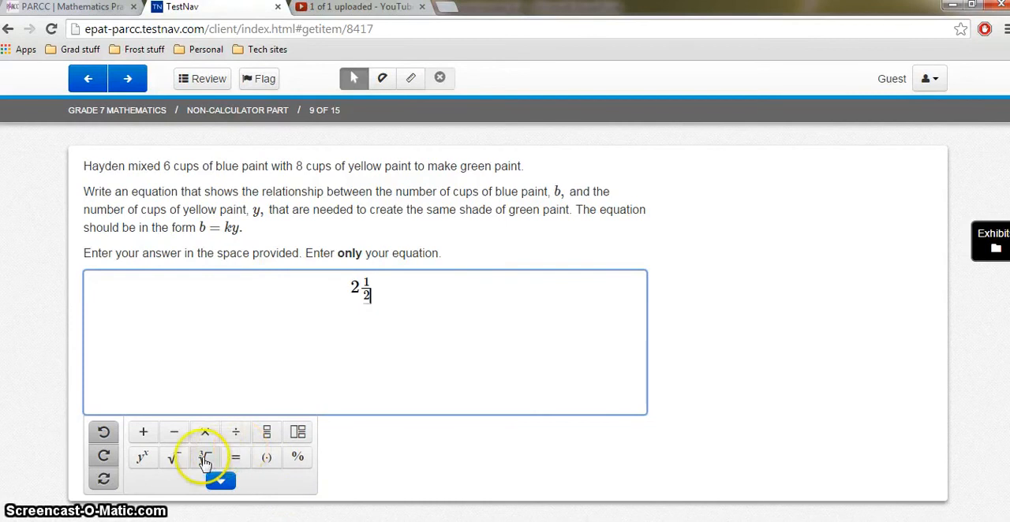
pyautogui.click(206, 458)
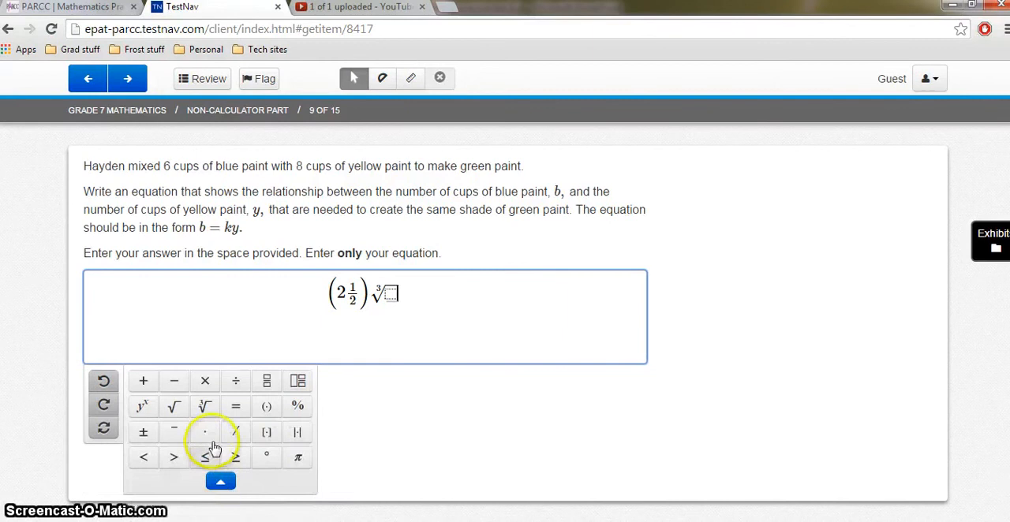
pyautogui.click(235, 432)
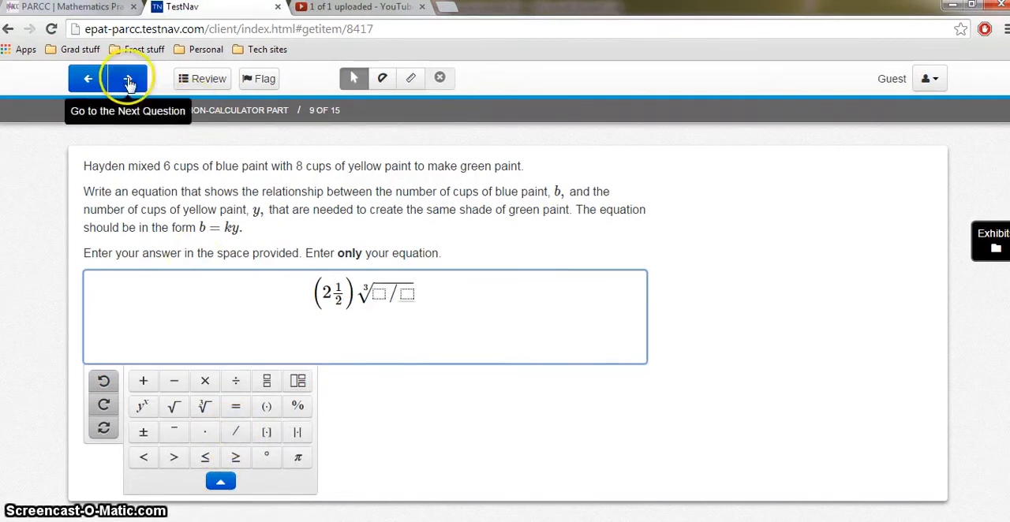
# Step: Advance through questions 10 and 11 to question 12 and choose n - p
pyautogui.click(130, 79)
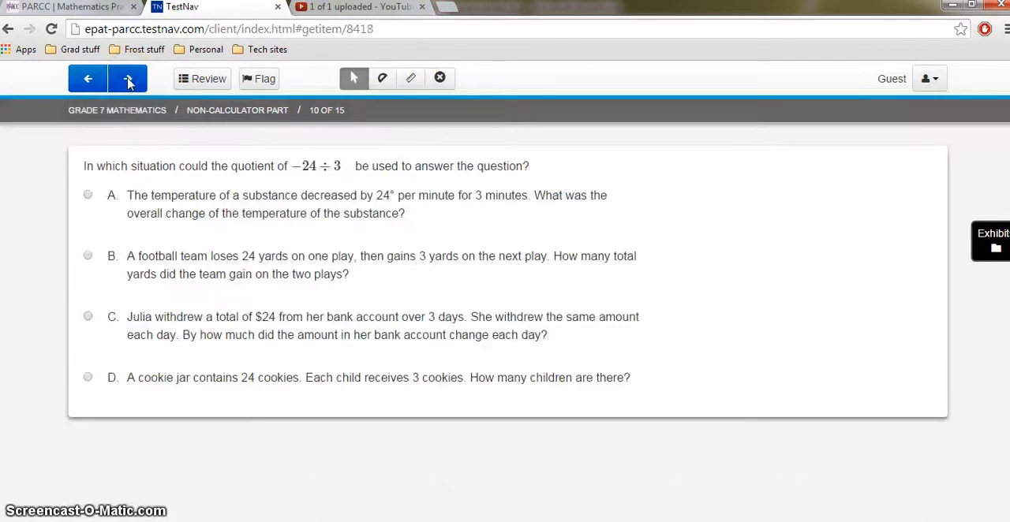
pyautogui.moveTo(130, 79)
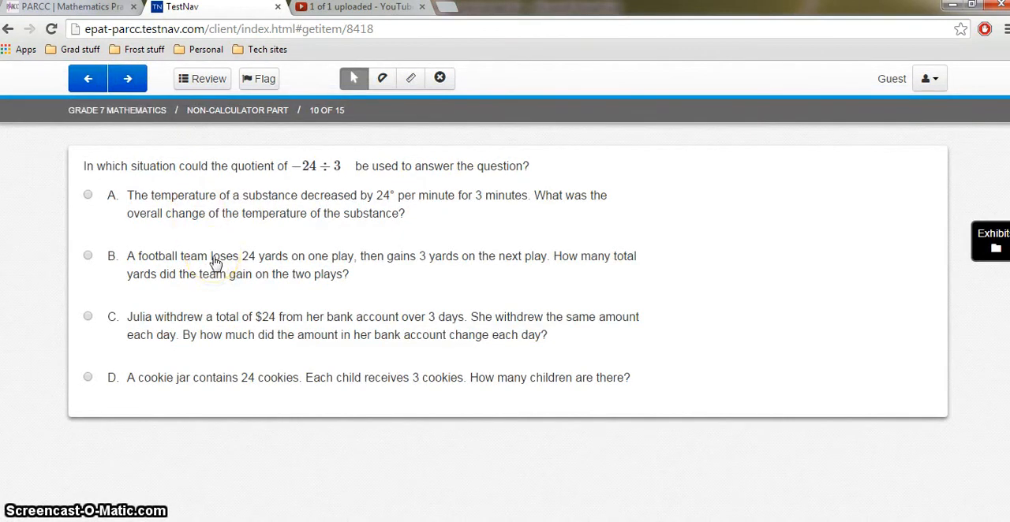
pyautogui.moveTo(189, 229)
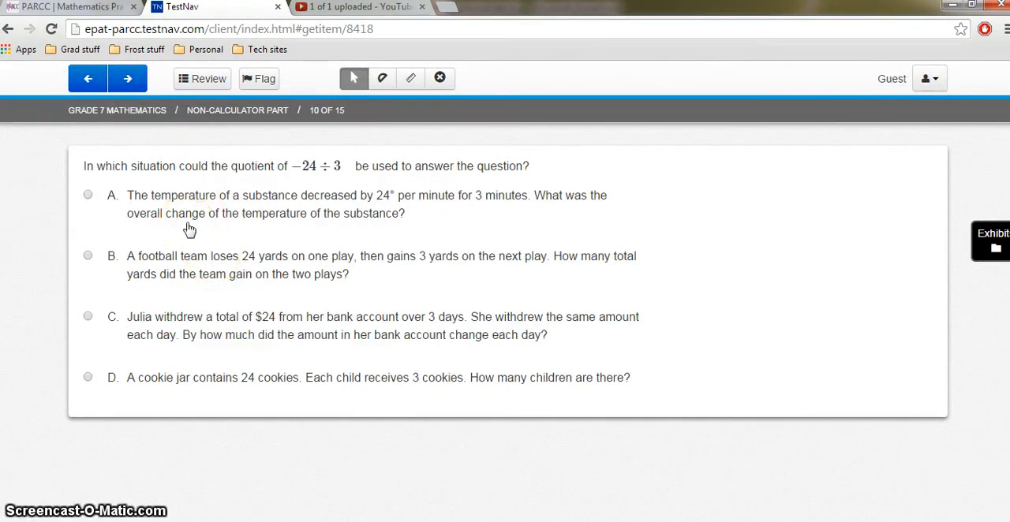
pyautogui.moveTo(139, 166)
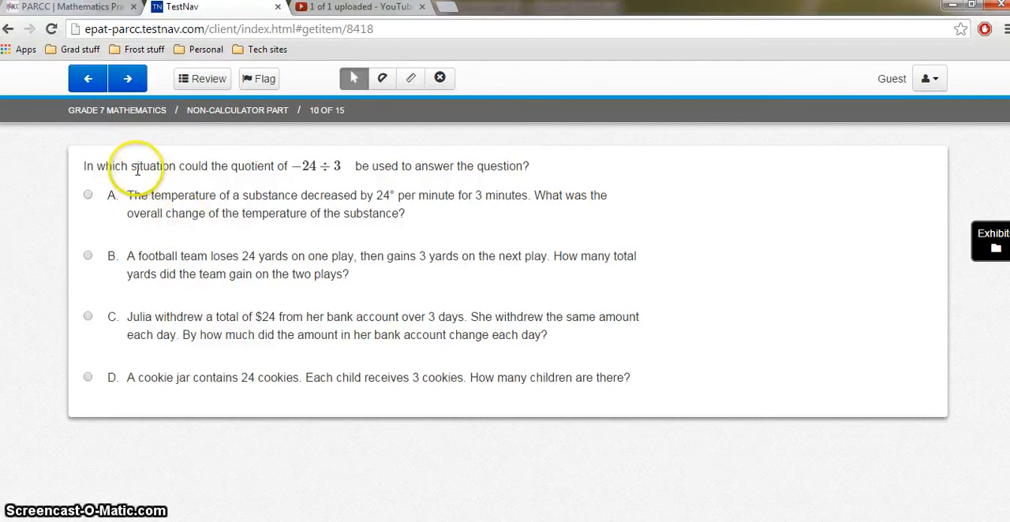
pyautogui.moveTo(243, 243)
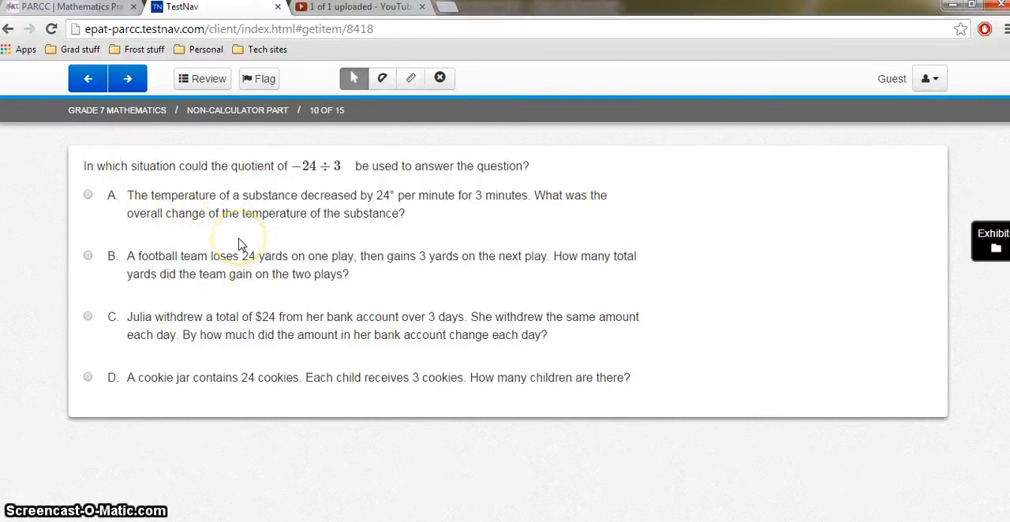
pyautogui.moveTo(239, 243)
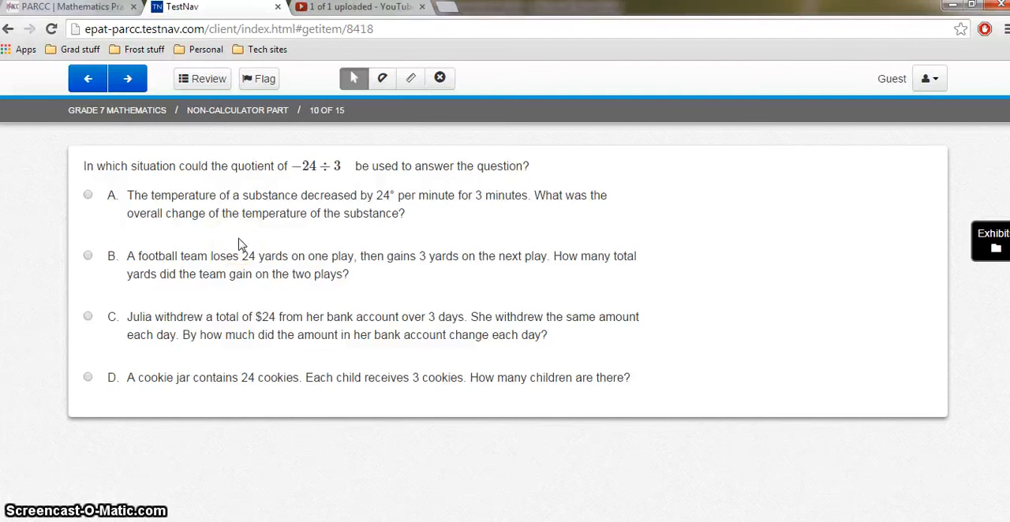
pyautogui.moveTo(128, 79)
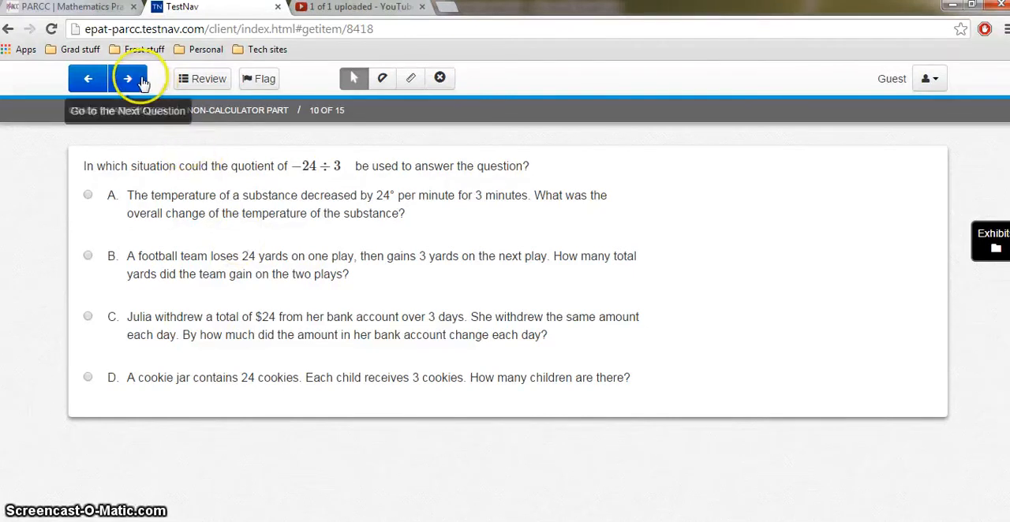
pyautogui.click(126, 79)
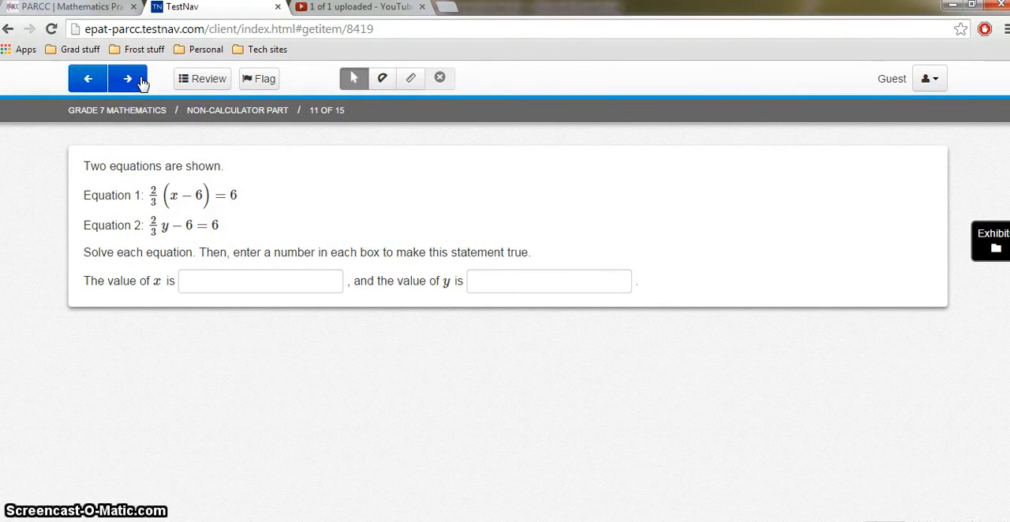
pyautogui.click(126, 79)
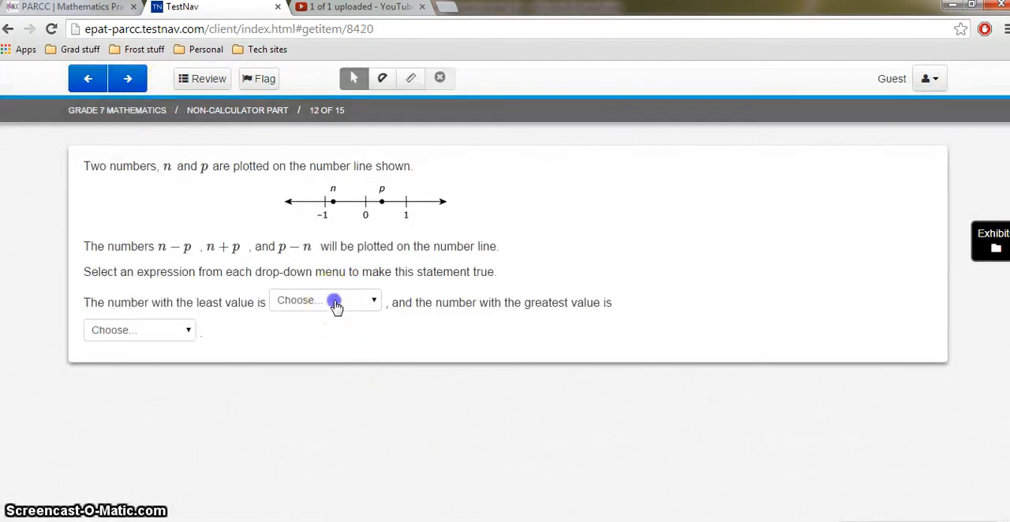
pyautogui.click(323, 300)
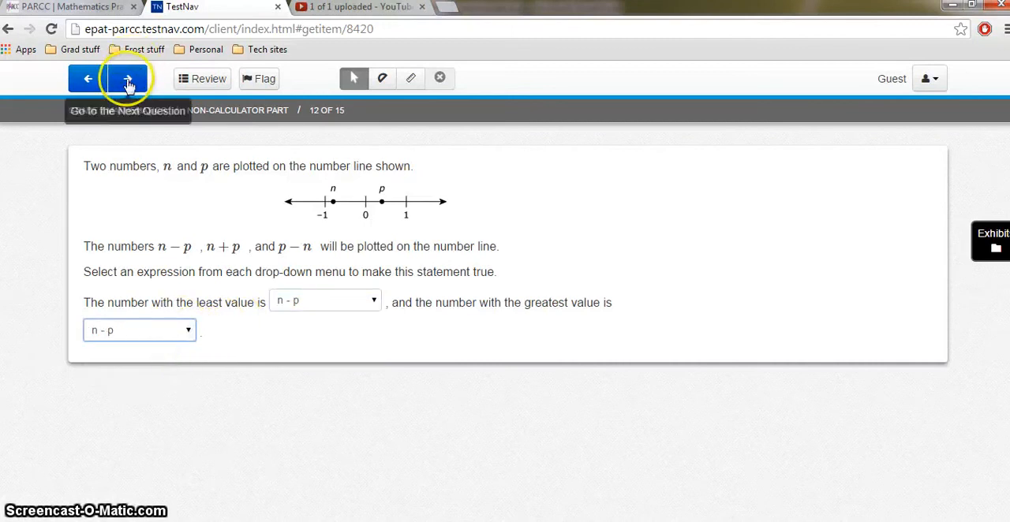
# Step: Continue through questions 13 and 14 to question 15 and mark 4 as a factor
pyautogui.click(126, 79)
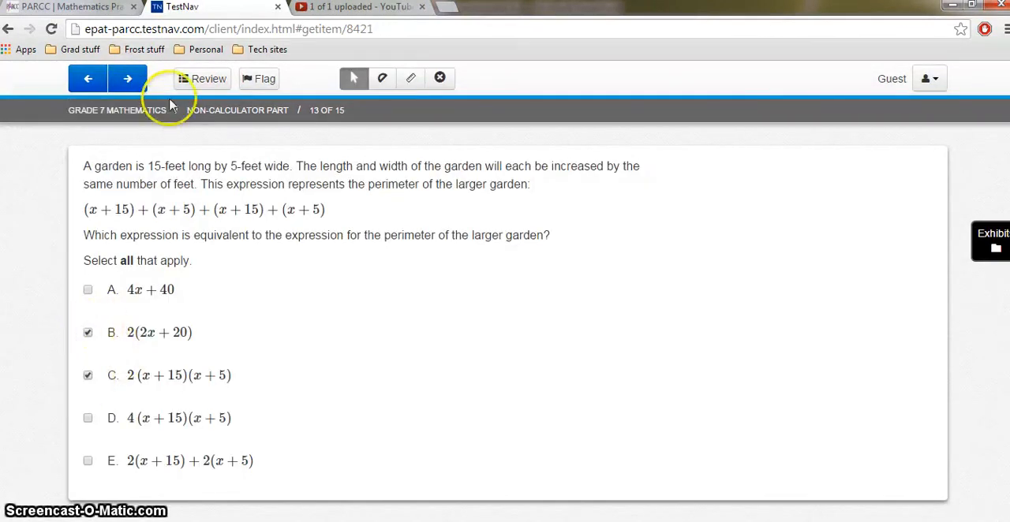
pyautogui.click(127, 79)
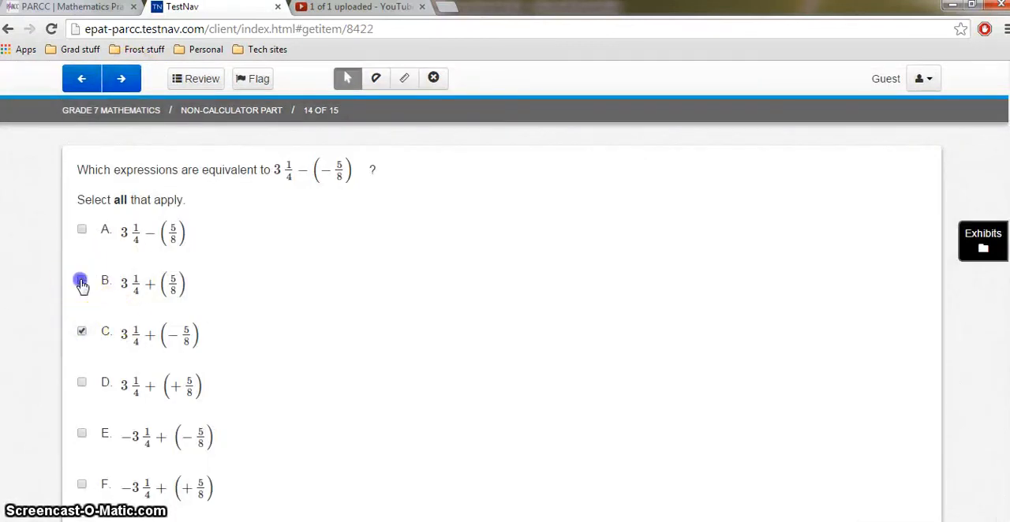
pyautogui.click(120, 79)
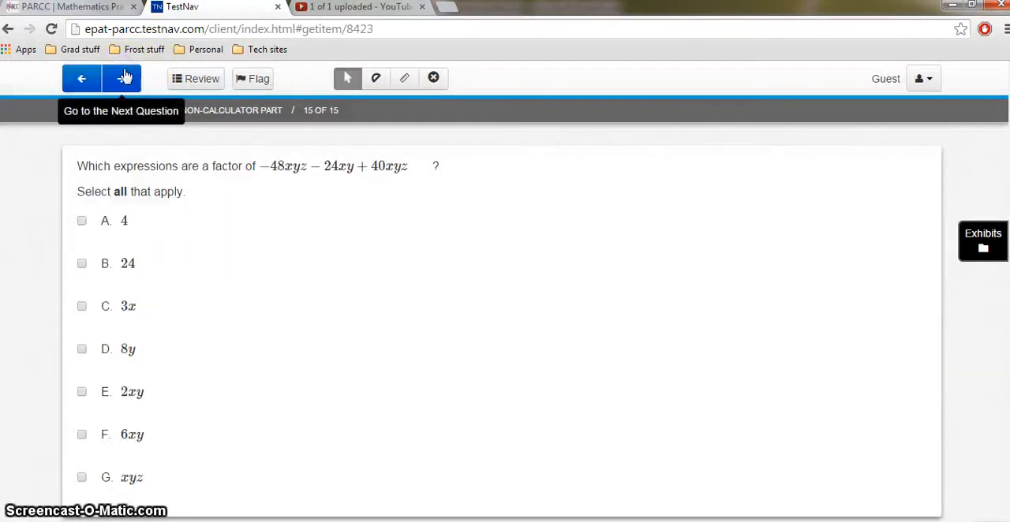
pyautogui.click(82, 221)
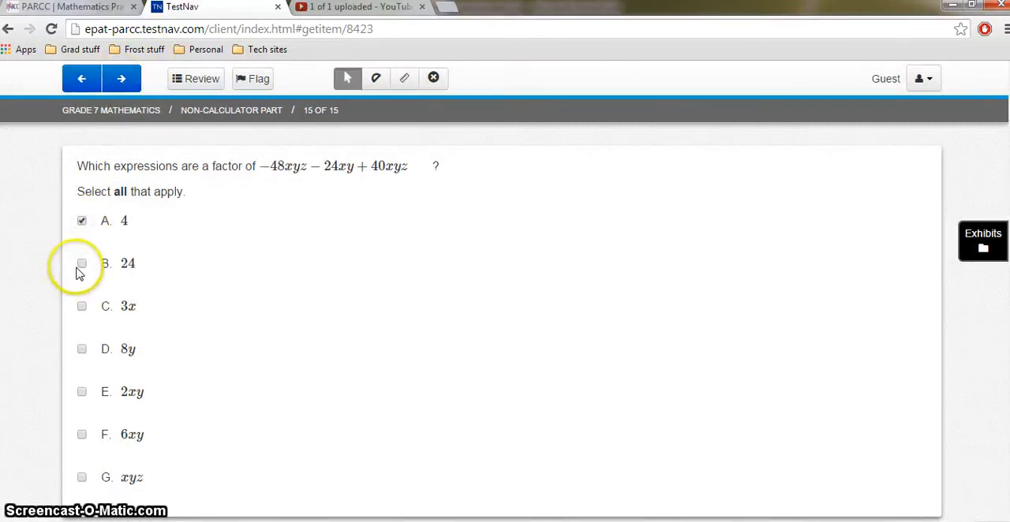
# Step: Go past question 15 to the End Section page reporting 5 unanswered questions
pyautogui.click(120, 79)
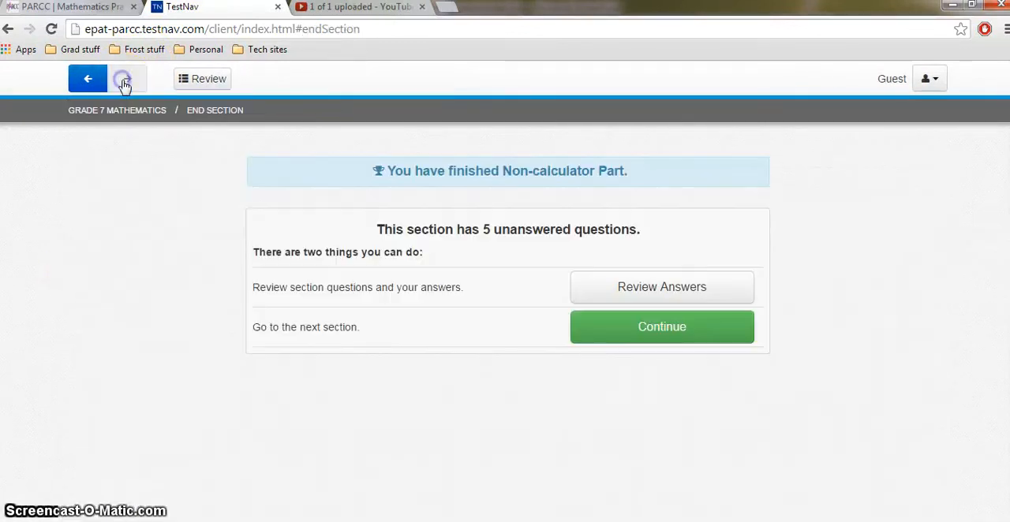
pyautogui.moveTo(407, 320)
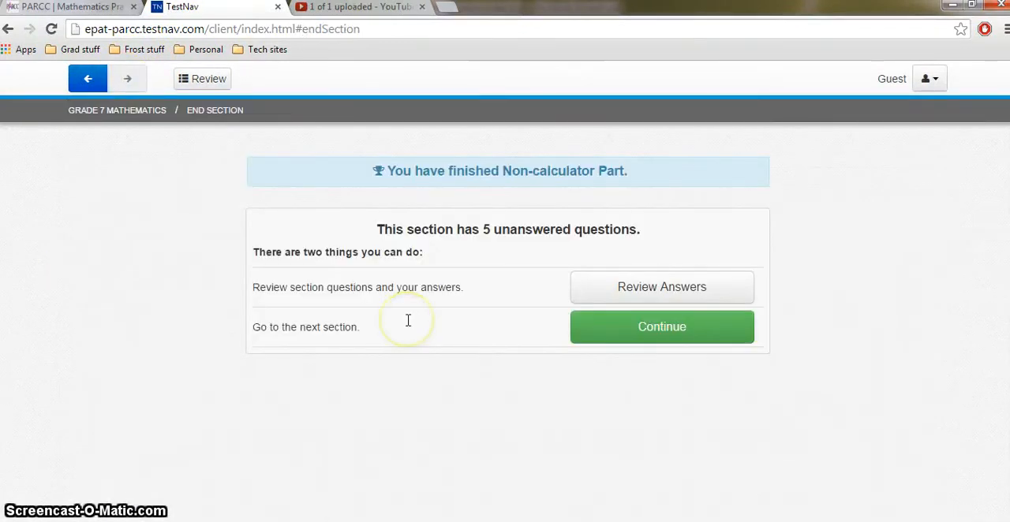
pyautogui.moveTo(407, 320)
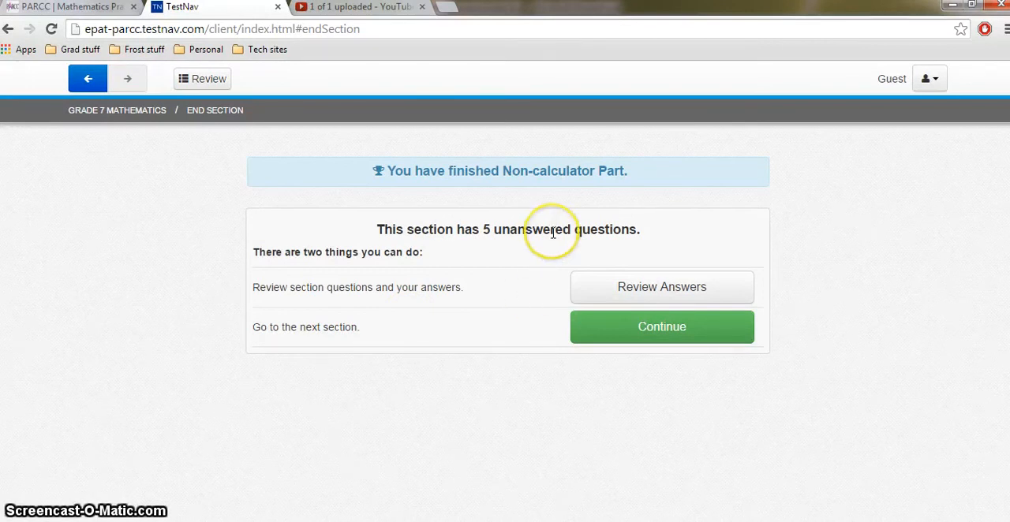
pyautogui.moveTo(623, 259)
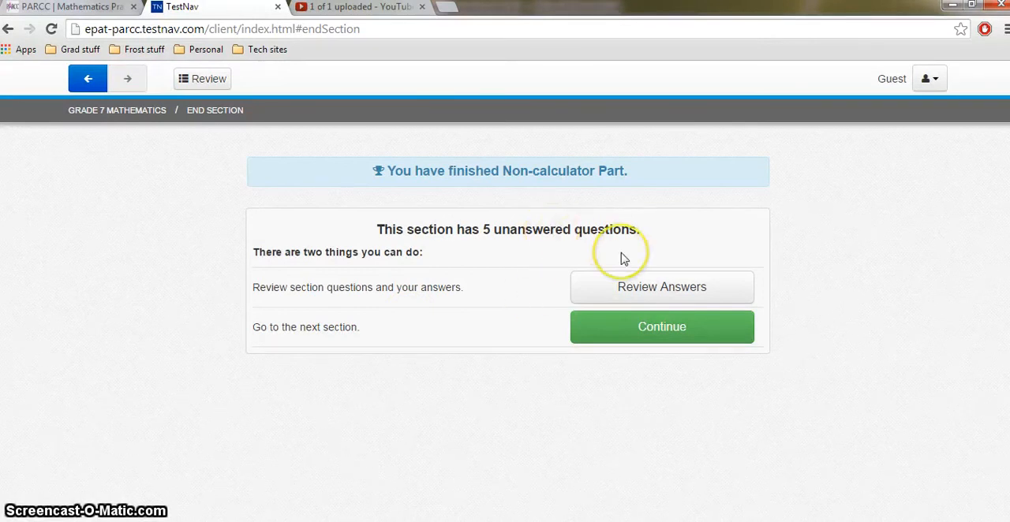
pyautogui.moveTo(628, 296)
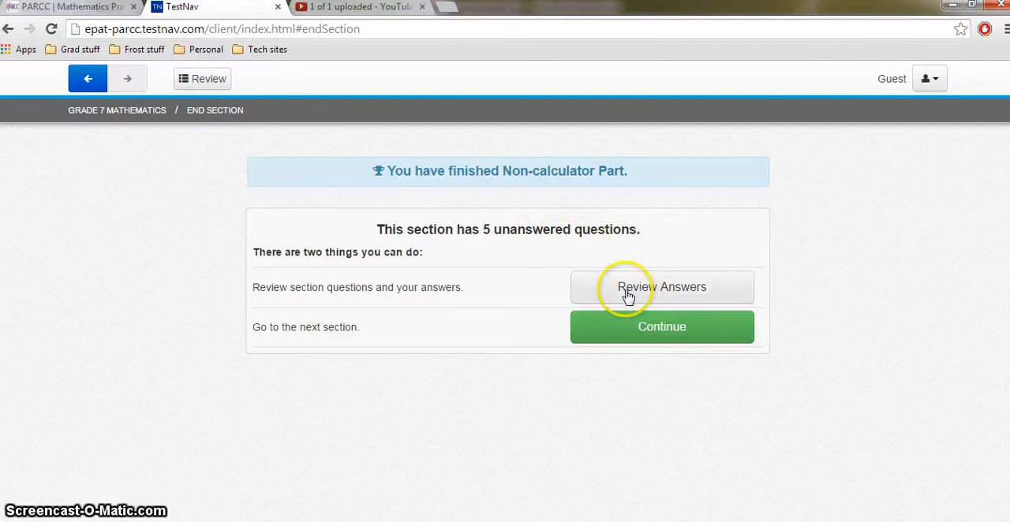
pyautogui.moveTo(629, 332)
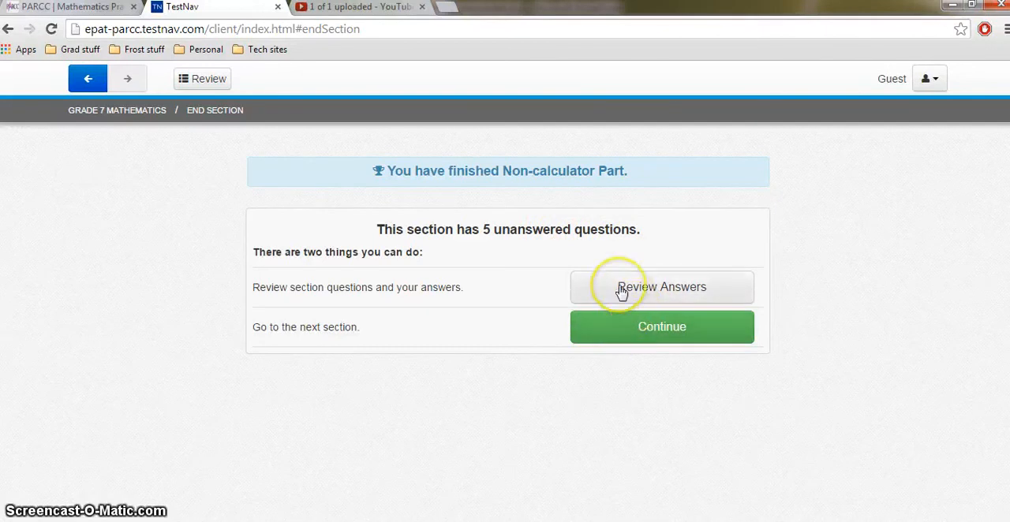
pyautogui.moveTo(622, 292)
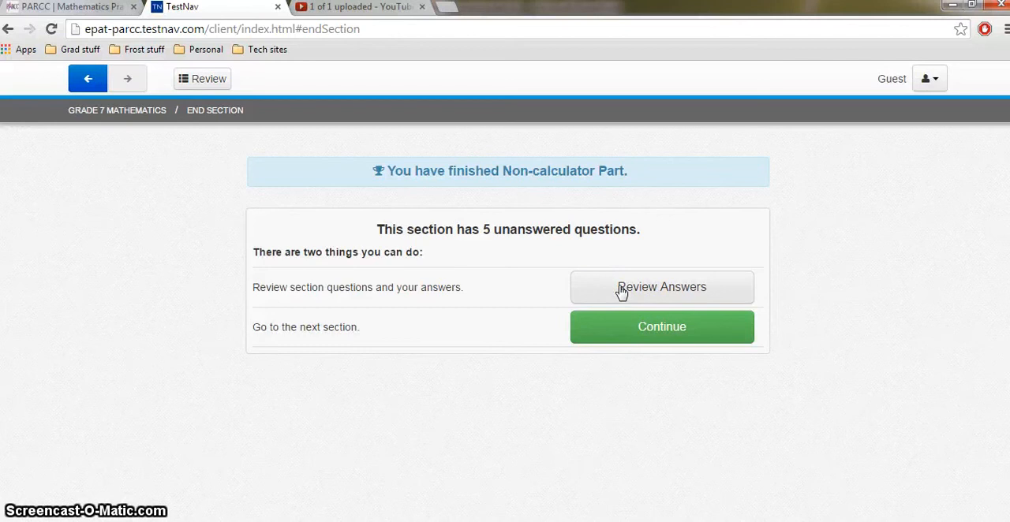
# Step: From the review overview, view unanswered question 5 and return to the overview
pyautogui.click(662, 287)
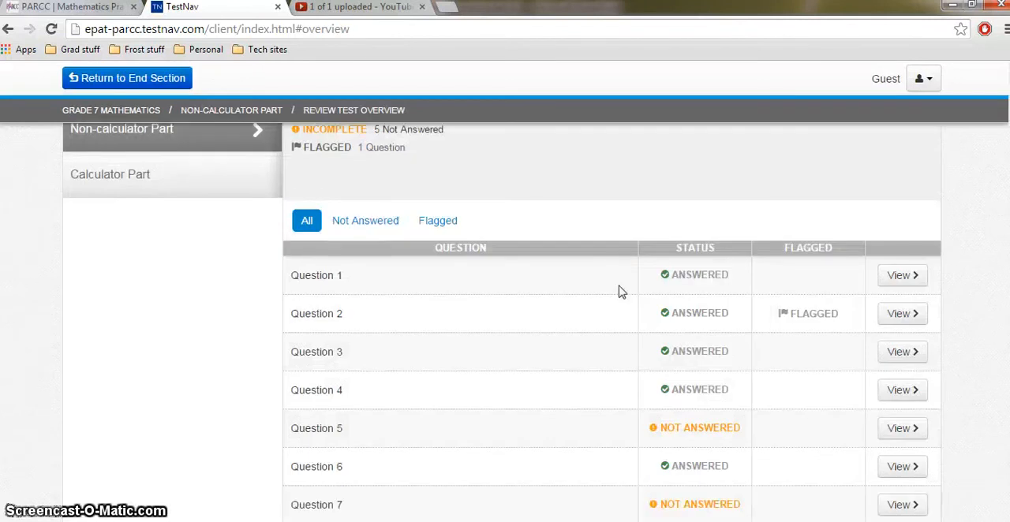
pyautogui.scroll(-3)
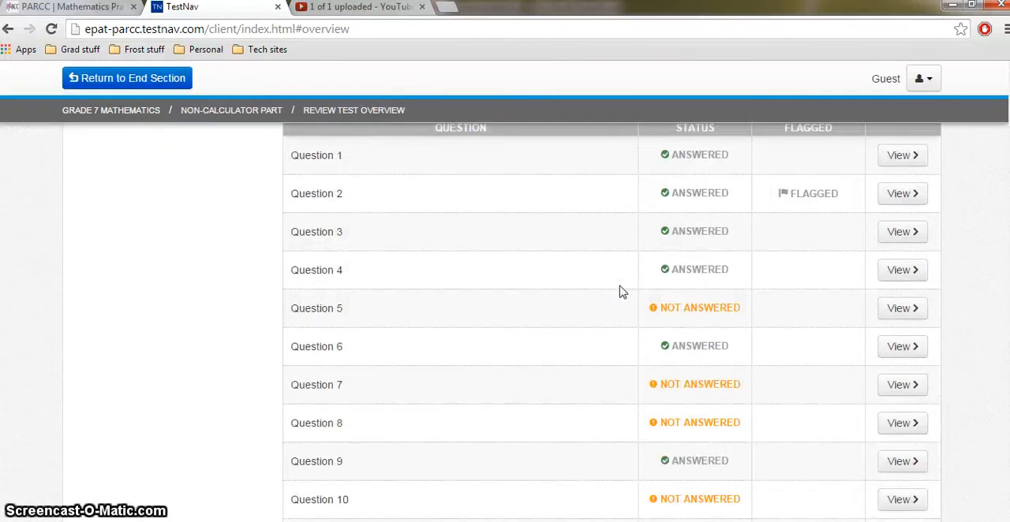
pyautogui.moveTo(737, 310)
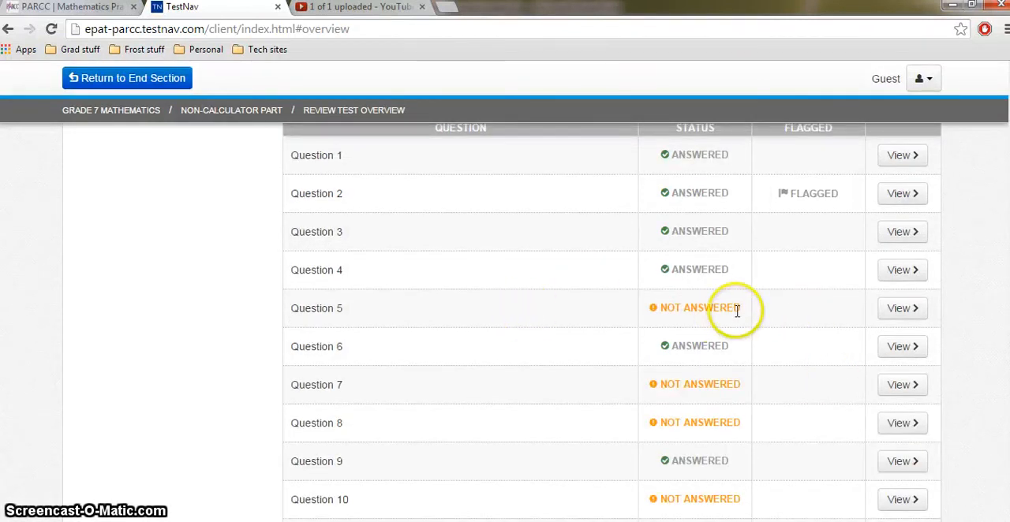
pyautogui.moveTo(902, 307)
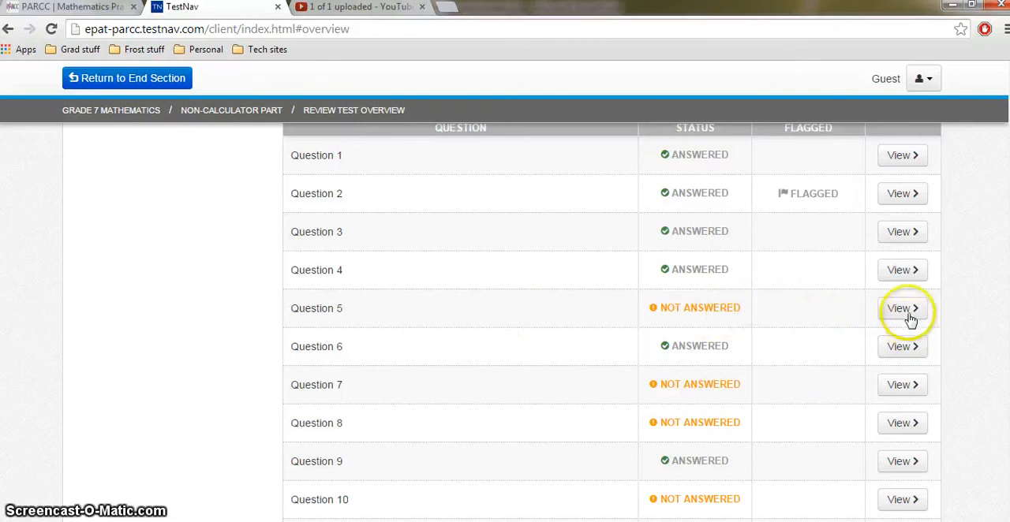
pyautogui.click(903, 308)
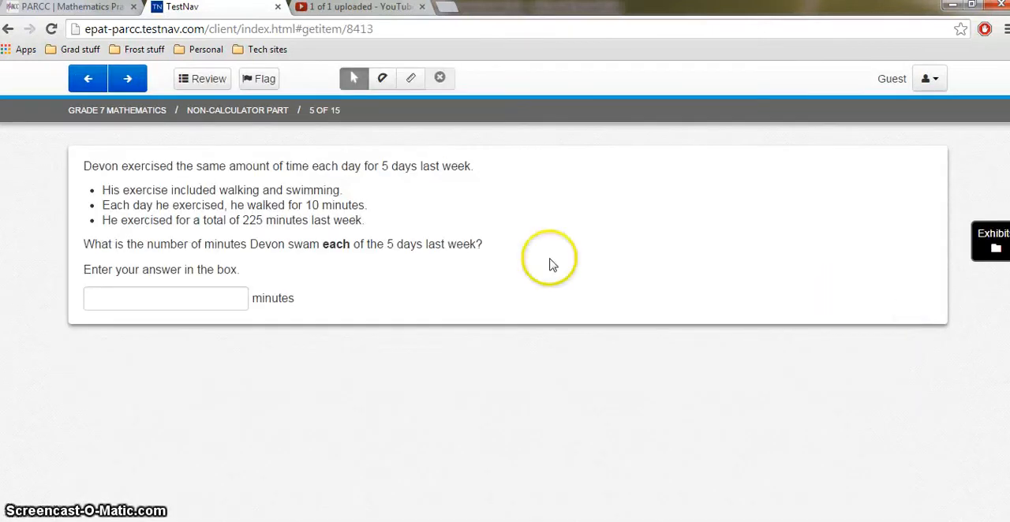
pyautogui.moveTo(202, 79)
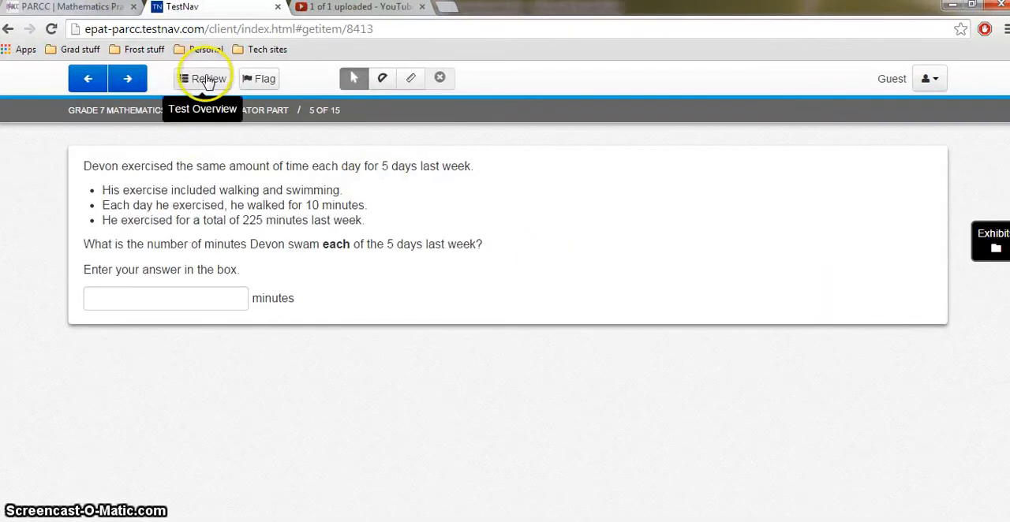
pyautogui.click(203, 79)
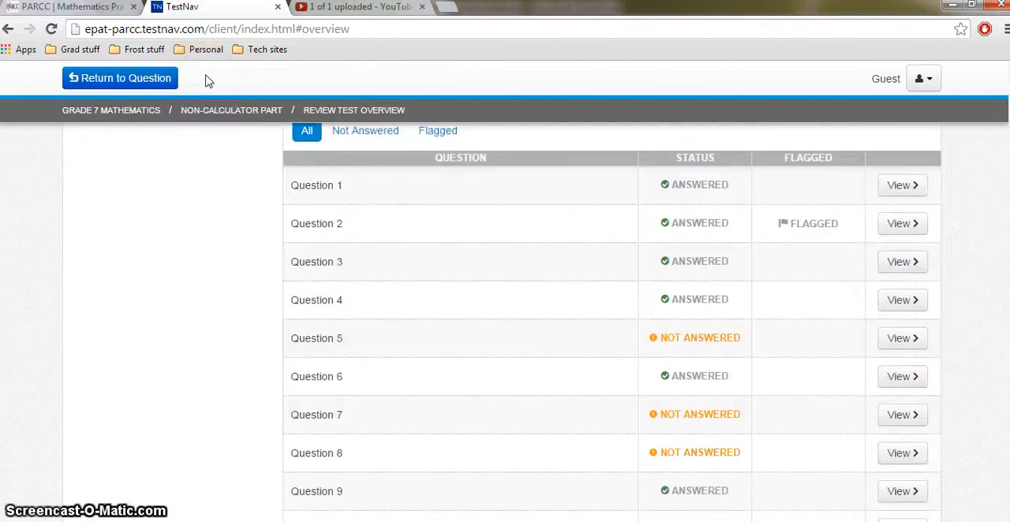
# Step: View flagged question 2, return to the overview, then reopen question 15
pyautogui.scroll(3)
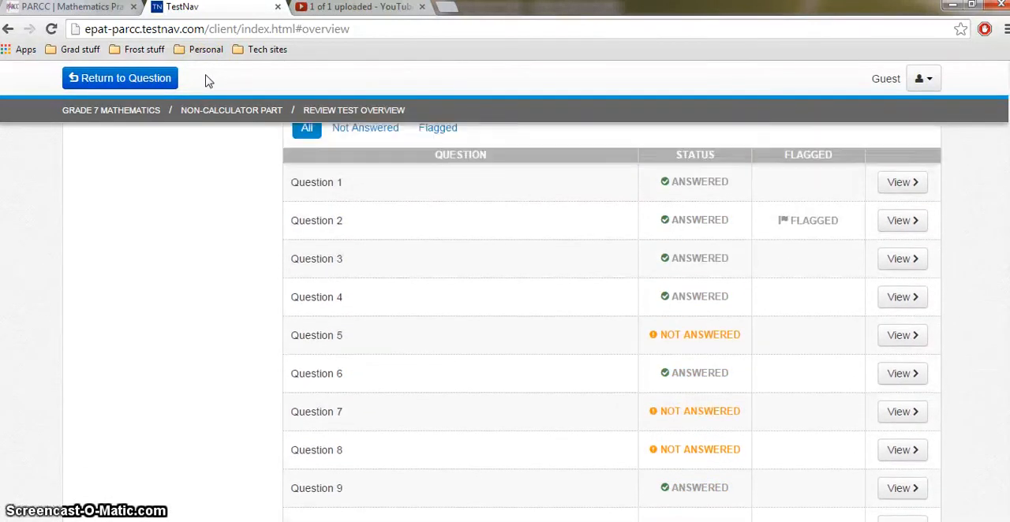
pyautogui.scroll(3)
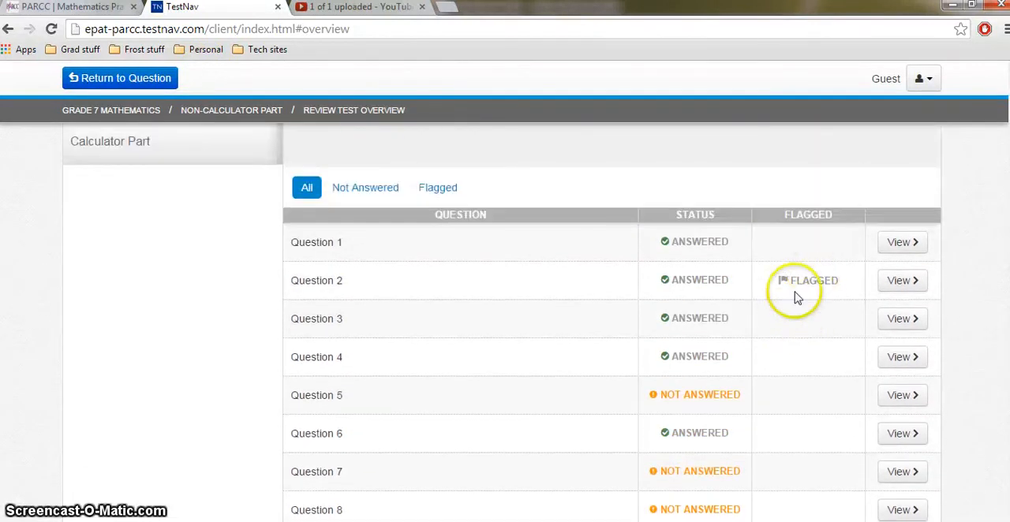
pyautogui.moveTo(902, 281)
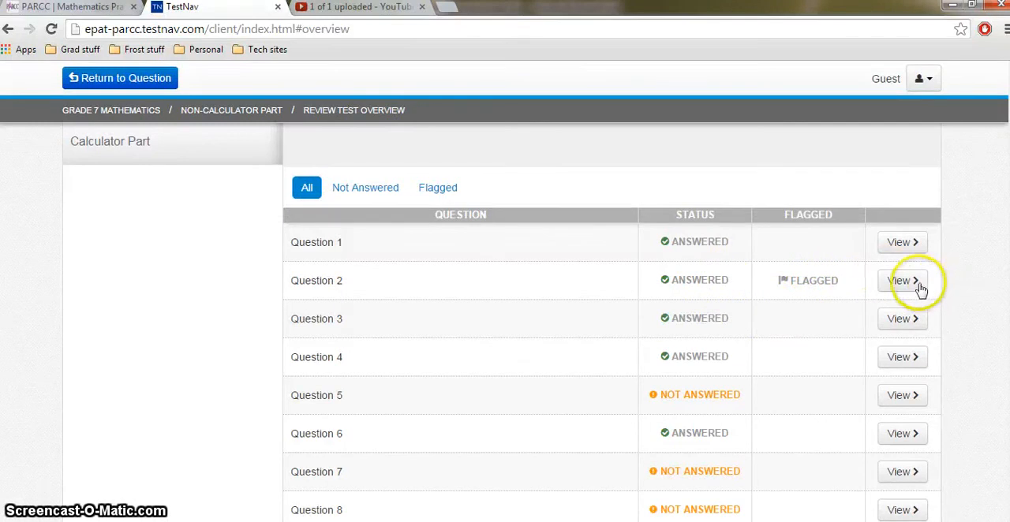
pyautogui.click(902, 280)
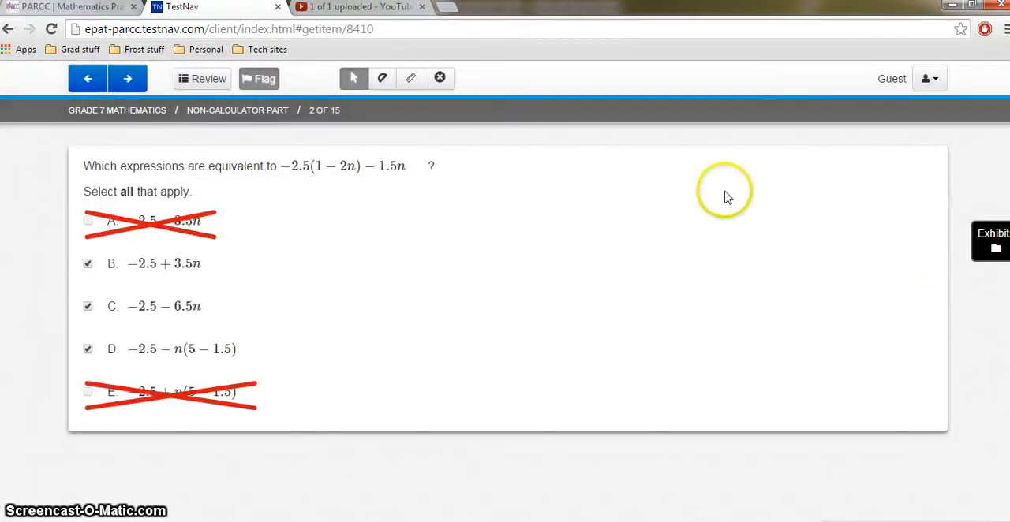
pyautogui.click(202, 79)
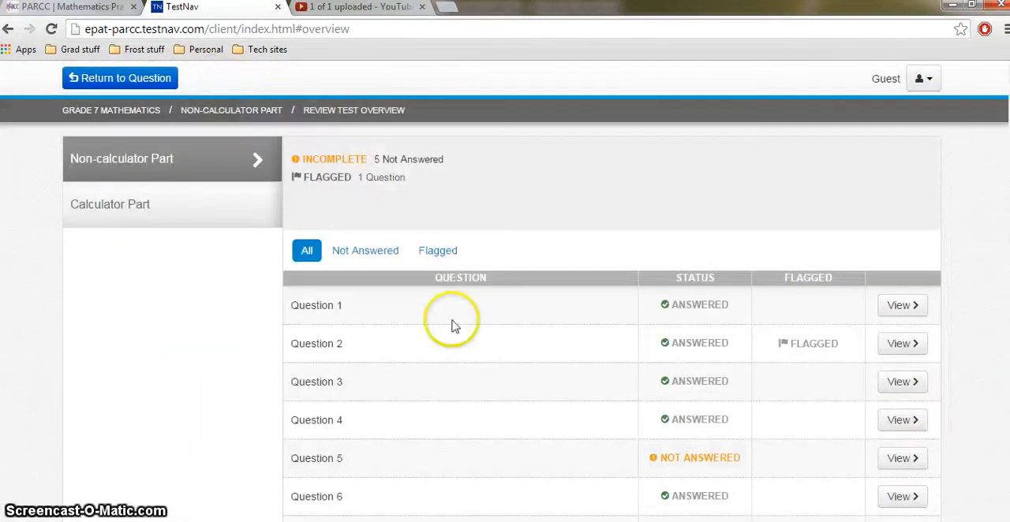
pyautogui.moveTo(196, 229)
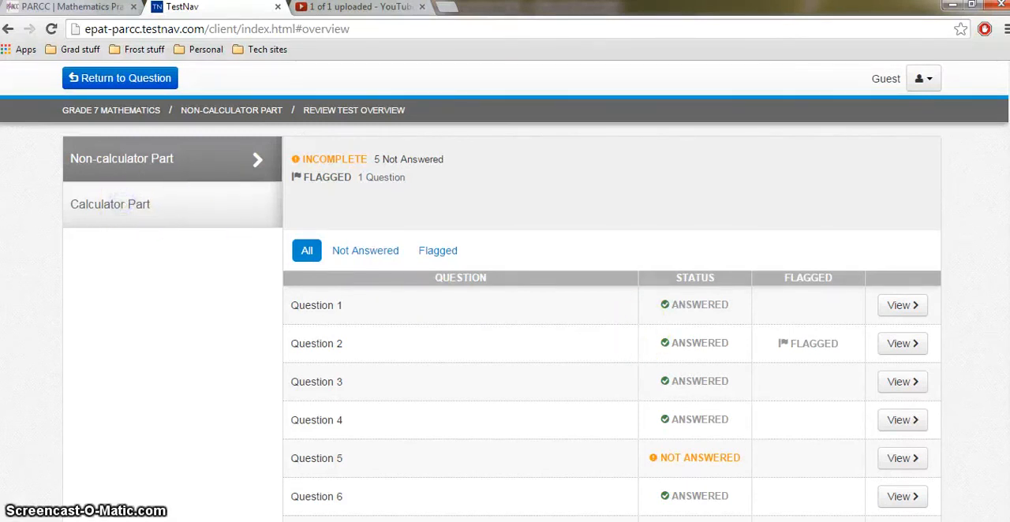
pyautogui.scroll(-3)
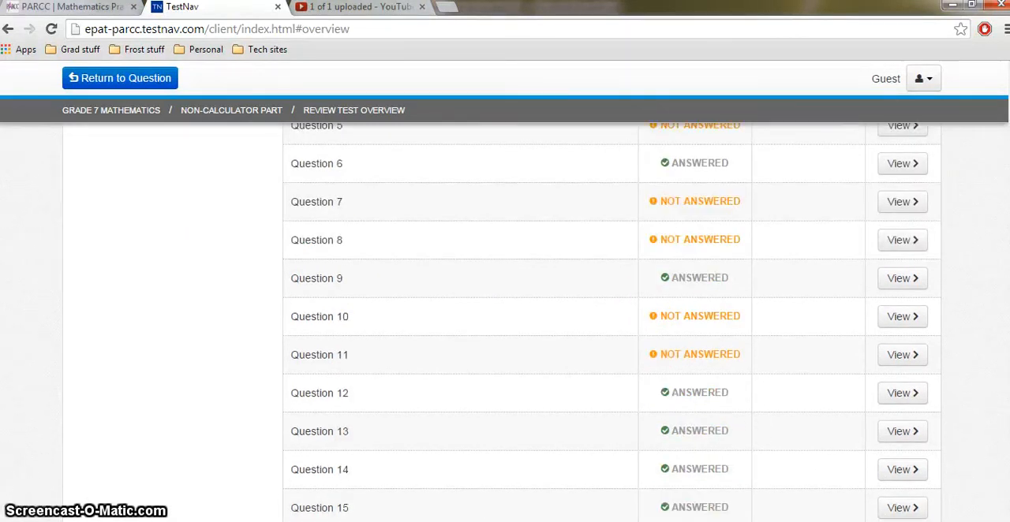
pyautogui.click(902, 508)
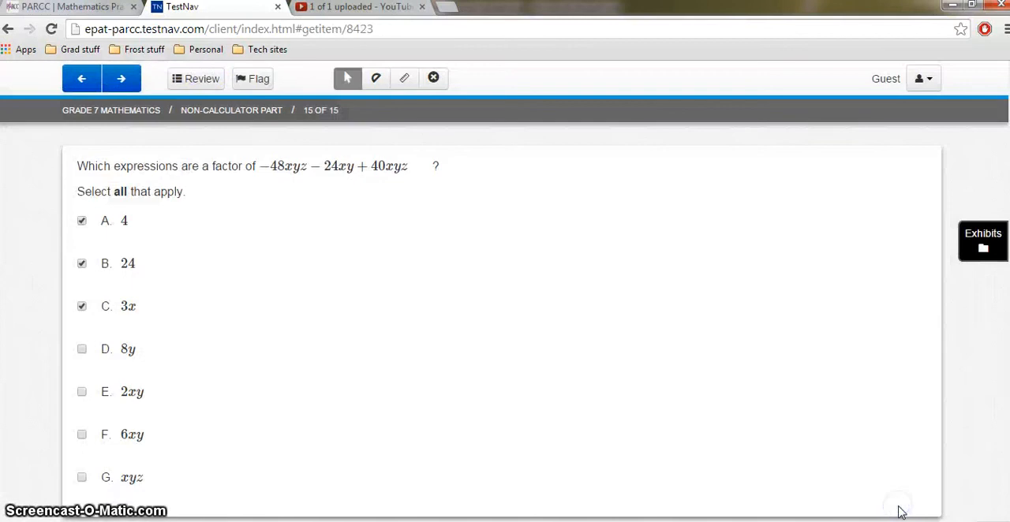
# Step: End the Non-calculator Part, continue, and confirm the Section Exit Warning with Yes
pyautogui.click(120, 79)
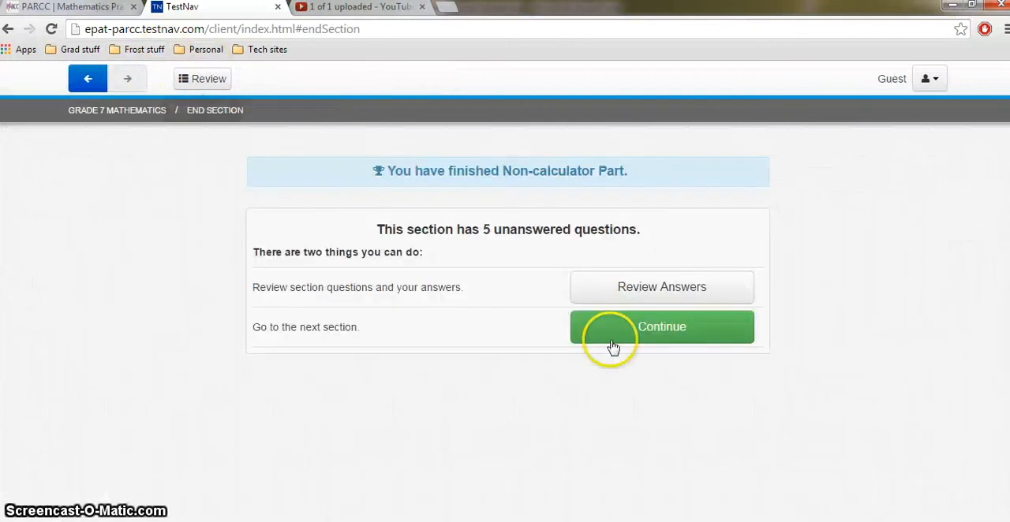
pyautogui.click(661, 327)
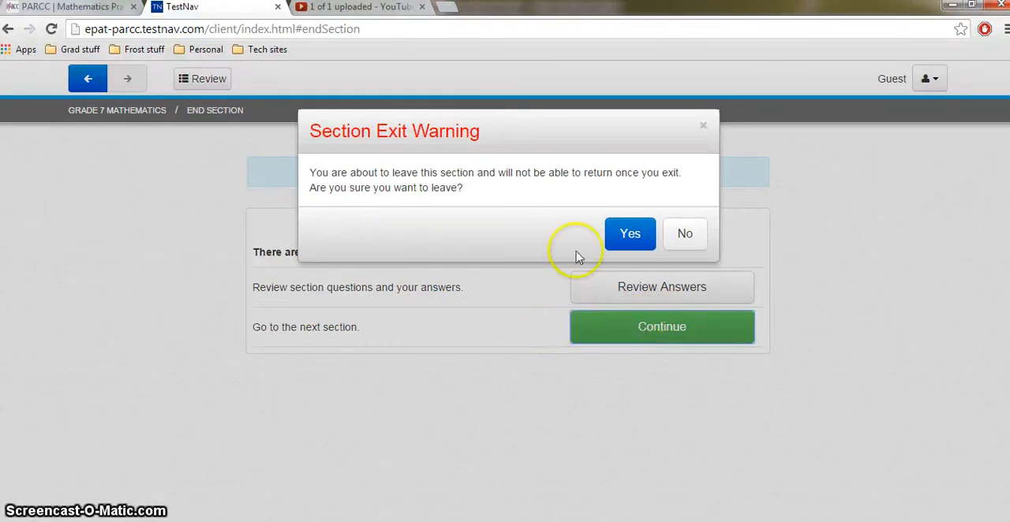
pyautogui.click(629, 234)
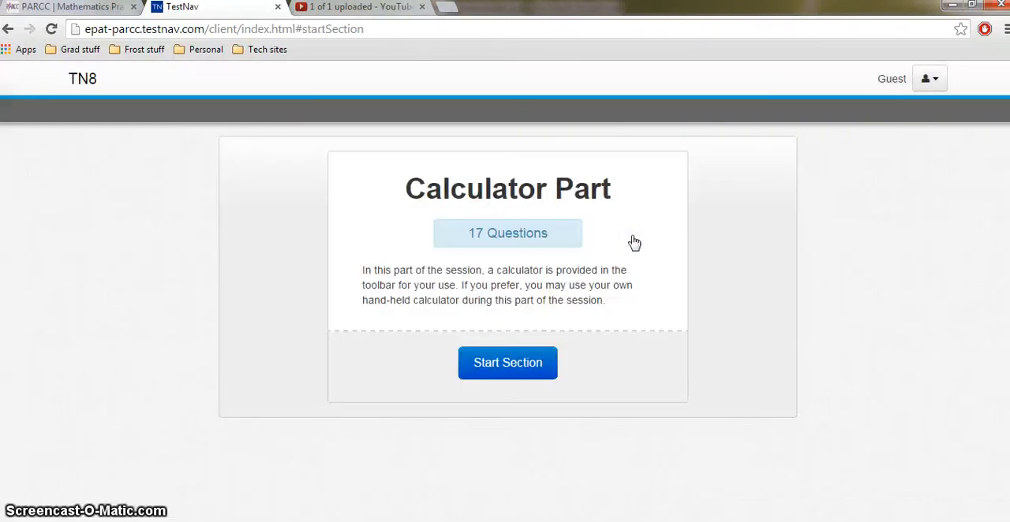
pyautogui.moveTo(631, 359)
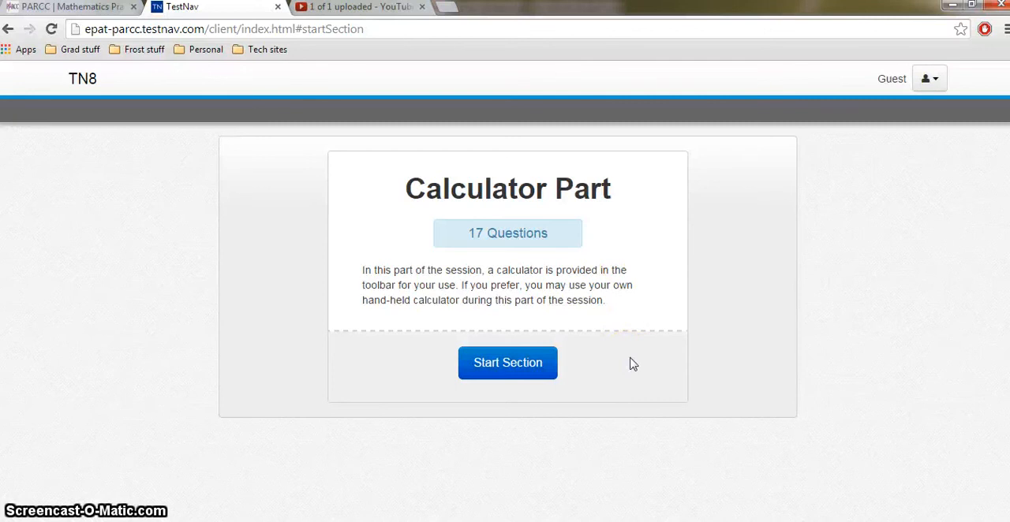
# Step: Start the Calculator Part and answer the spinner question with the fraction 2/5
pyautogui.click(508, 363)
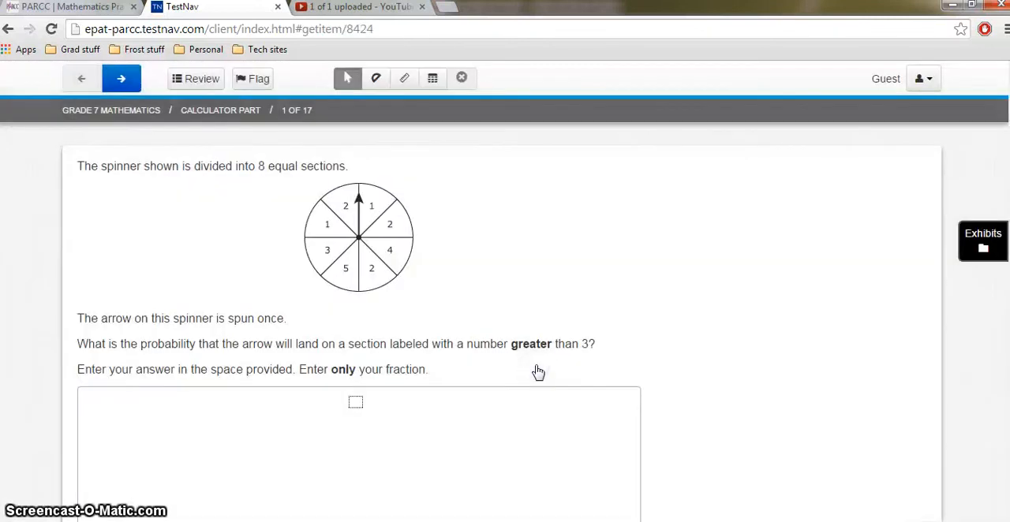
pyautogui.moveTo(409, 397)
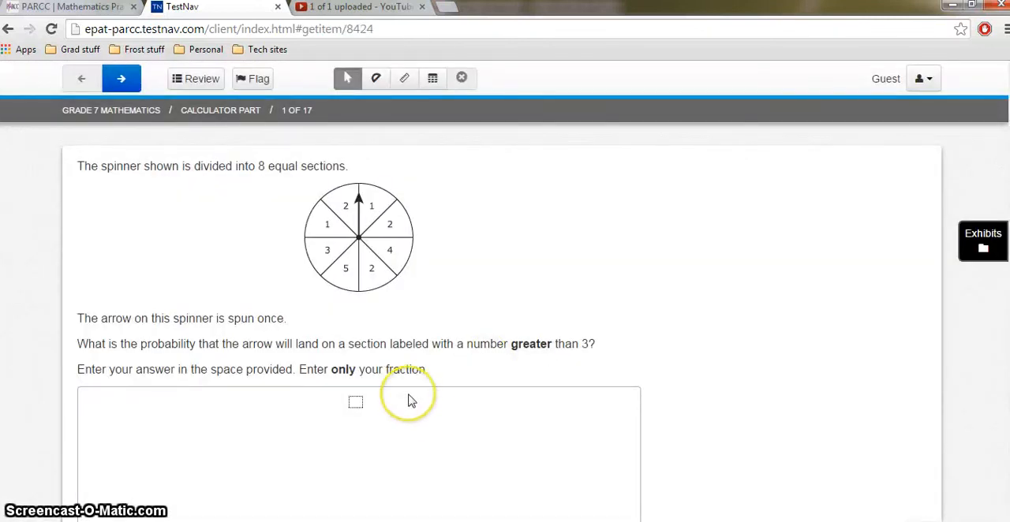
pyautogui.moveTo(701, 358)
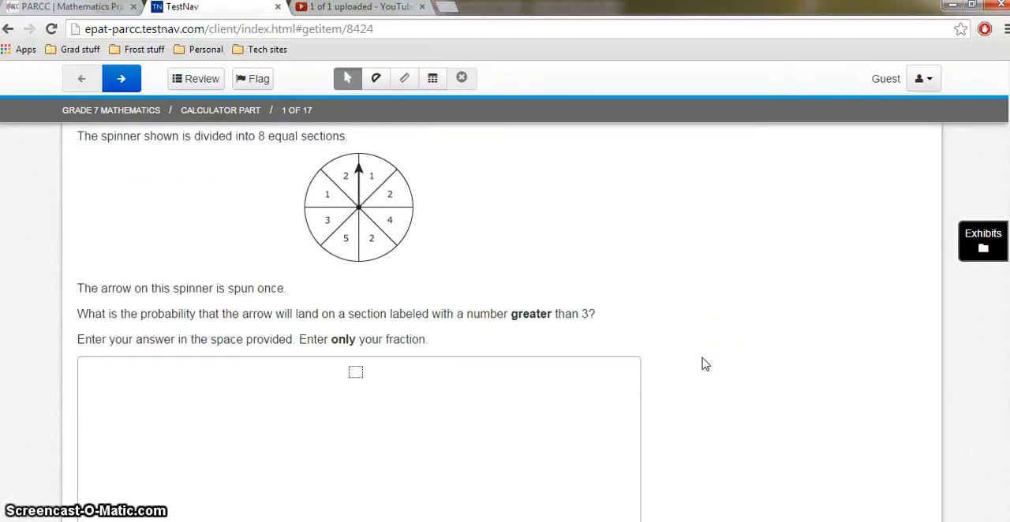
pyautogui.scroll(3)
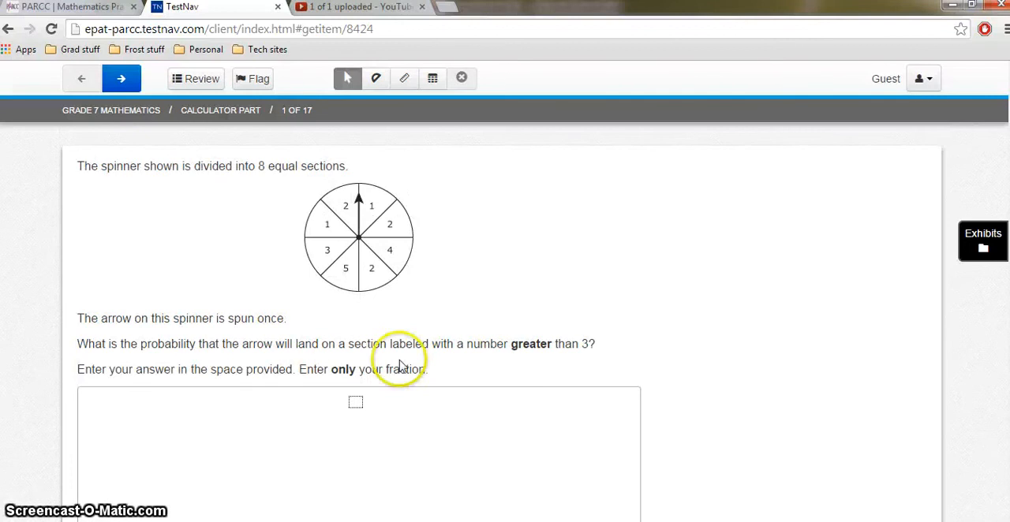
pyautogui.click(356, 403)
pyautogui.write('2')
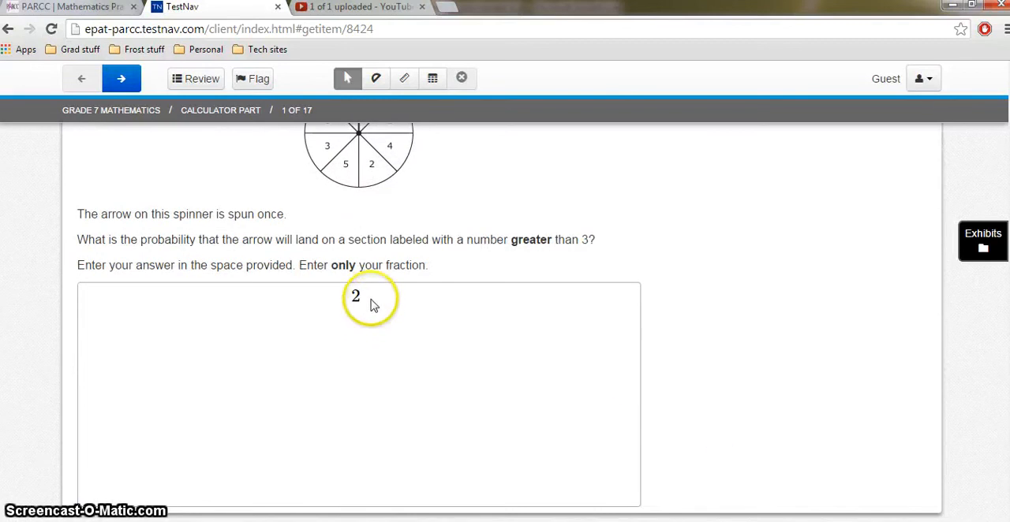
pyautogui.click(261, 445)
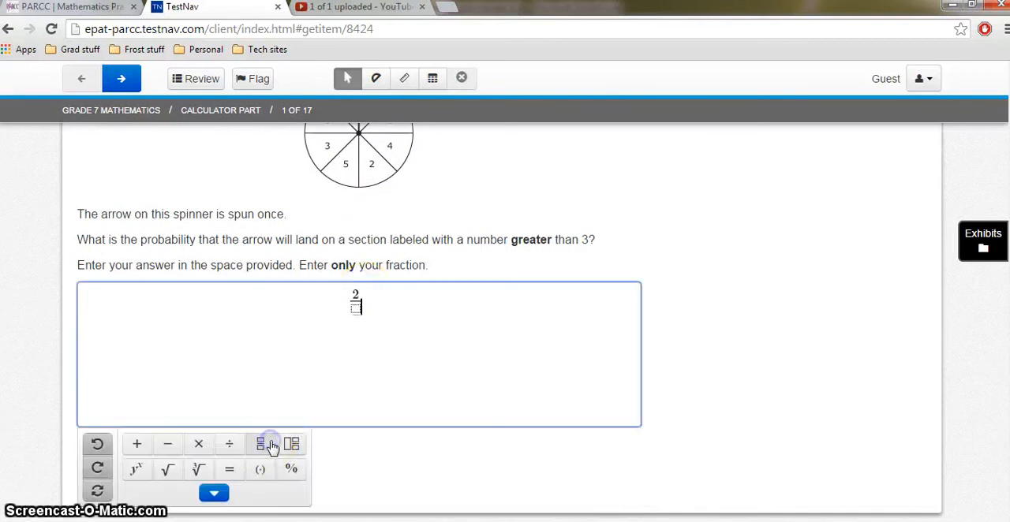
pyautogui.write('5')
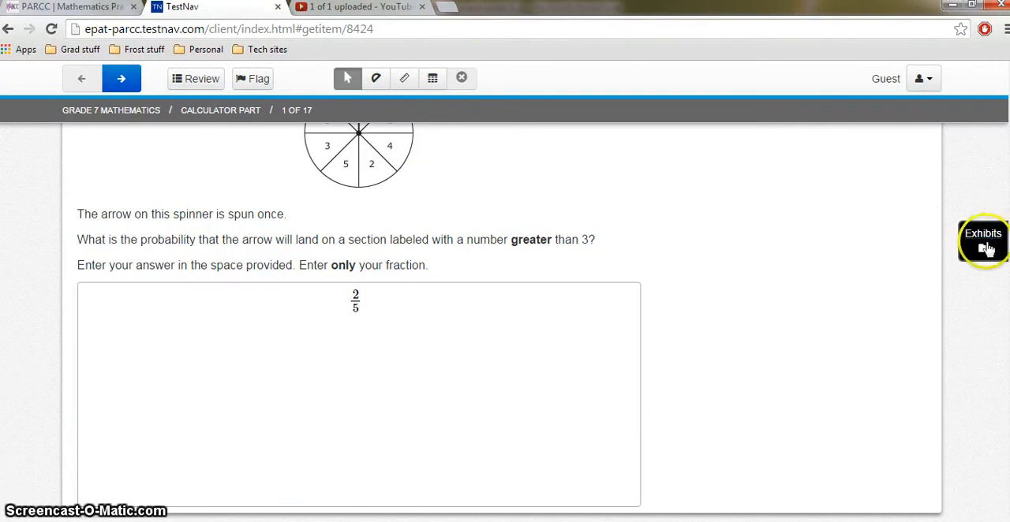
# Step: Check the Exhibits reference sheet and the Five Function Calculator, then go to question 2
pyautogui.click(982, 239)
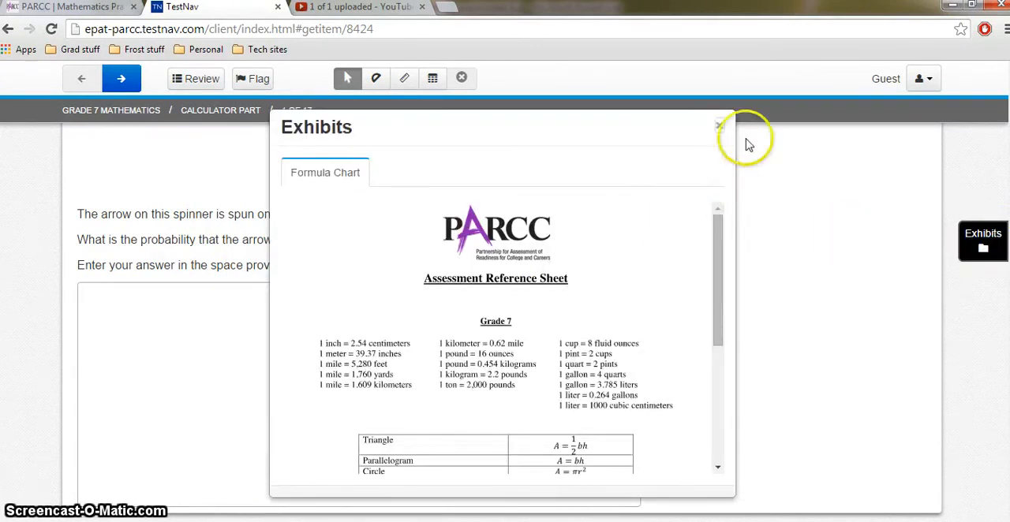
pyautogui.click(716, 125)
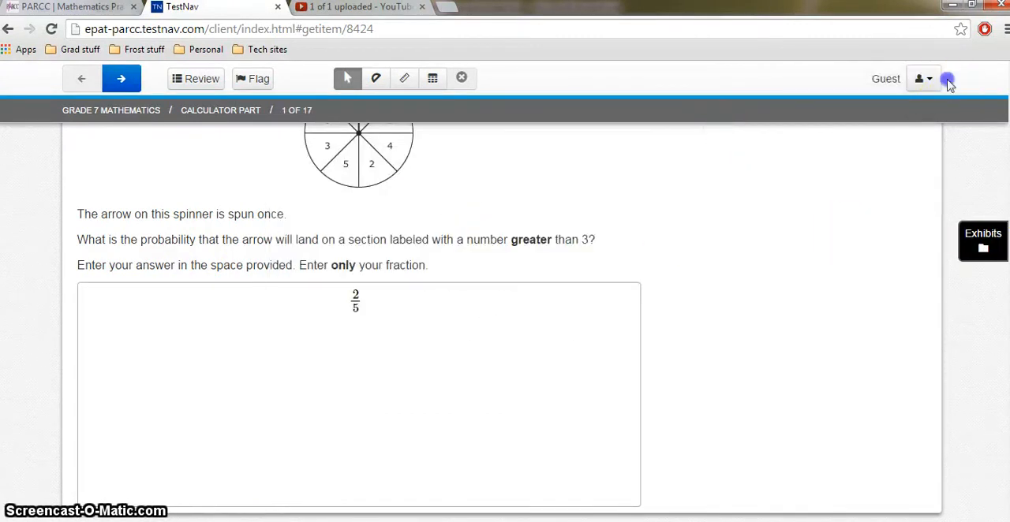
pyautogui.moveTo(663, 79)
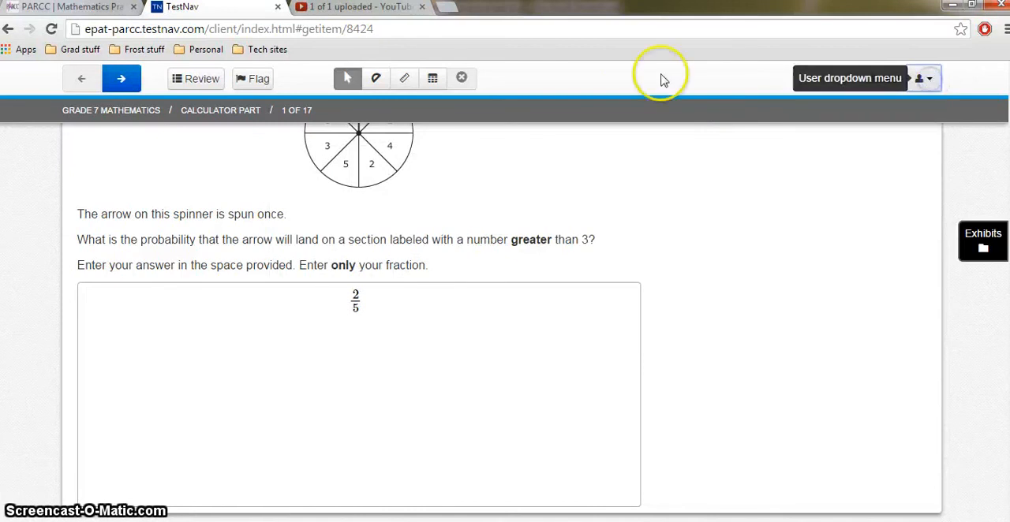
pyautogui.moveTo(432, 77)
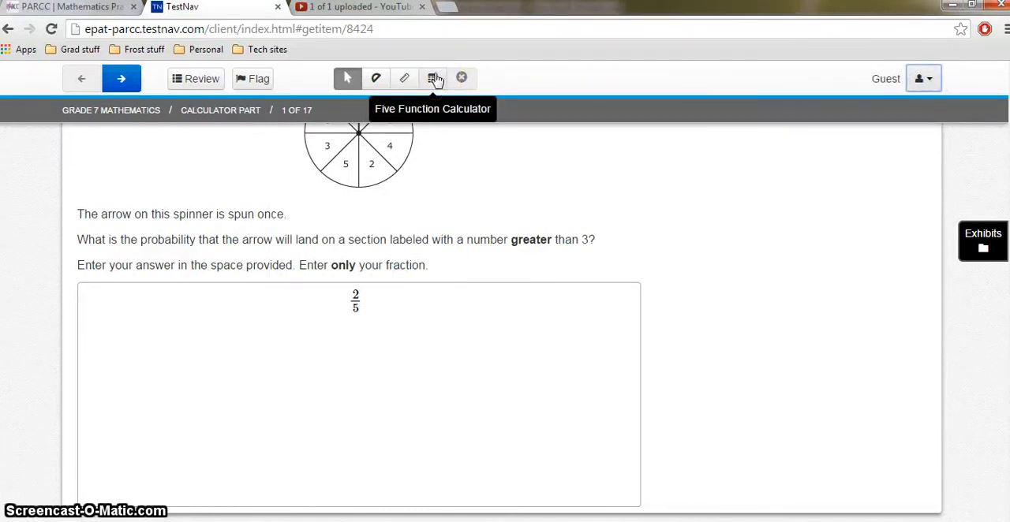
pyautogui.click(434, 79)
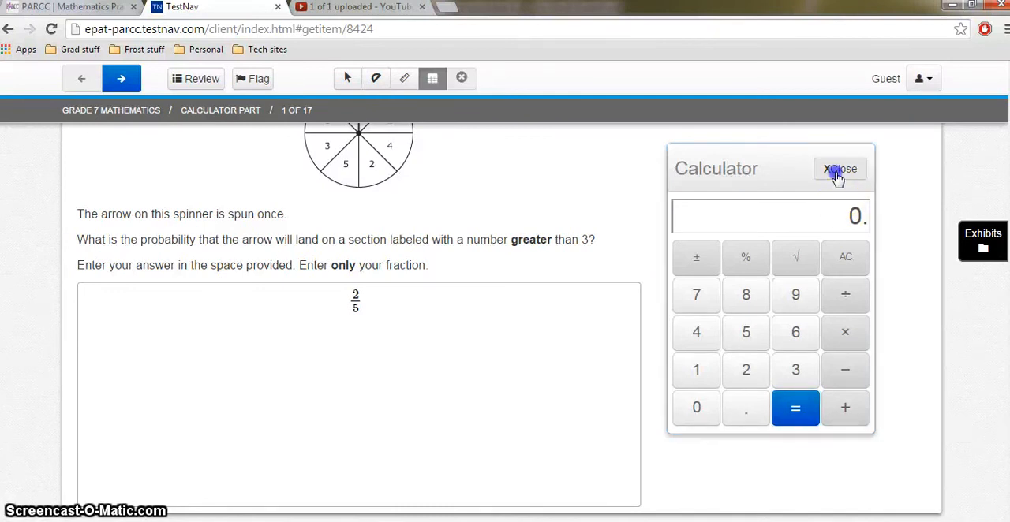
pyautogui.click(840, 168)
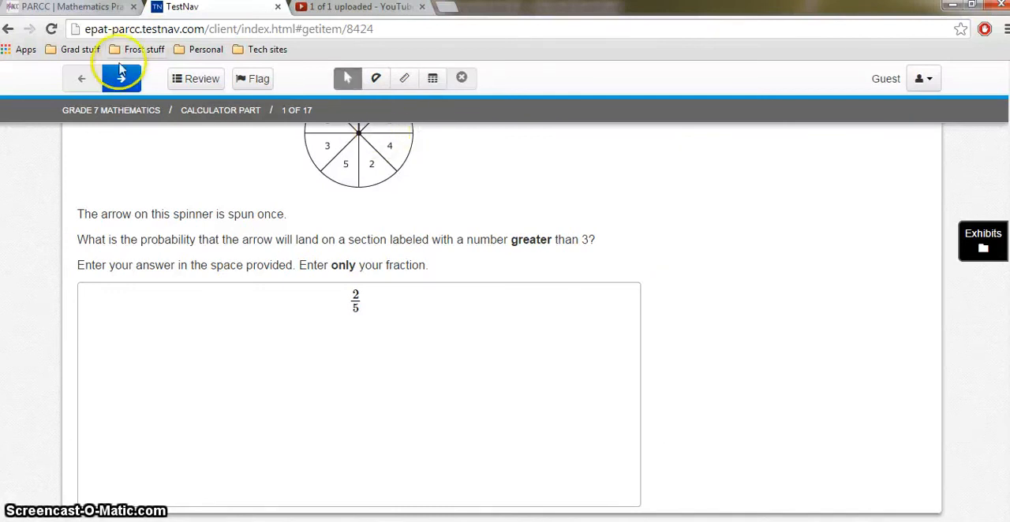
pyautogui.click(126, 79)
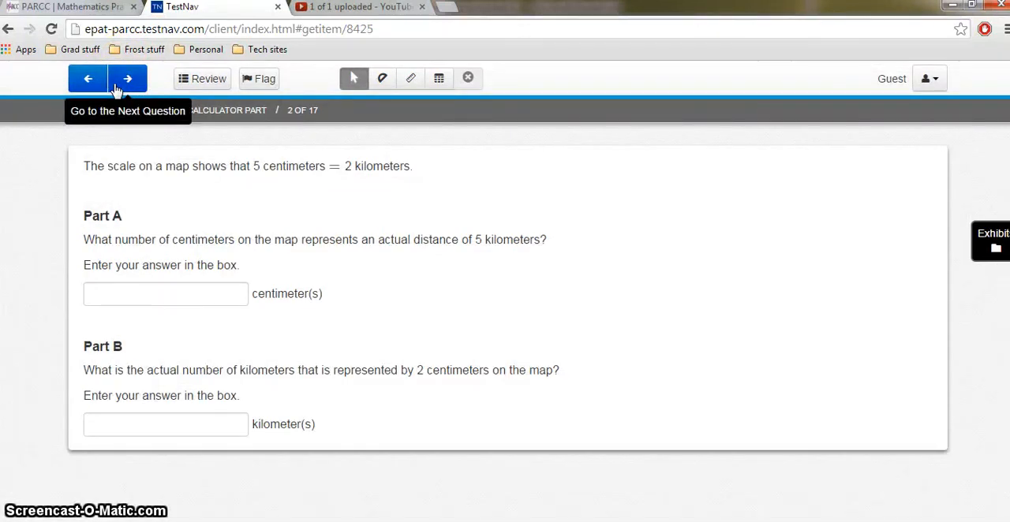
# Step: Skip the map-scale item, read through the movie-ticket simulation question, and reach question 4
pyautogui.click(166, 293)
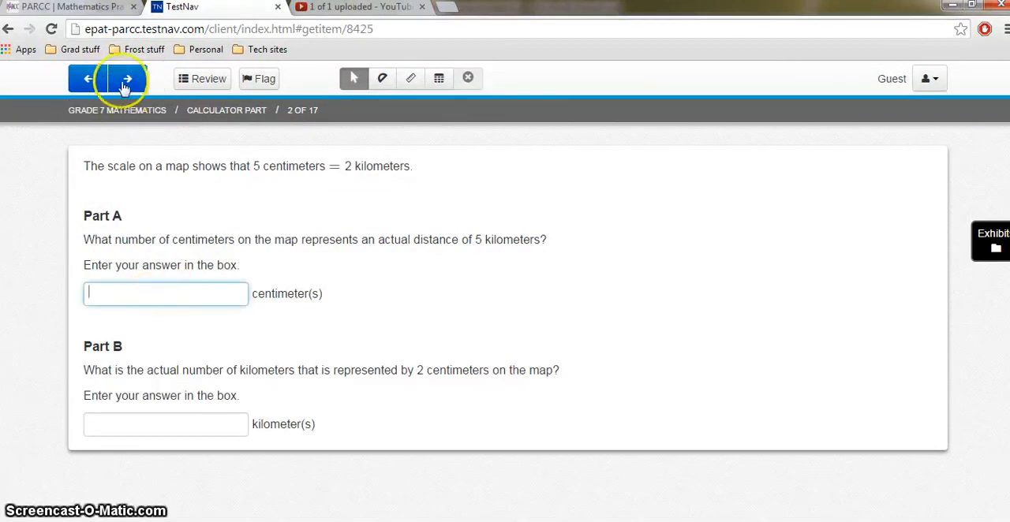
pyautogui.click(121, 79)
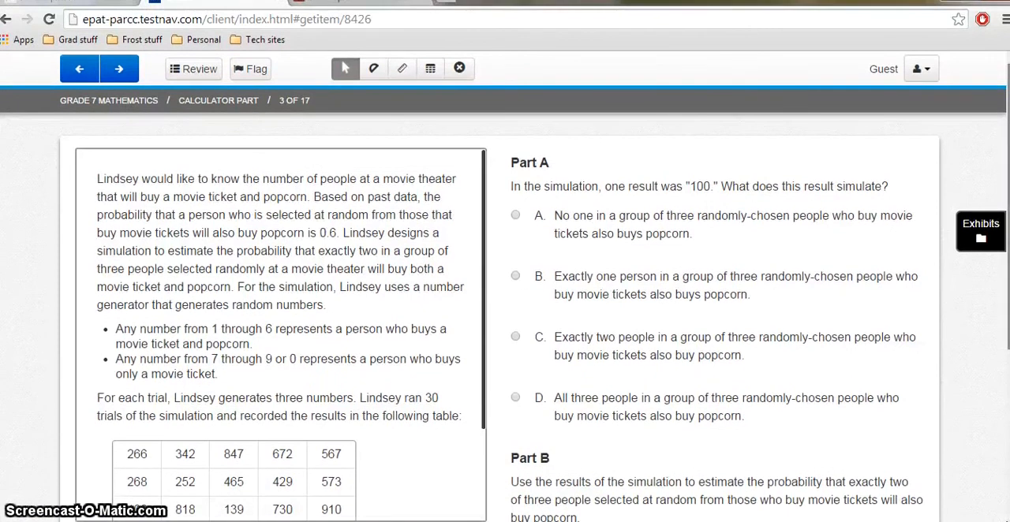
pyautogui.scroll(-3)
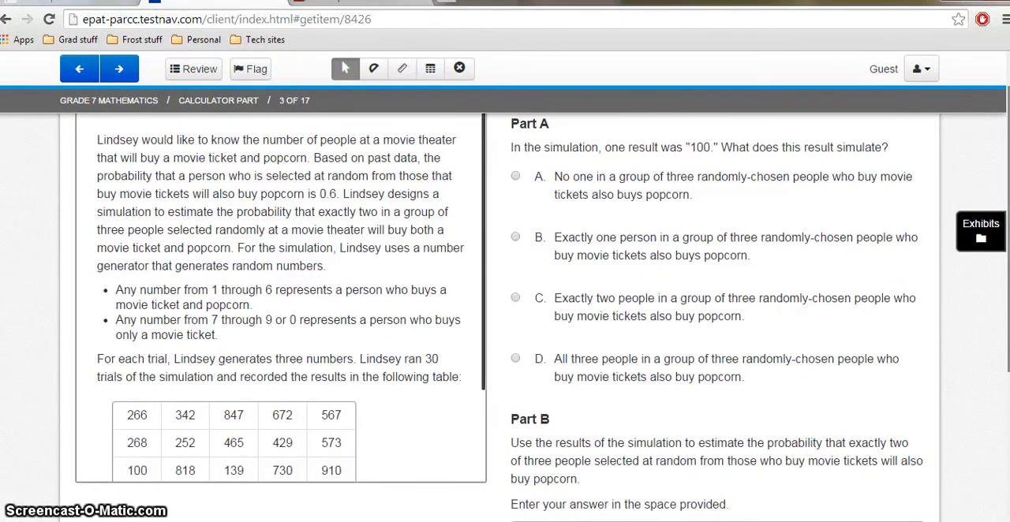
pyautogui.scroll(-3)
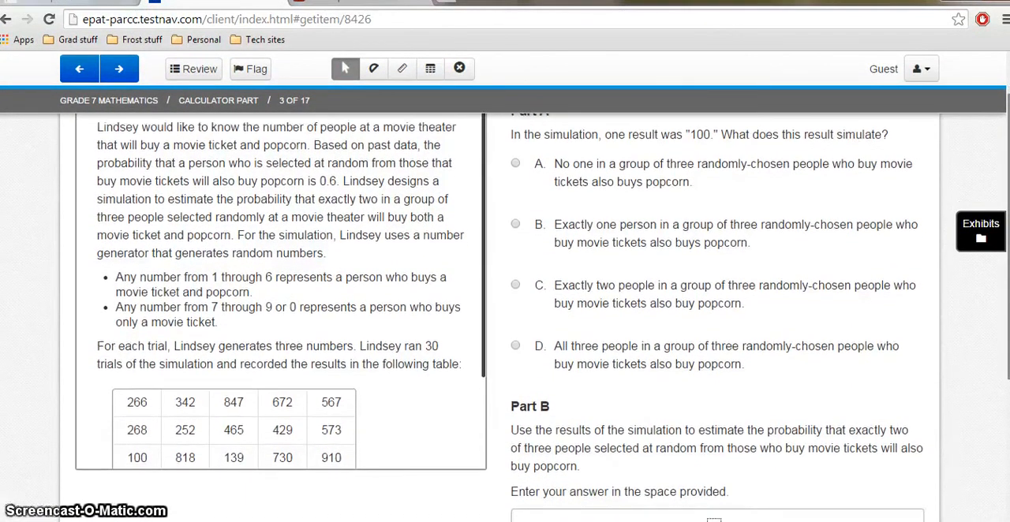
pyautogui.scroll(-3)
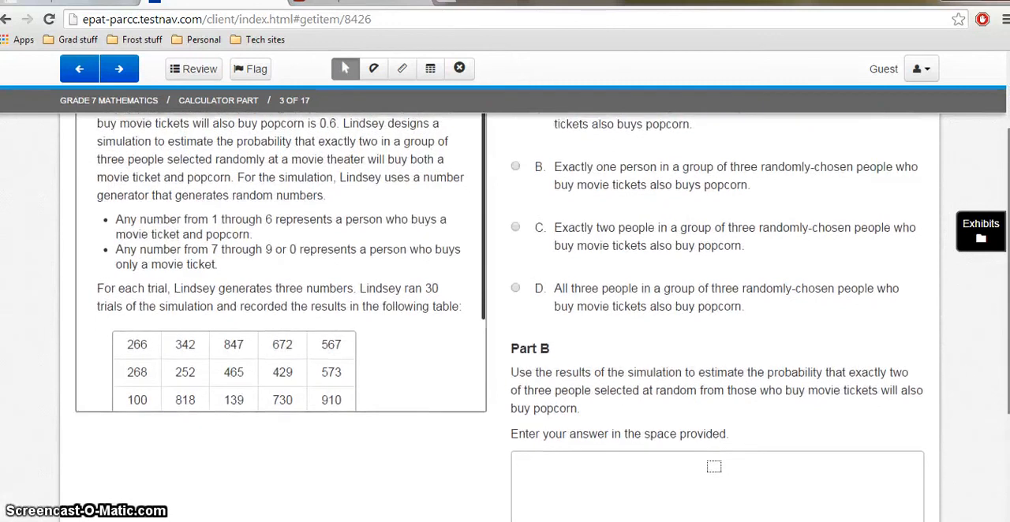
pyautogui.scroll(-3)
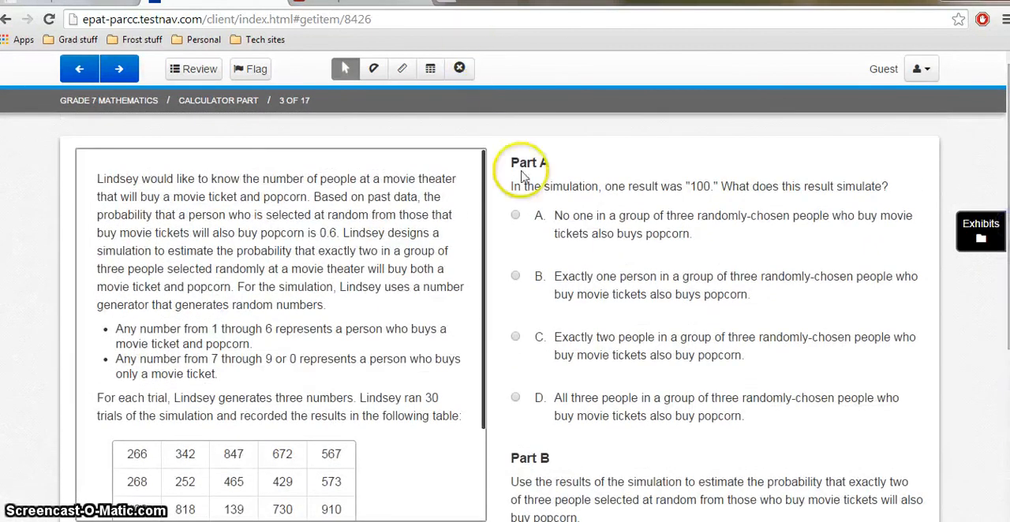
pyautogui.scroll(-3)
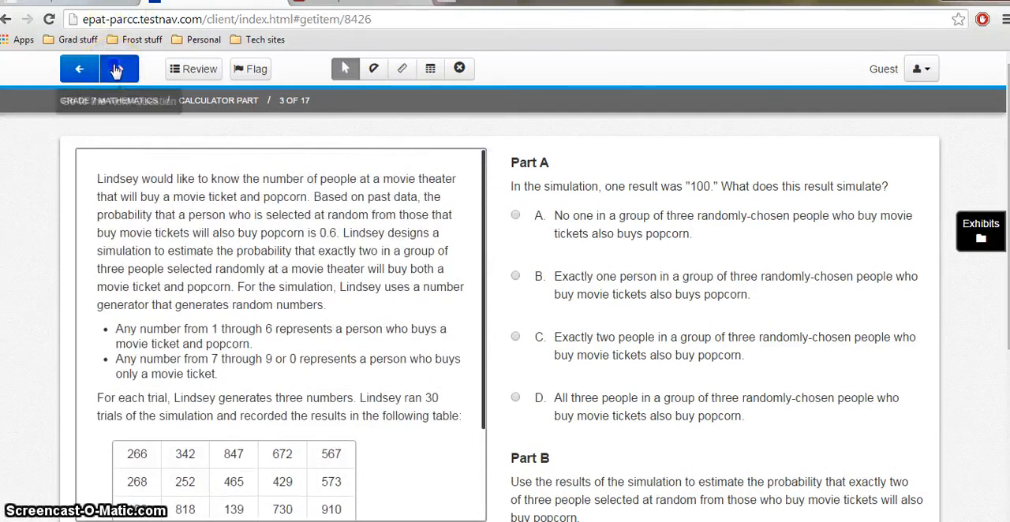
pyautogui.click(120, 67)
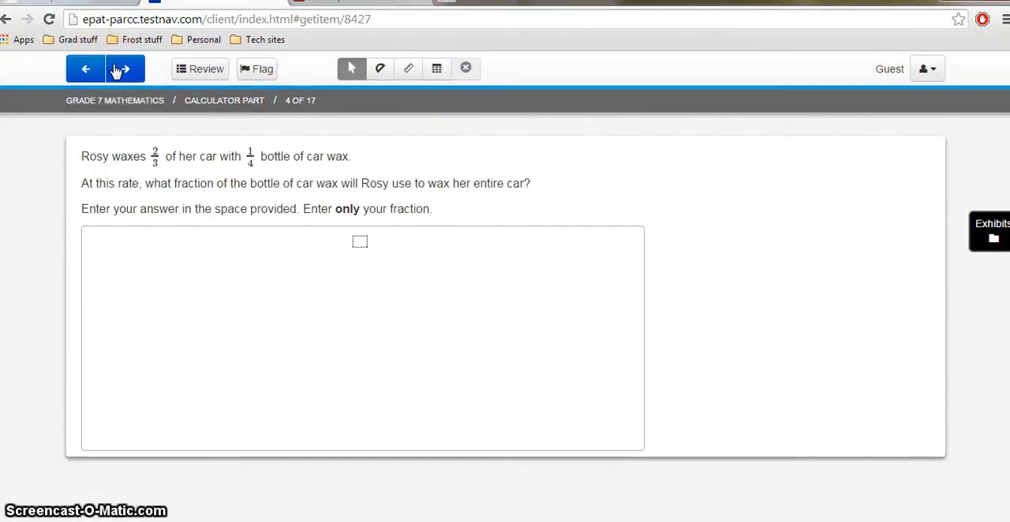
# Step: Page from question 4 through the mirror and calendar fund-raiser items, touching the Part A price box
pyautogui.click(119, 67)
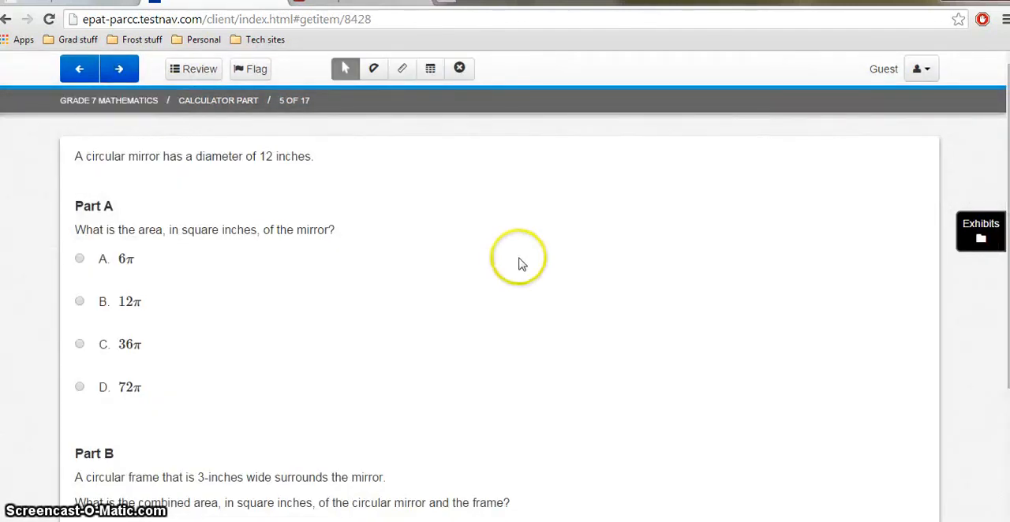
pyautogui.click(120, 68)
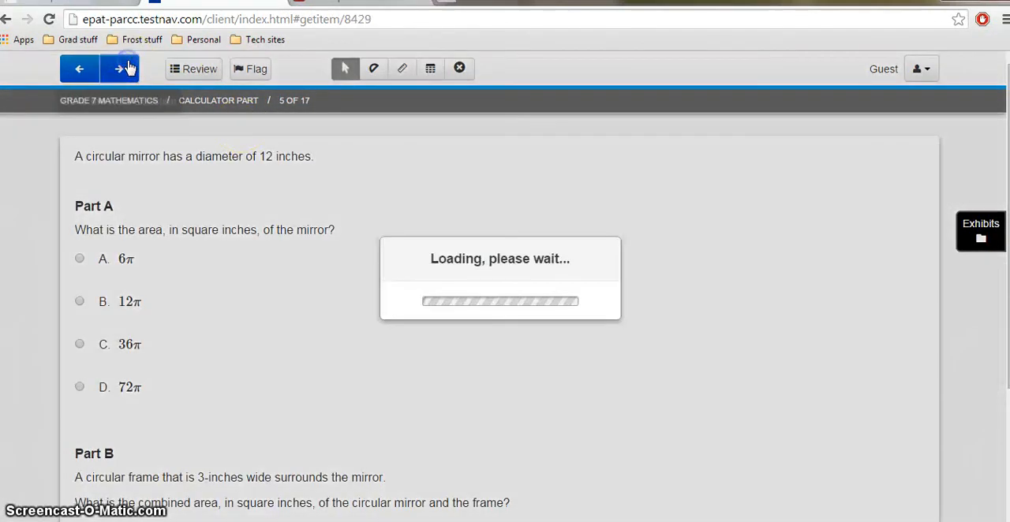
pyautogui.click(120, 68)
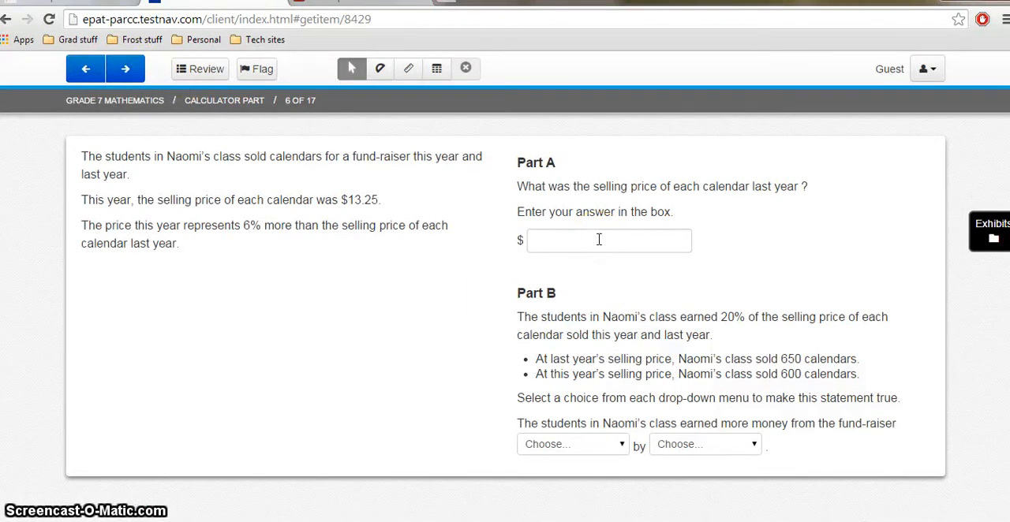
pyautogui.click(607, 240)
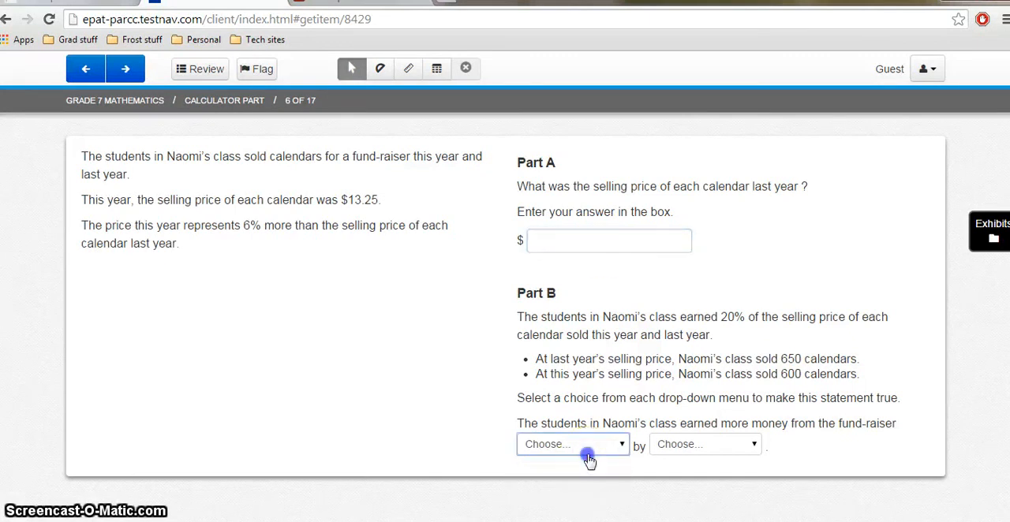
pyautogui.click(125, 68)
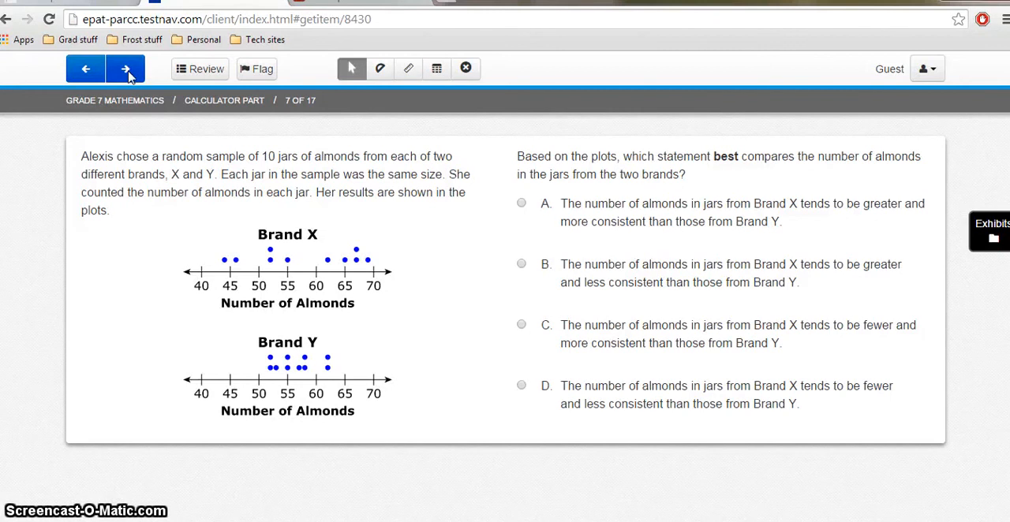
pyautogui.moveTo(717, 196)
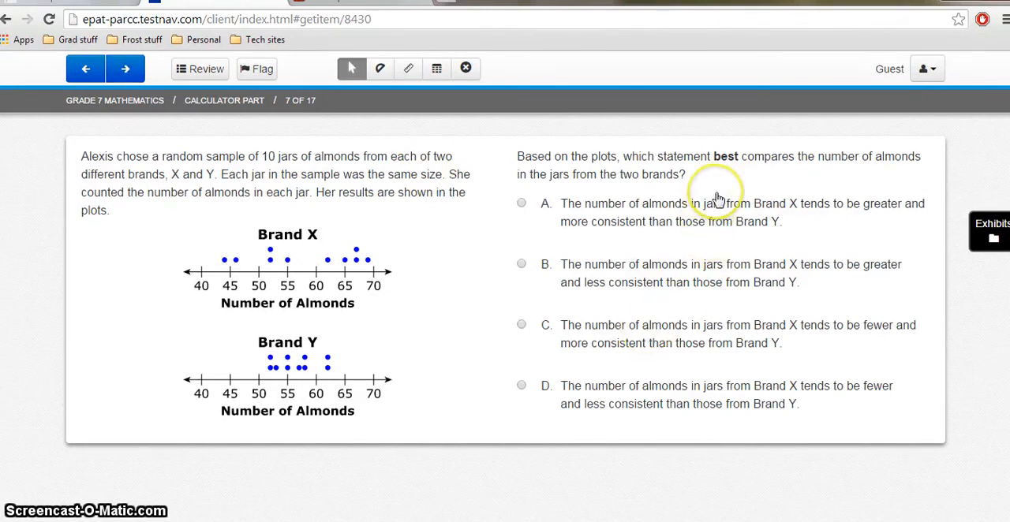
pyautogui.moveTo(713, 195)
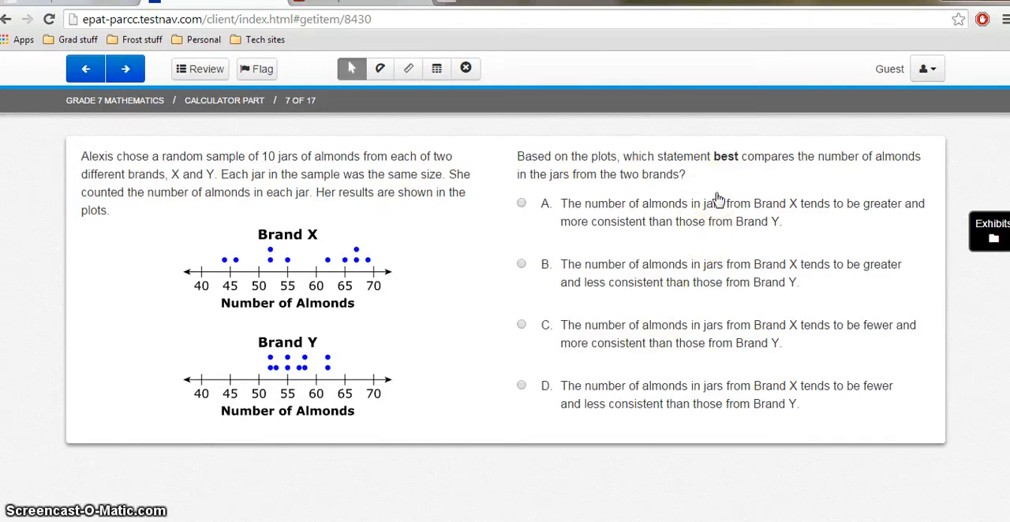
pyautogui.moveTo(597, 398)
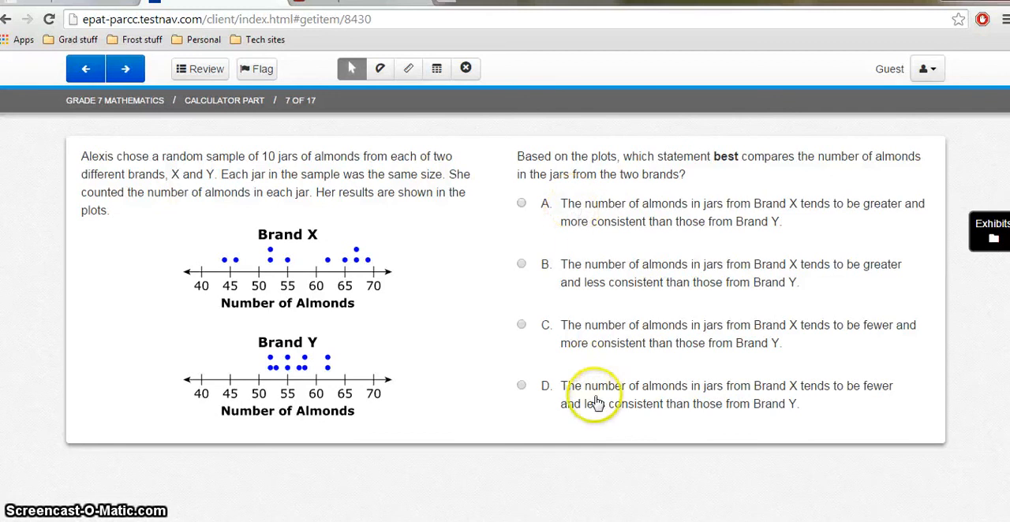
pyautogui.moveTo(211, 129)
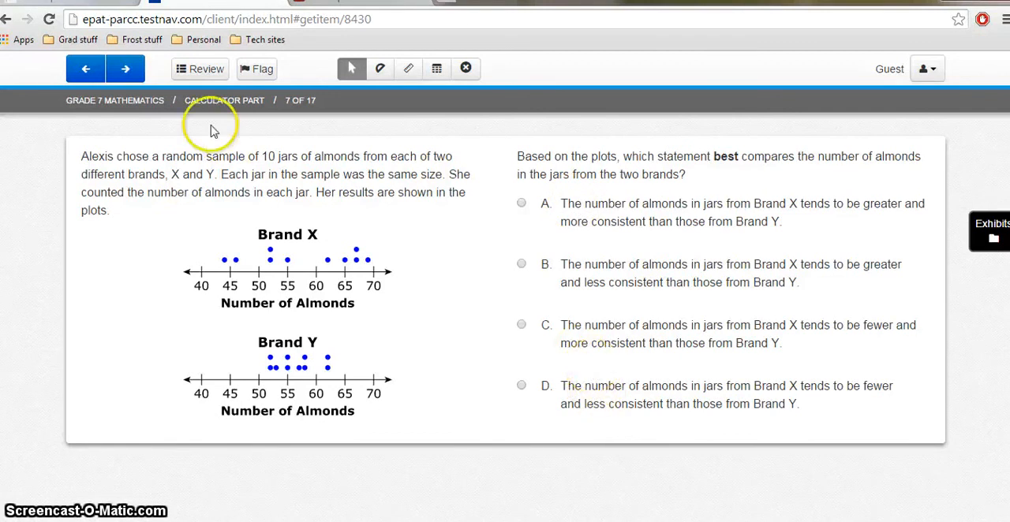
# Step: Page on through the train, income tax and book markup items to question 11, answers blank
pyautogui.click(125, 67)
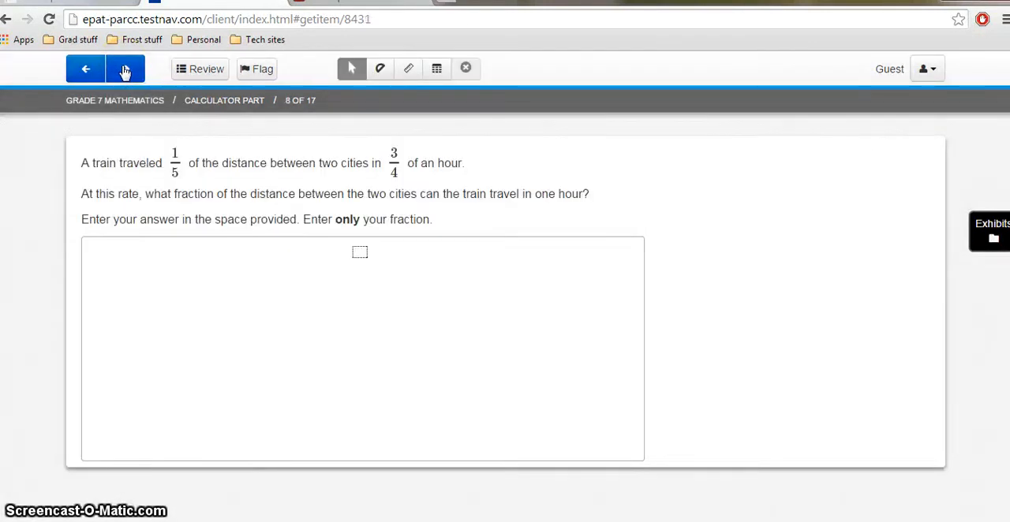
pyautogui.moveTo(124, 68)
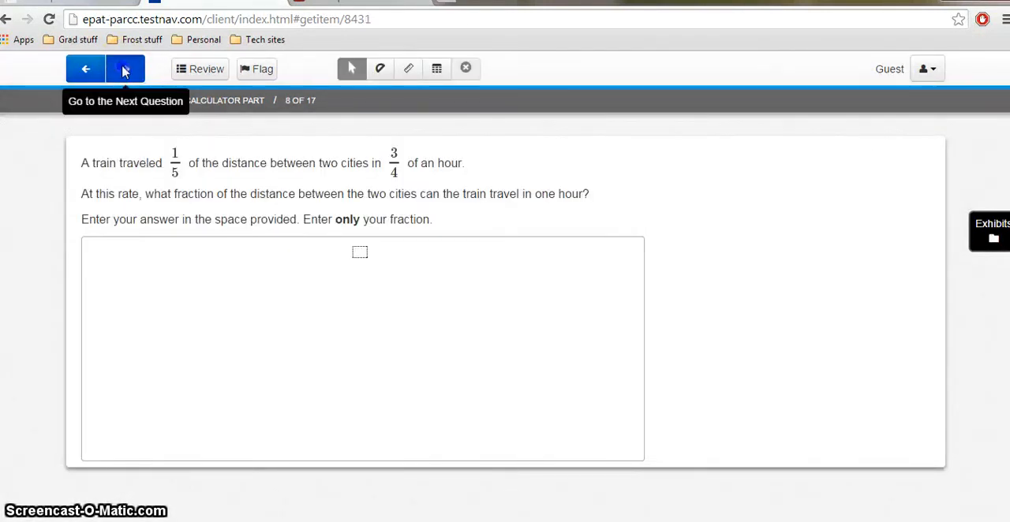
pyautogui.click(124, 68)
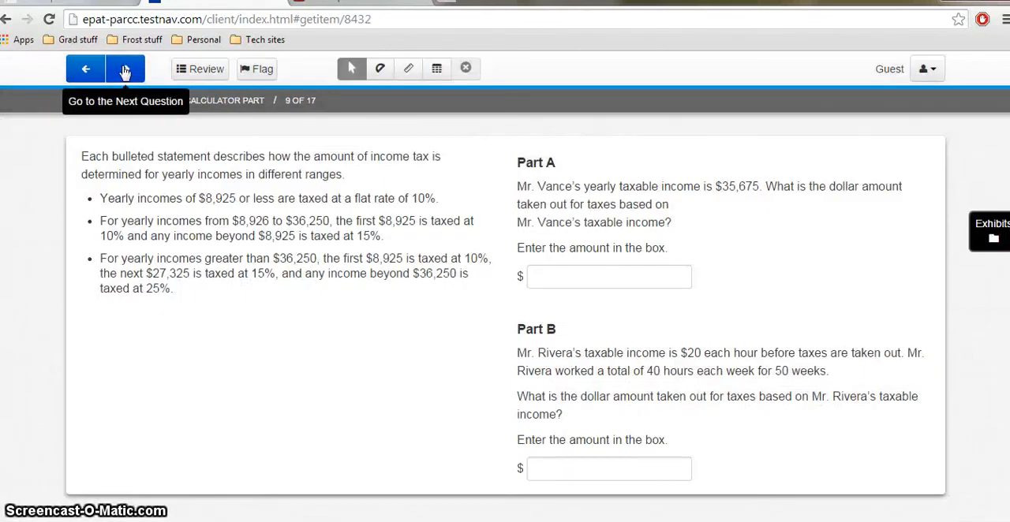
pyautogui.click(125, 68)
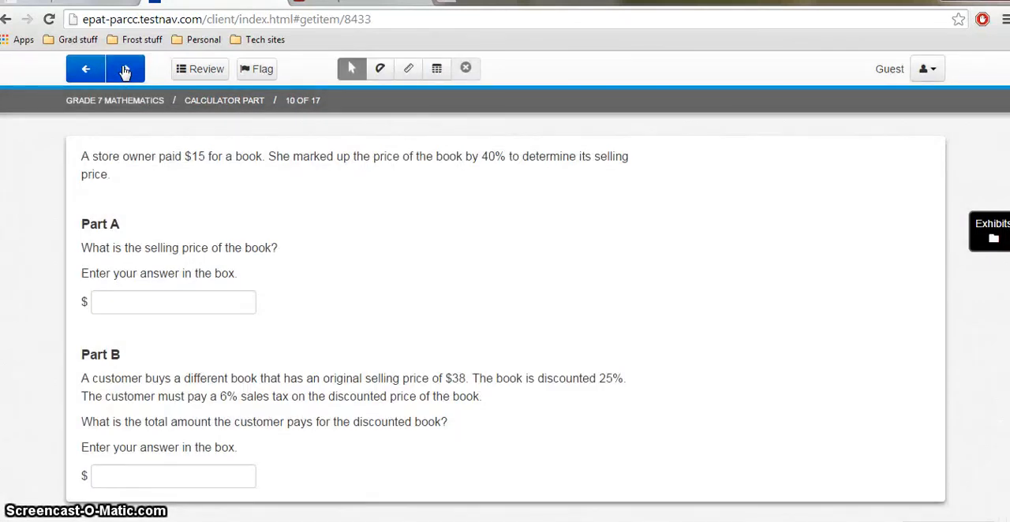
pyautogui.click(125, 68)
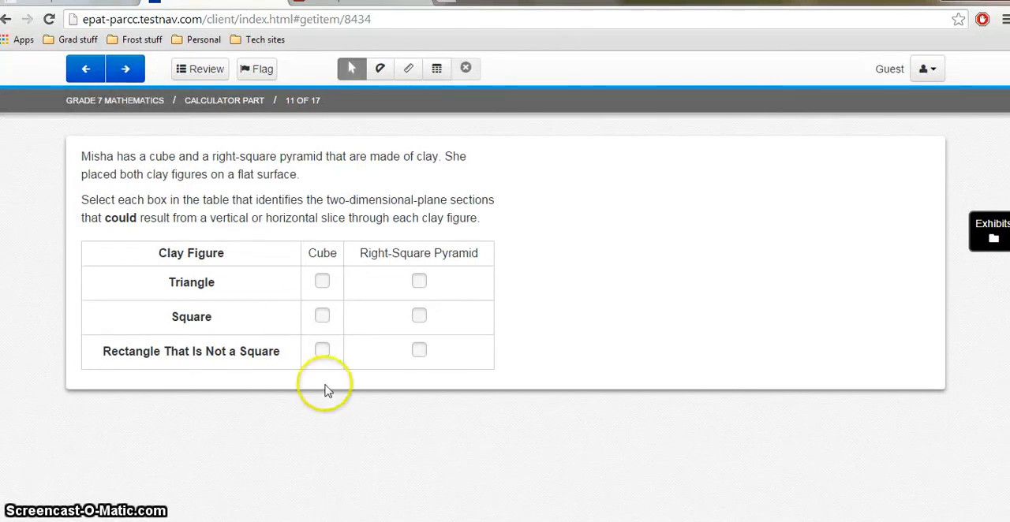
pyautogui.moveTo(234, 224)
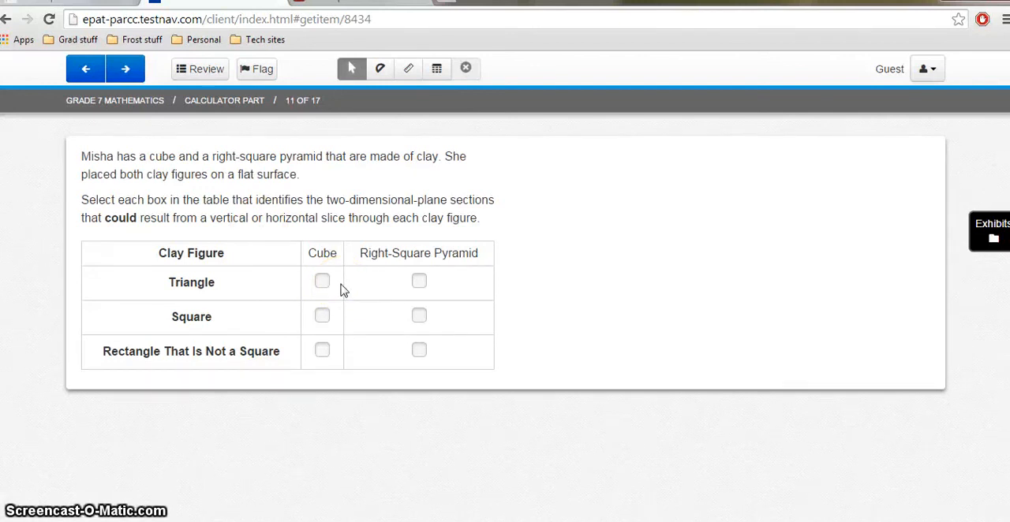
# Step: Check Triangle for the cube and the pyramid section boxes on question 11, then reach question 12
pyautogui.click(321, 281)
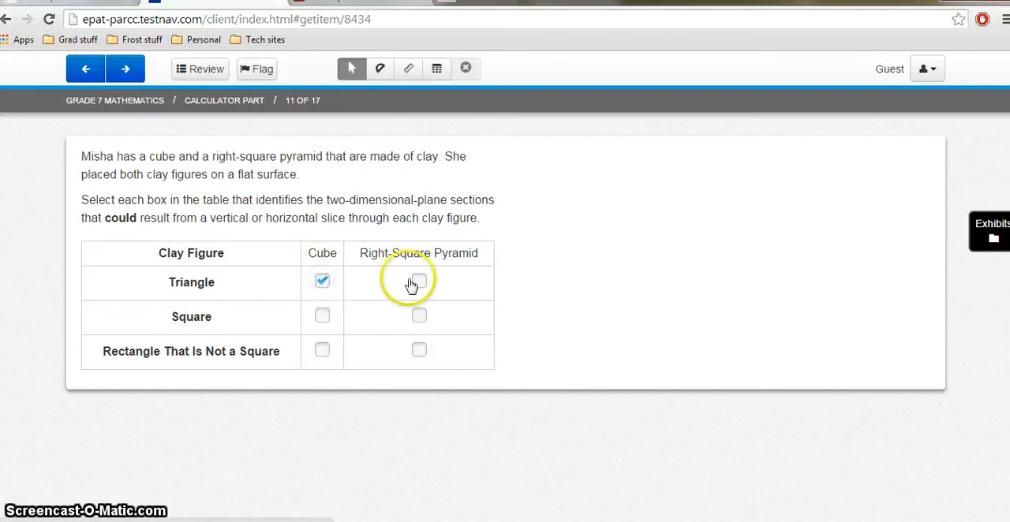
pyautogui.click(420, 315)
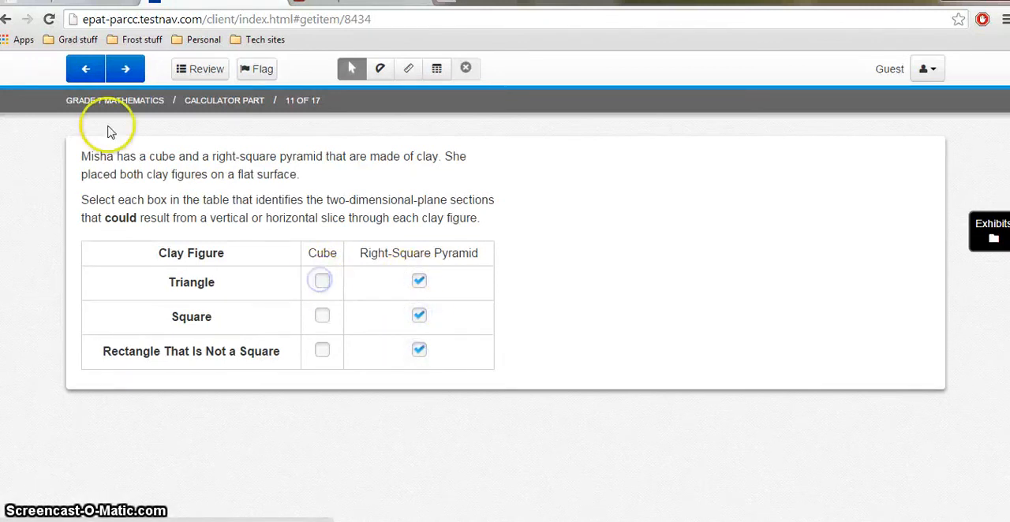
pyautogui.click(322, 281)
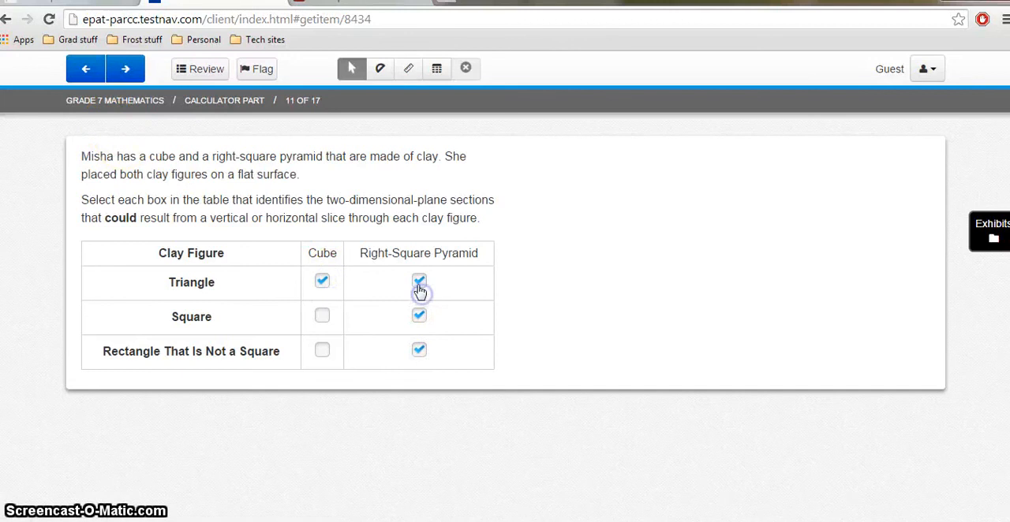
pyautogui.click(120, 68)
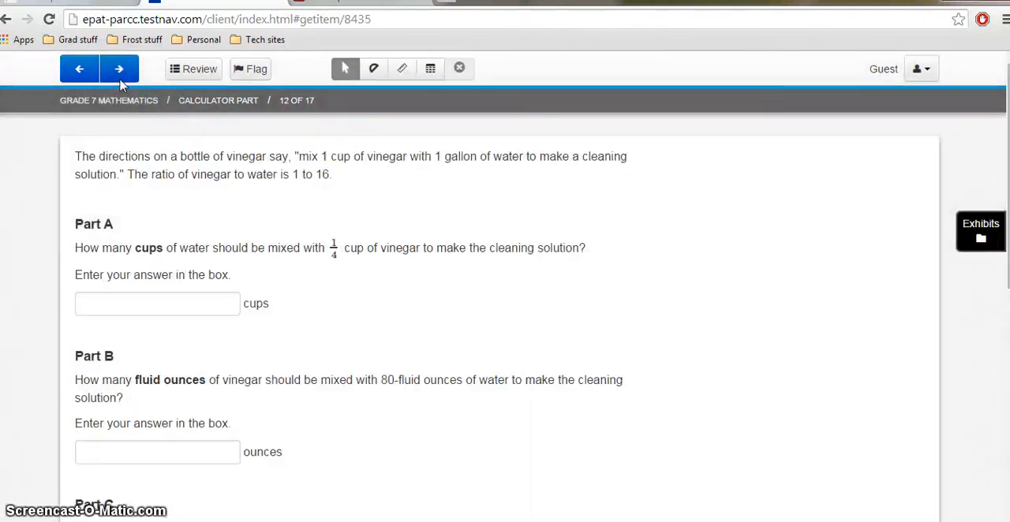
pyautogui.moveTo(410, 323)
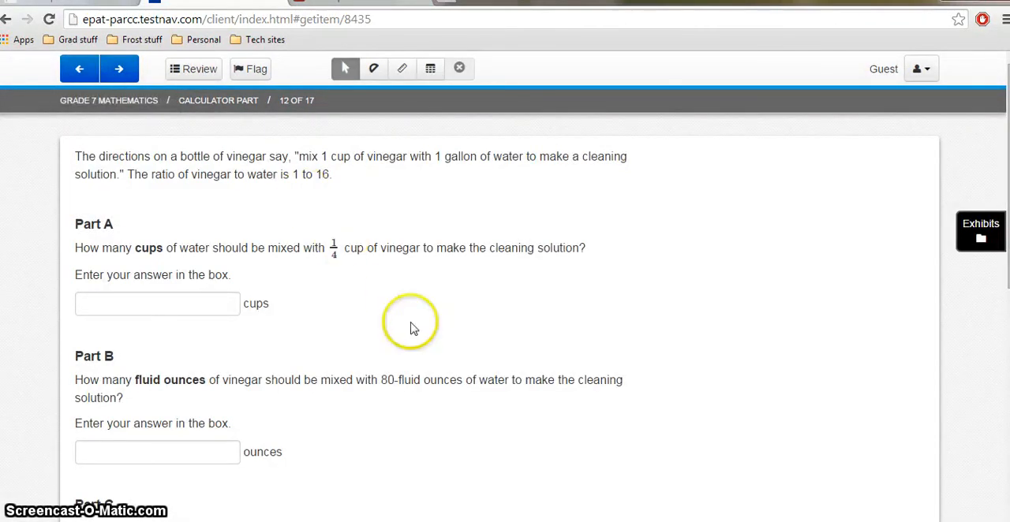
# Step: Skip question 13 and the diner sampling question unanswered to reach Question 15
pyautogui.scroll(-3)
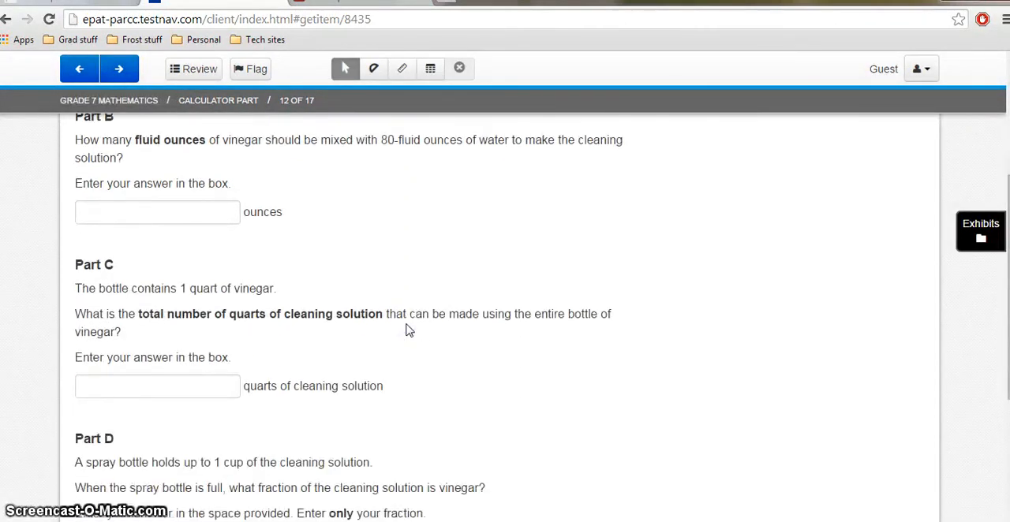
pyautogui.scroll(-3)
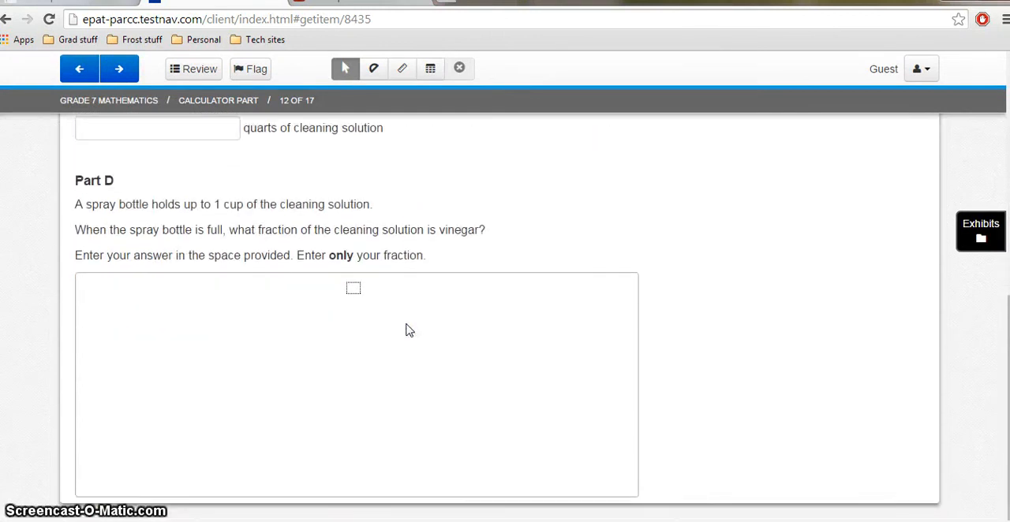
pyautogui.click(124, 68)
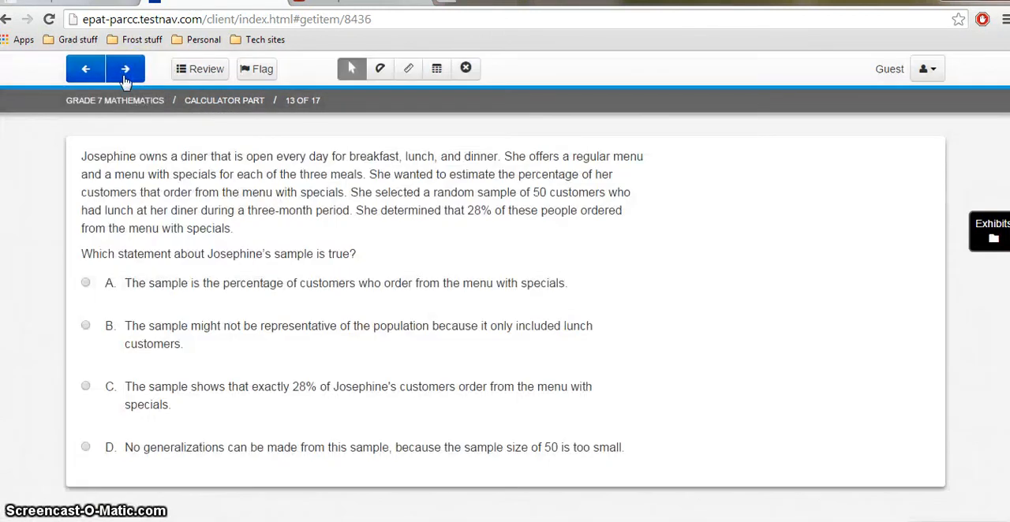
pyautogui.moveTo(124, 67)
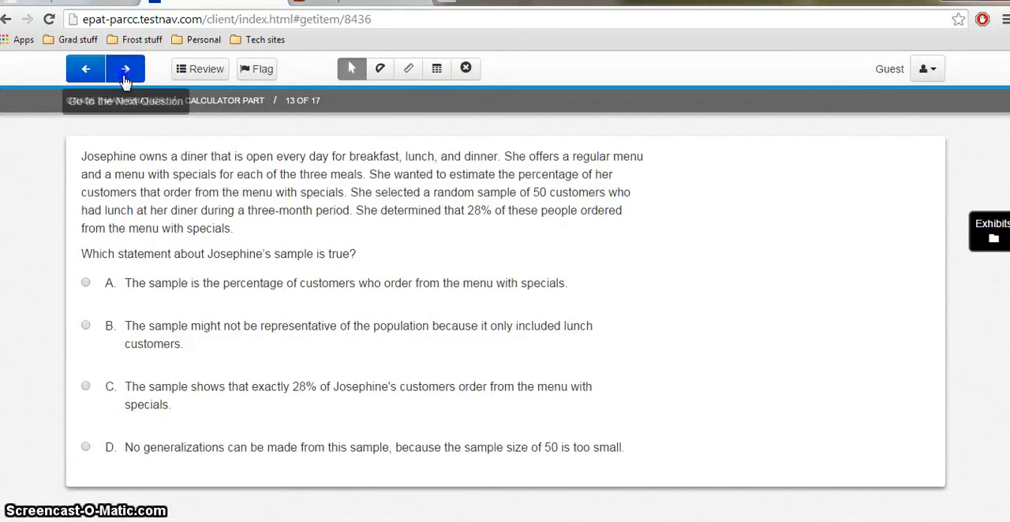
pyautogui.click(124, 68)
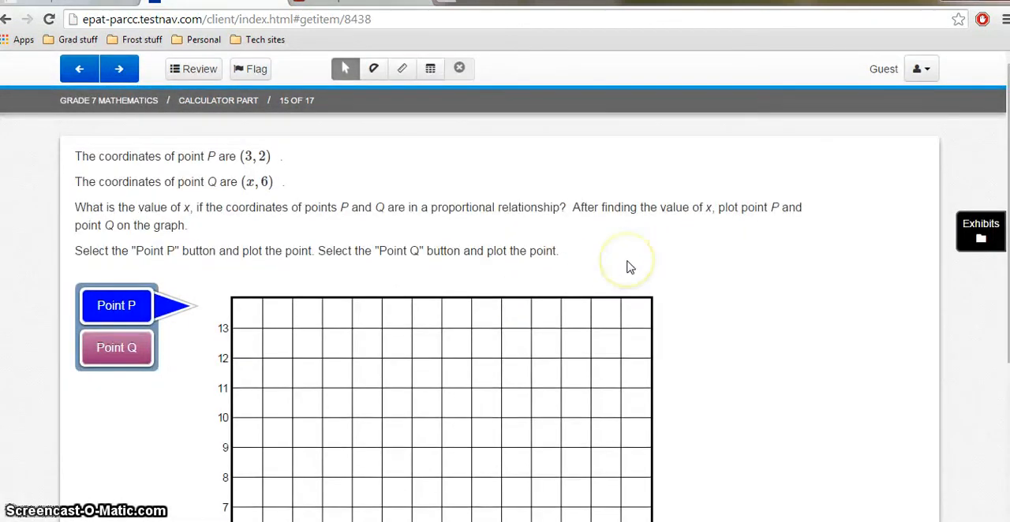
pyautogui.moveTo(628, 264)
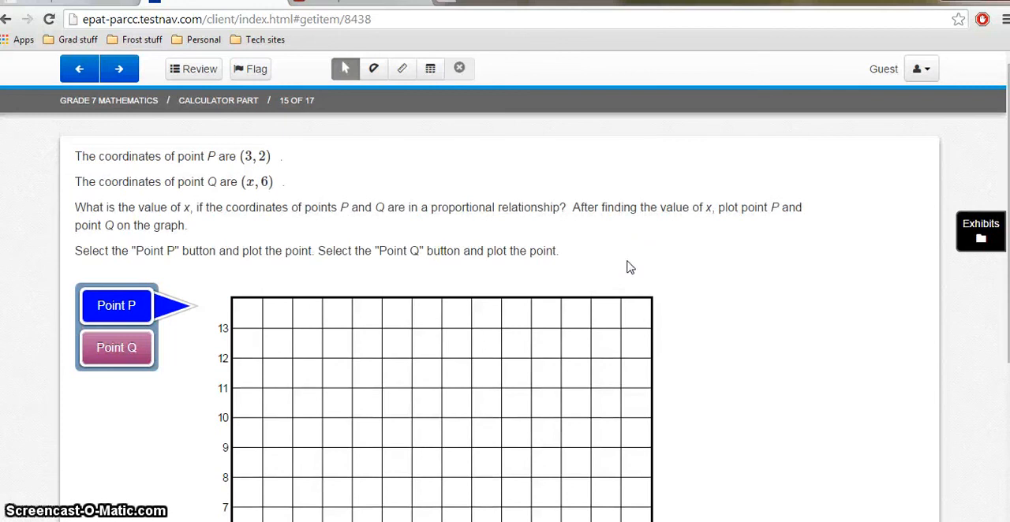
# Step: Plot point P at (3, 2) and point Q on the Question 15 grid, then continue
pyautogui.scroll(-3)
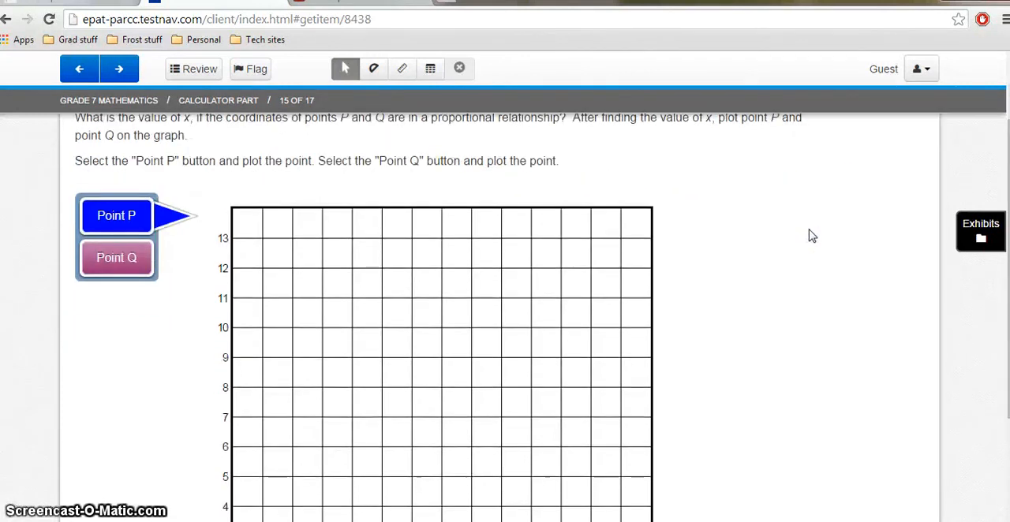
pyautogui.scroll(-3)
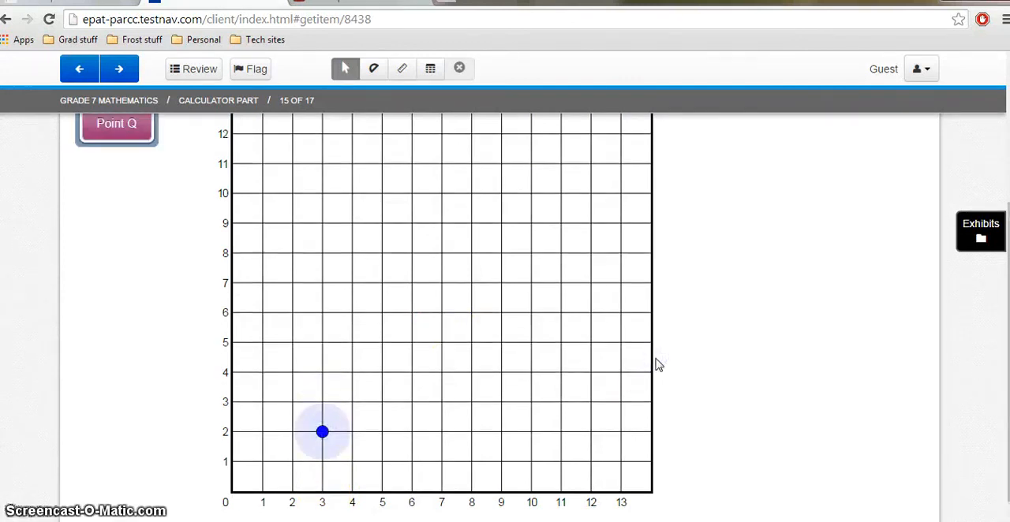
pyautogui.scroll(3)
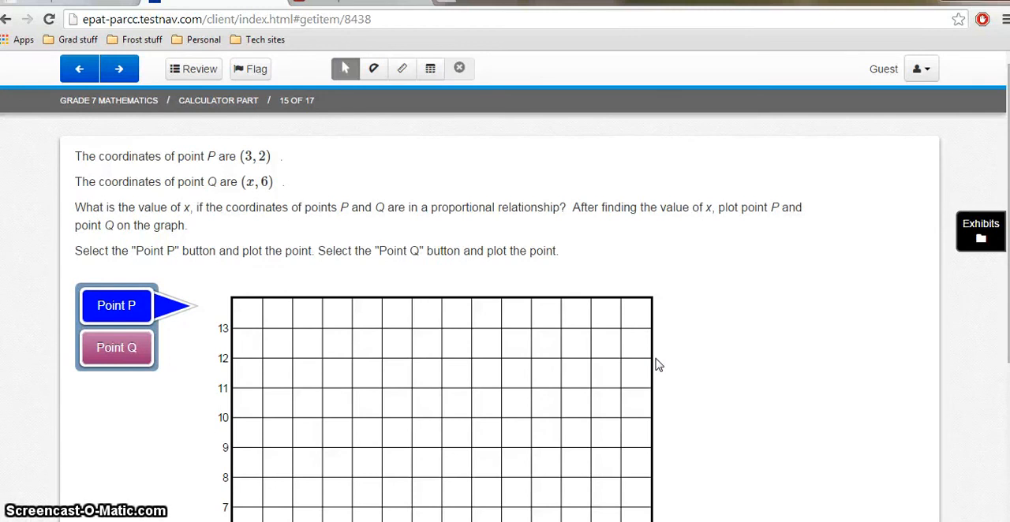
pyautogui.scroll(-3)
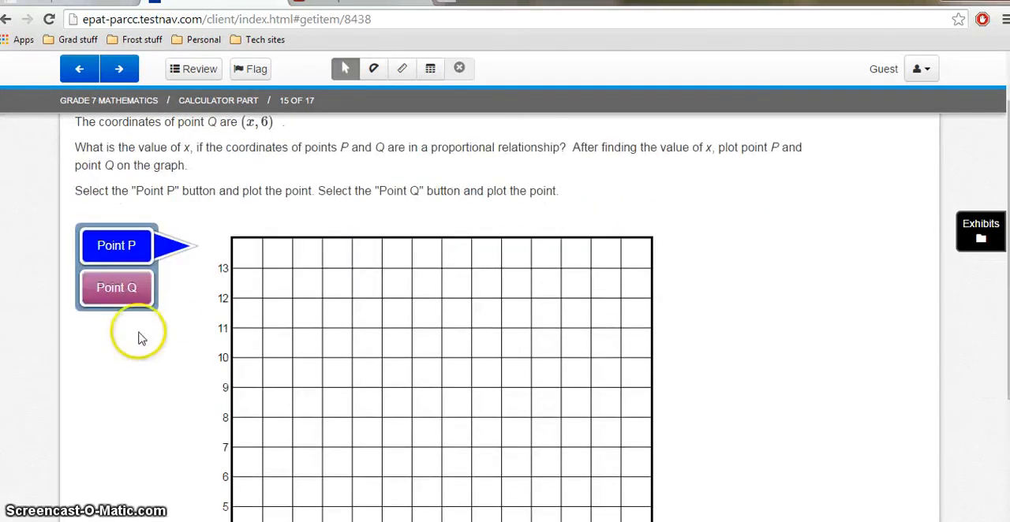
pyautogui.click(117, 287)
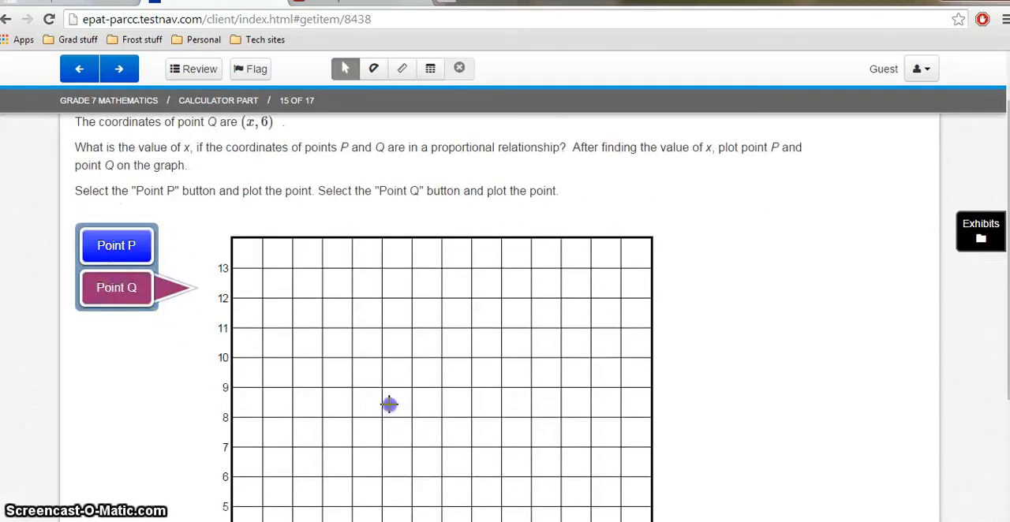
pyautogui.click(442, 417)
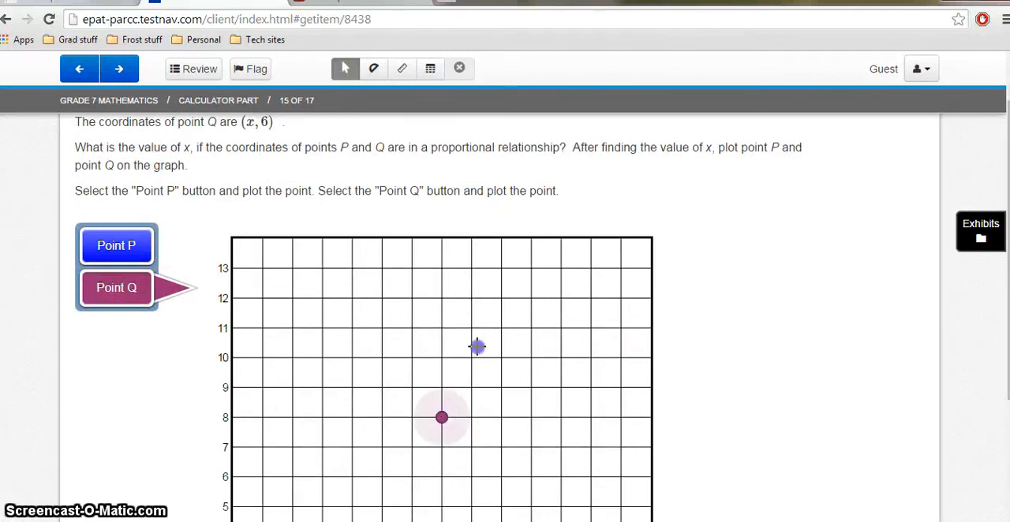
pyautogui.click(120, 68)
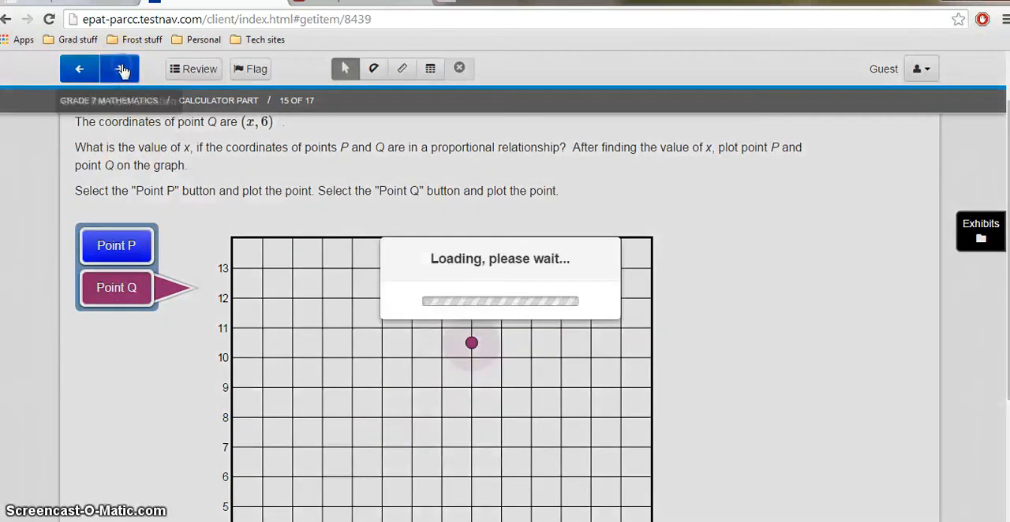
# Step: Skip questions 16 and 17 unanswered to reach the end-of-test summary with 14 unanswered
pyautogui.click(120, 67)
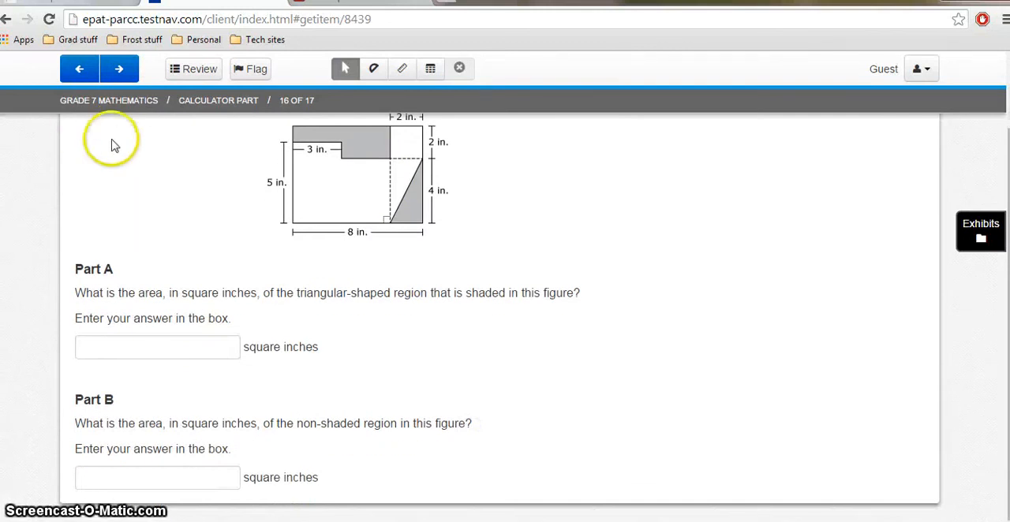
pyautogui.click(120, 68)
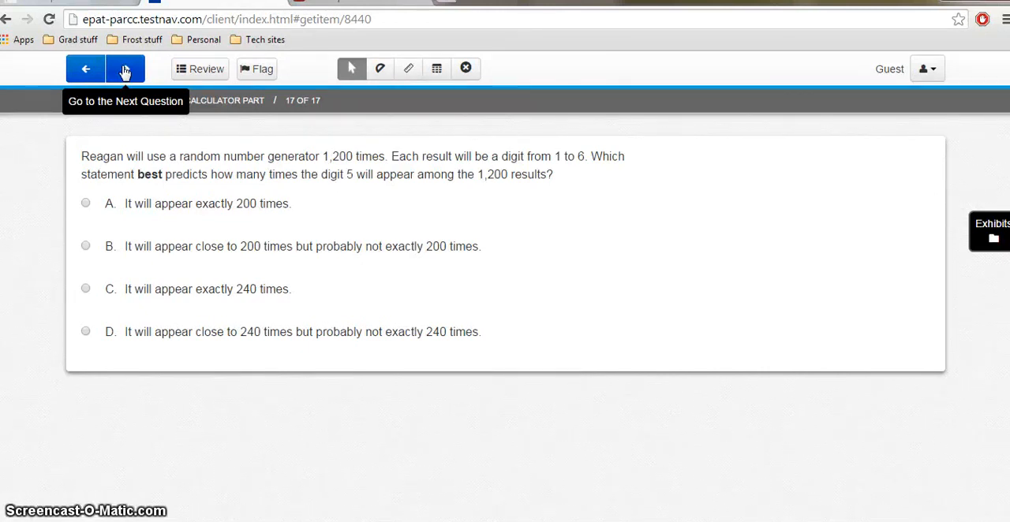
pyautogui.click(123, 67)
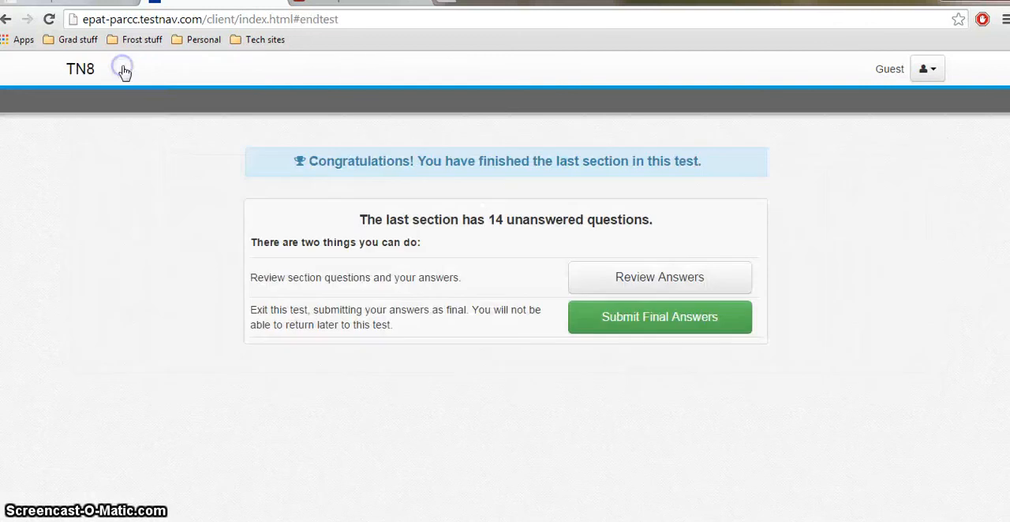
pyautogui.moveTo(552, 243)
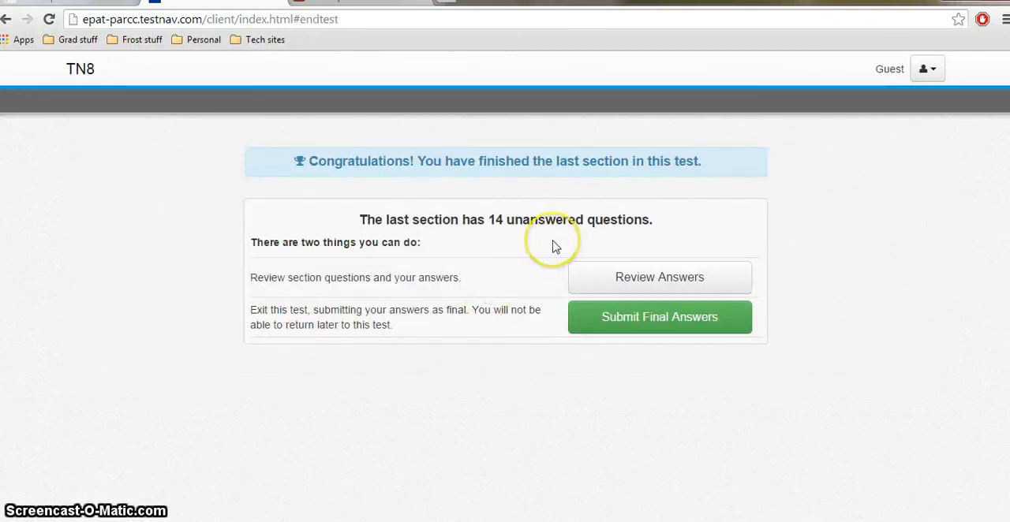
pyautogui.moveTo(537, 330)
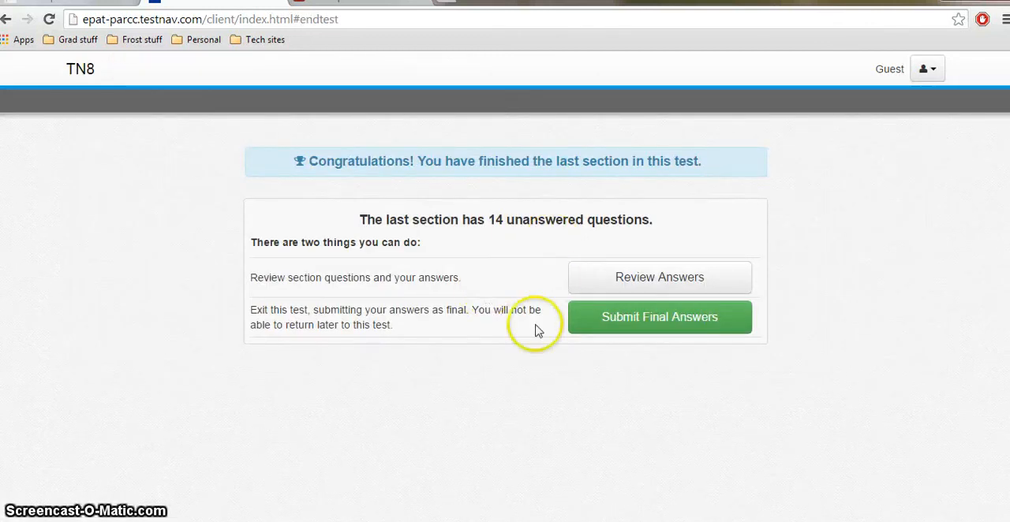
pyautogui.moveTo(408, 325)
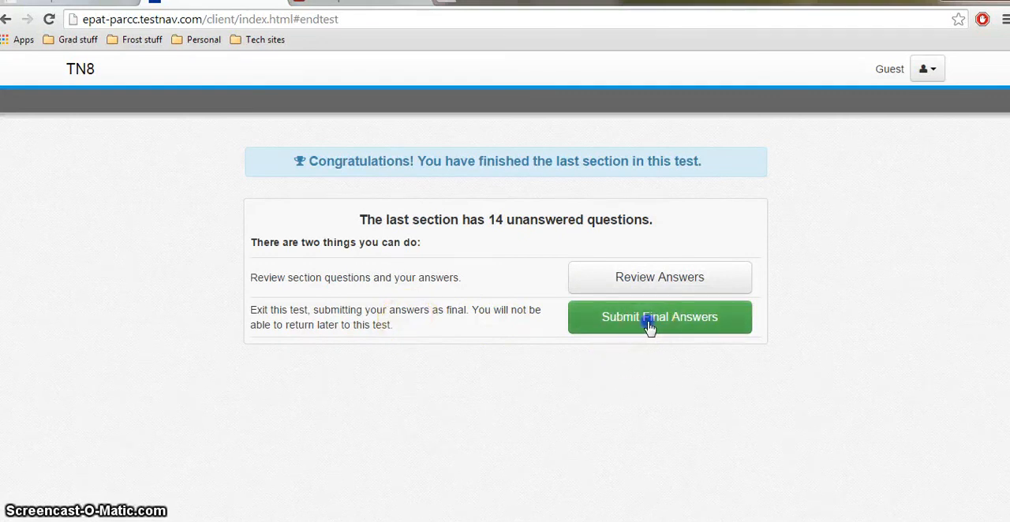
# Step: Submit the final answers, ending the TestNav session at the logout-complete screen
pyautogui.click(660, 315)
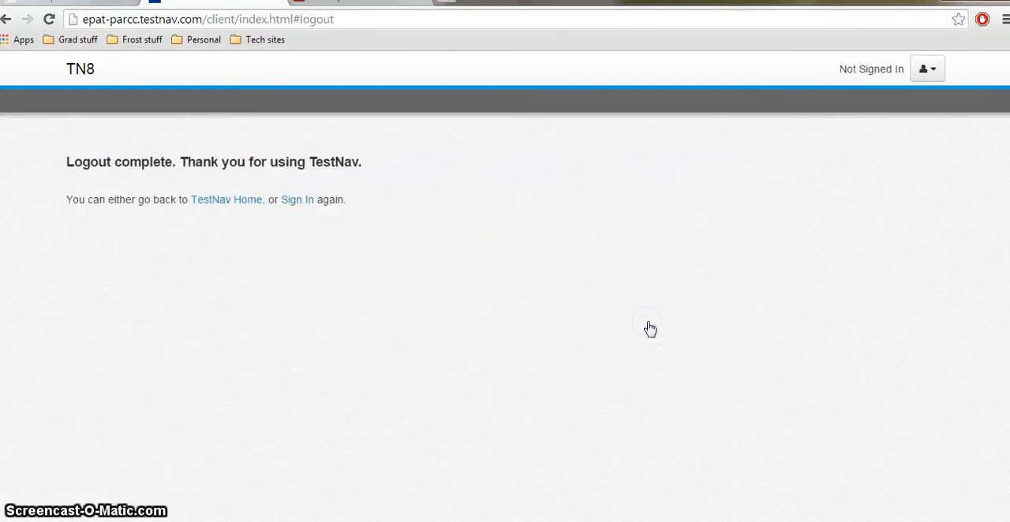
pyautogui.moveTo(438, 145)
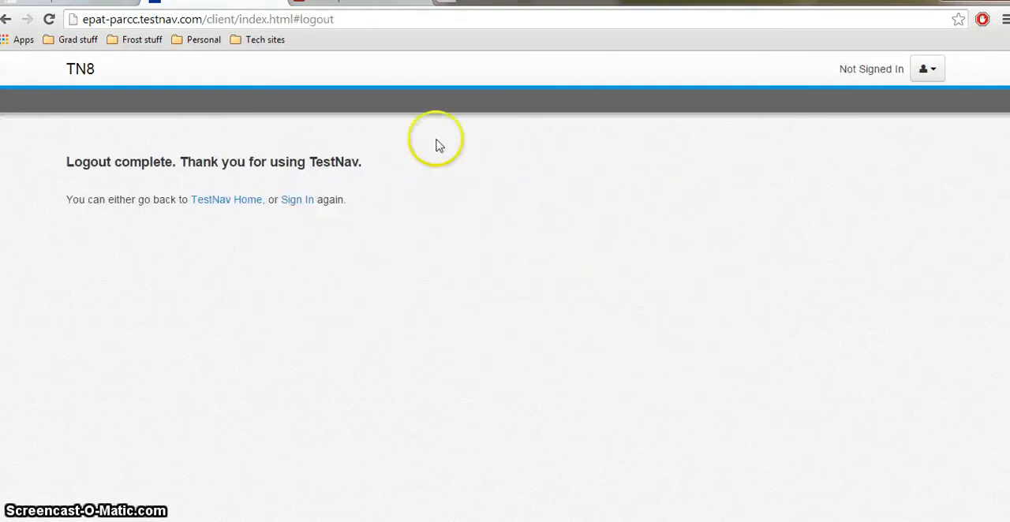
pyautogui.moveTo(422, 136)
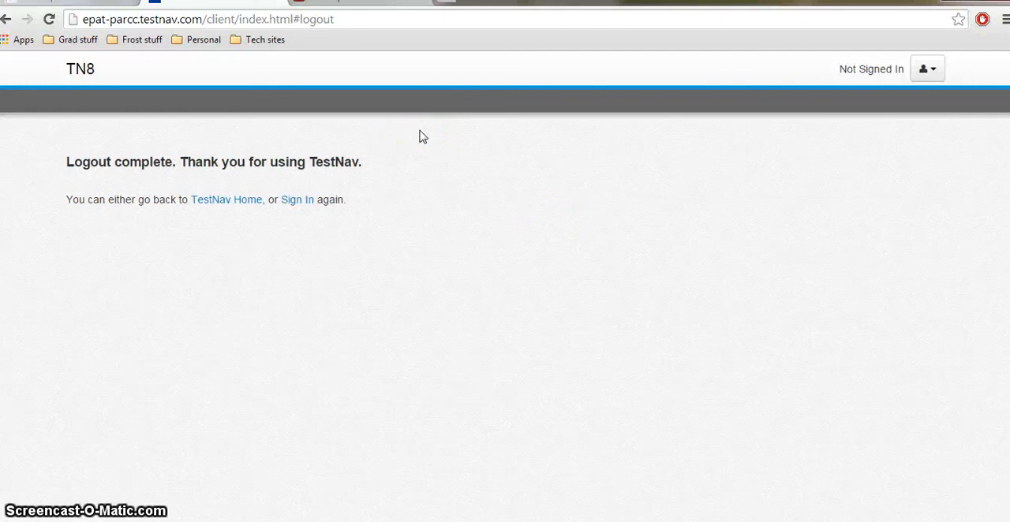
pyautogui.moveTo(346, 101)
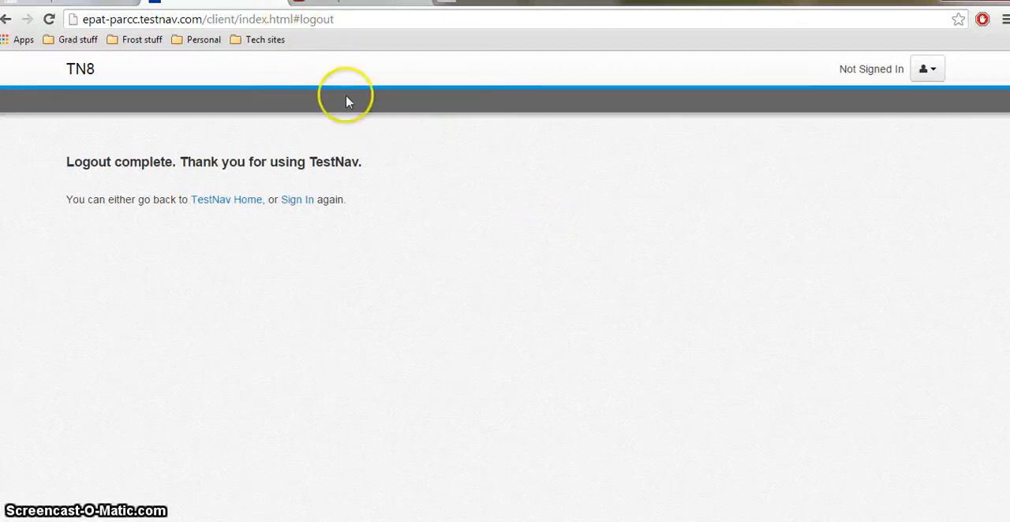
pyautogui.moveTo(424, 221)
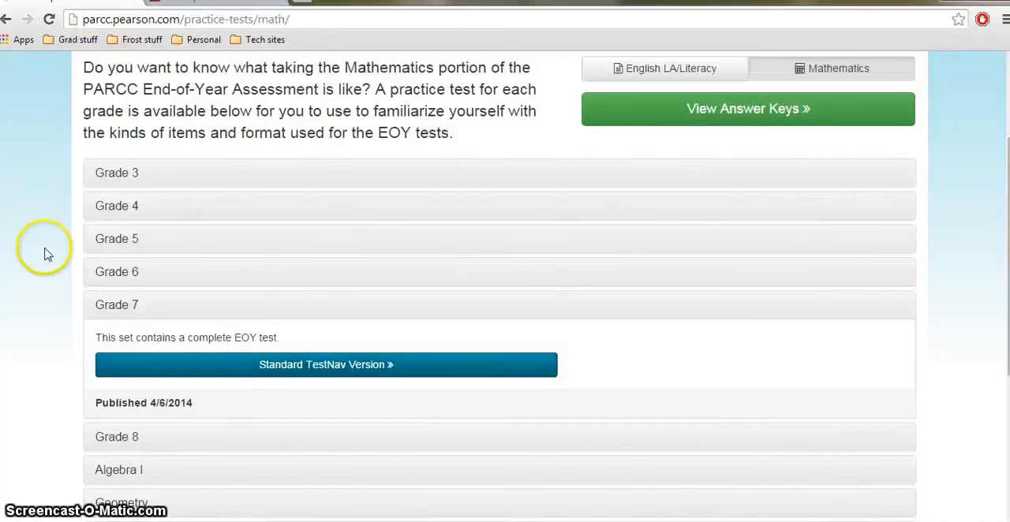
# Step: Expand the Grade 3 listing and reach the Practice Test Answers page of math answer packets
pyautogui.scroll(3)
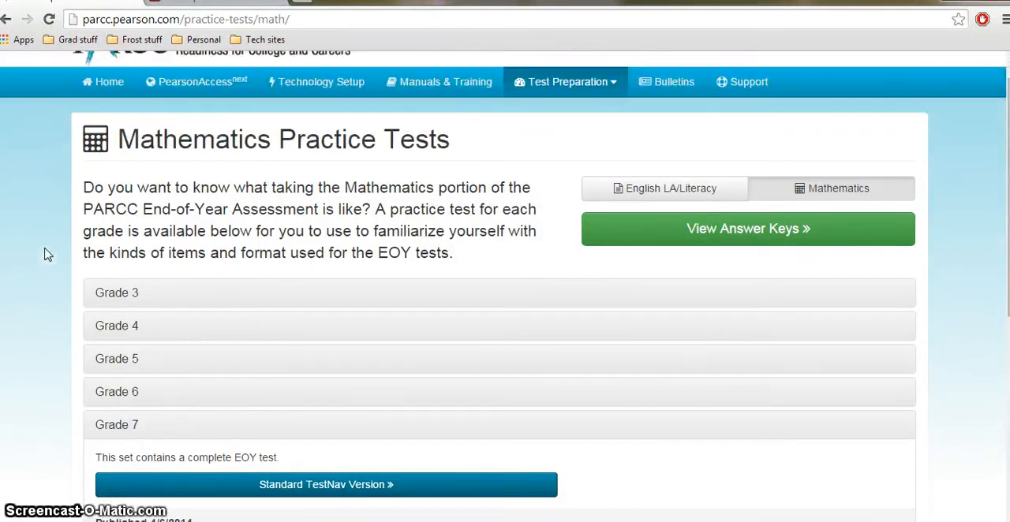
pyautogui.scroll(-3)
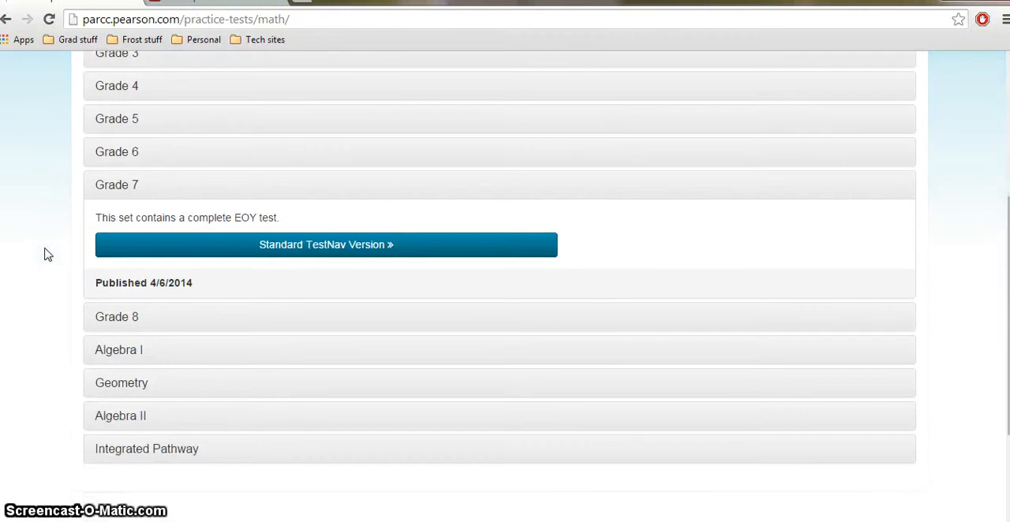
pyautogui.click(119, 350)
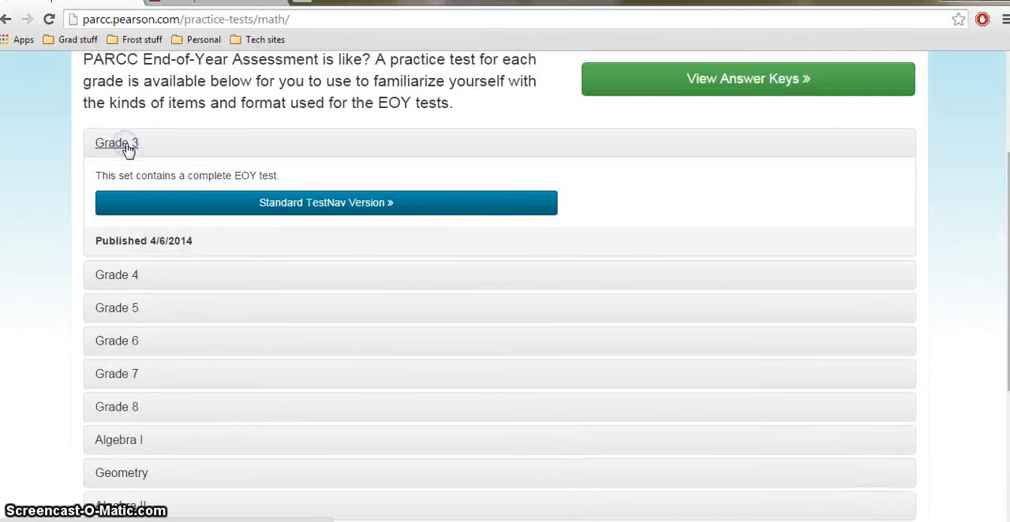
pyautogui.scroll(-3)
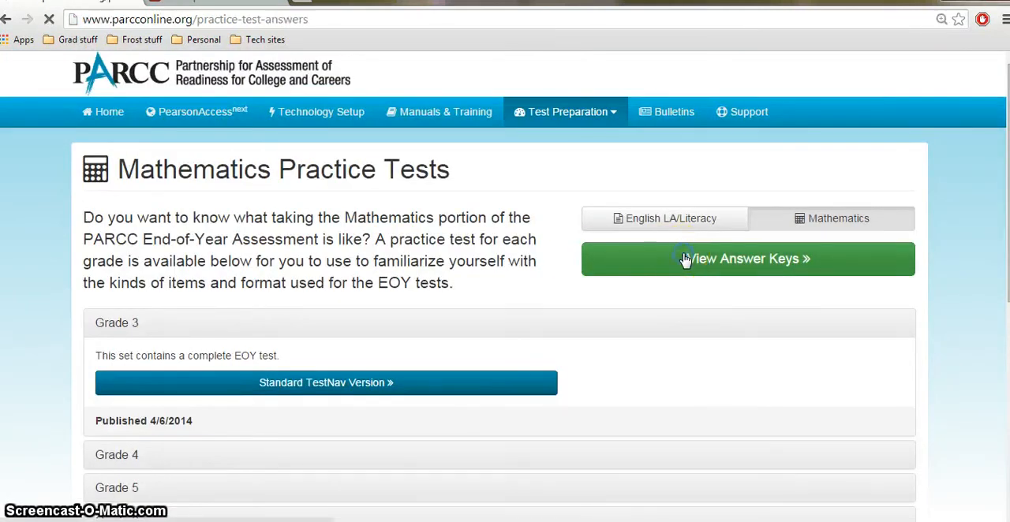
pyautogui.click(748, 259)
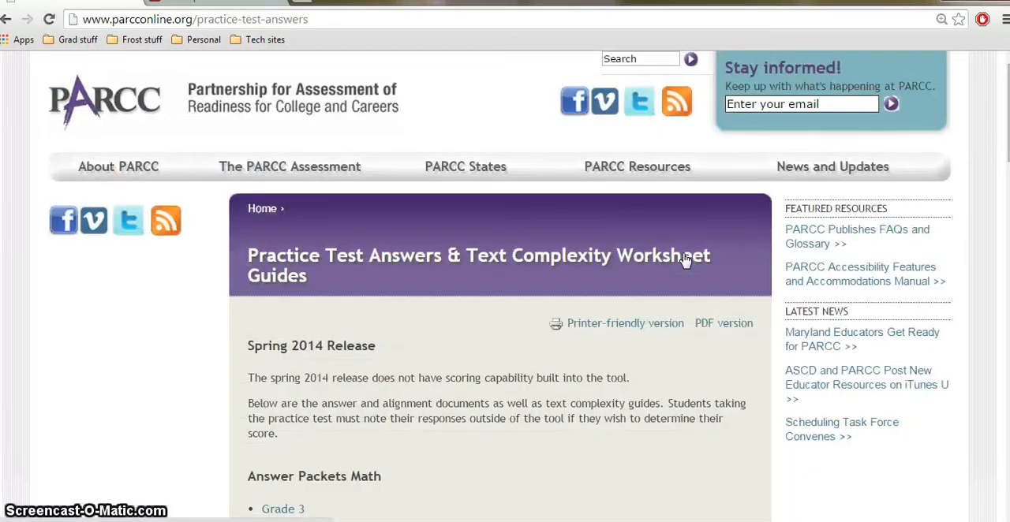